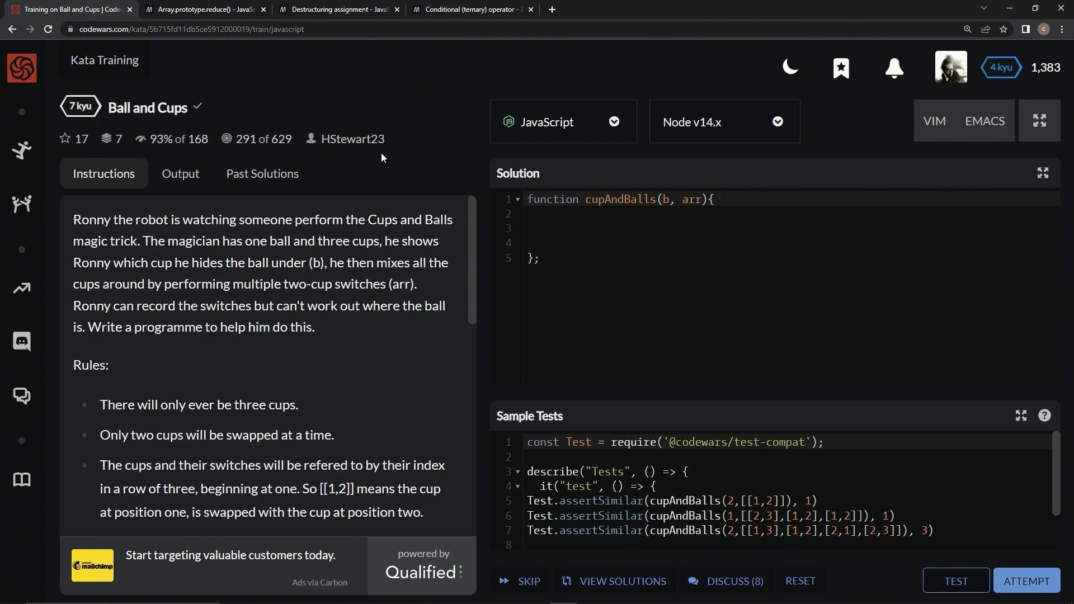
mouse_move(158, 160)
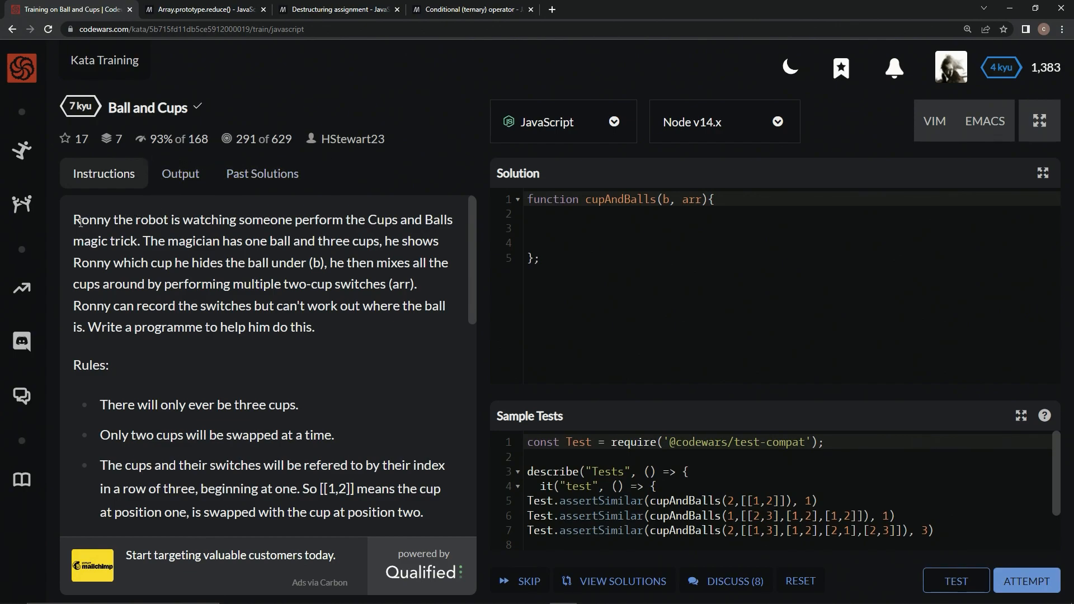
mouse_move(328, 233)
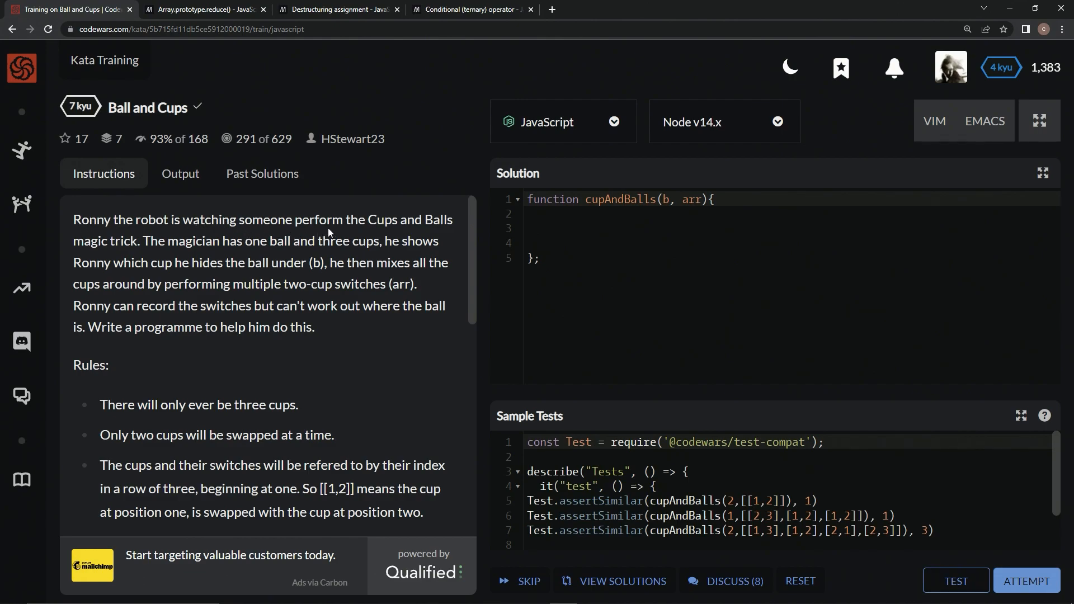
mouse_move(343, 239)
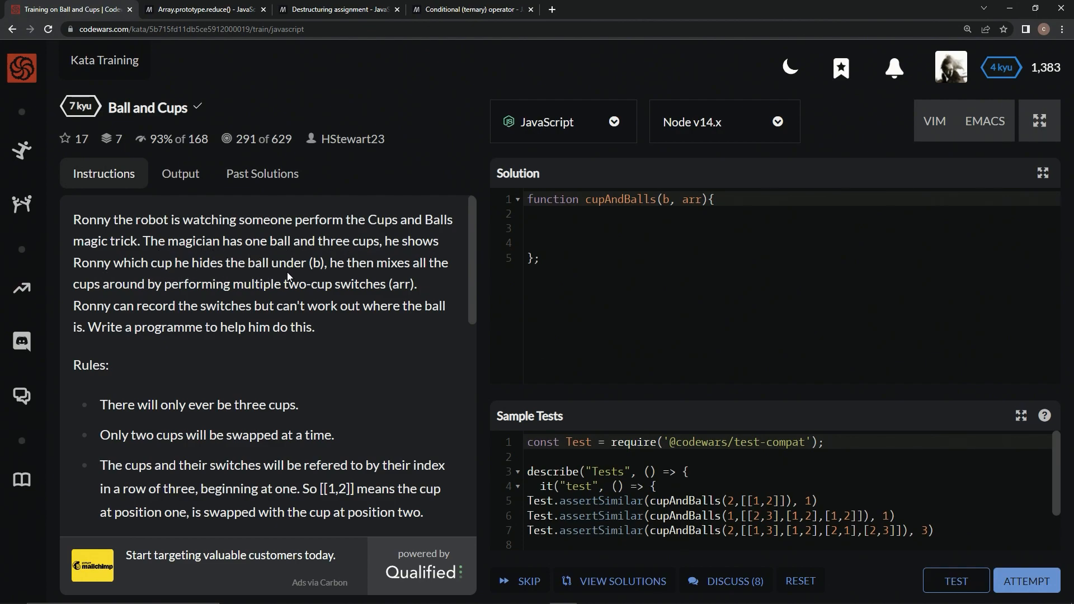
mouse_move(674, 193)
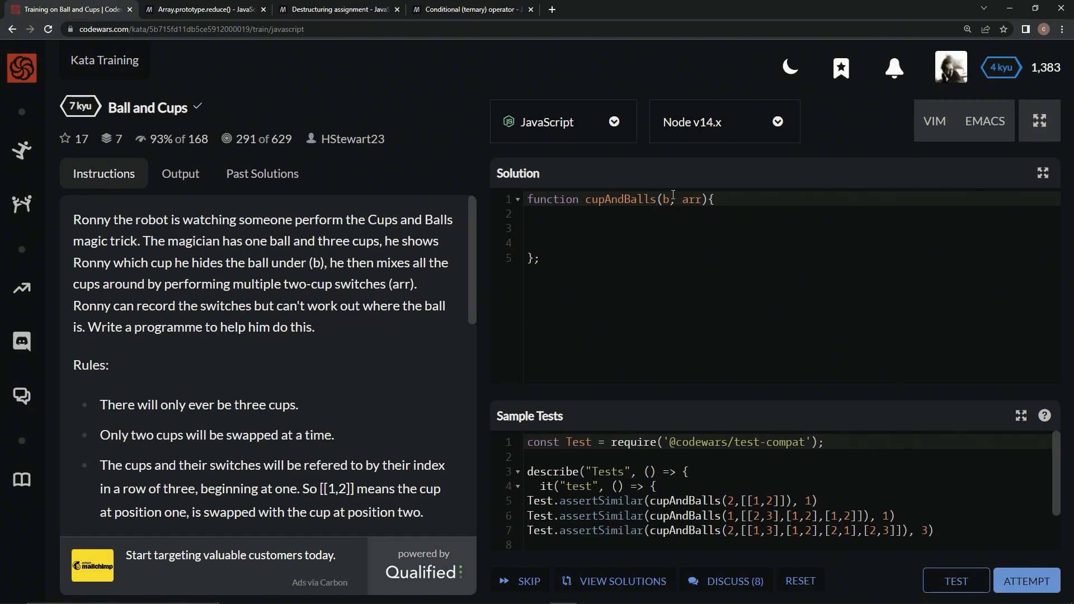
mouse_move(81, 291)
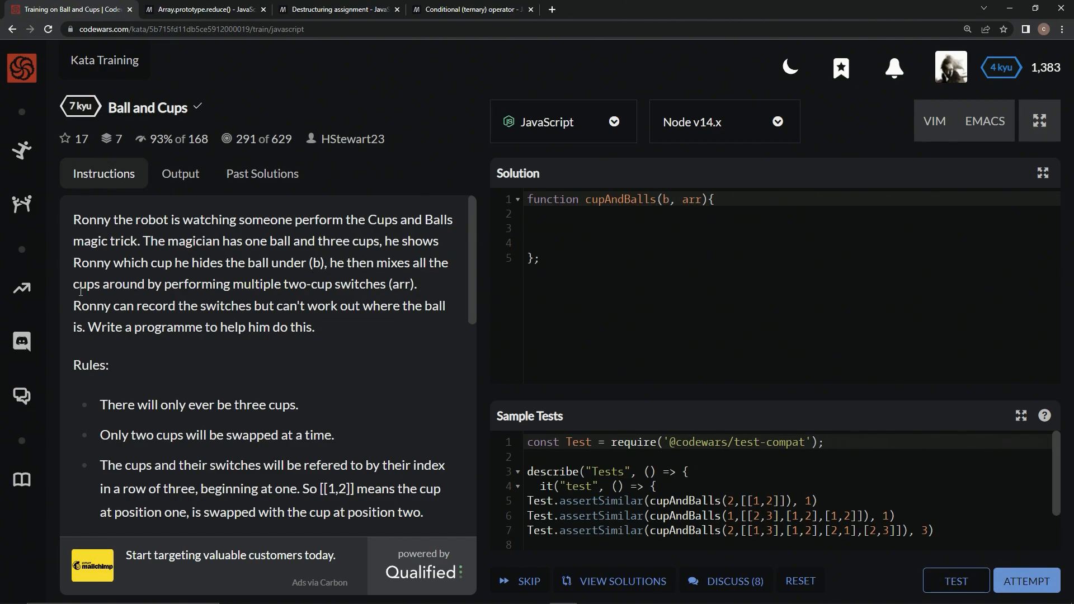
mouse_move(301, 298)
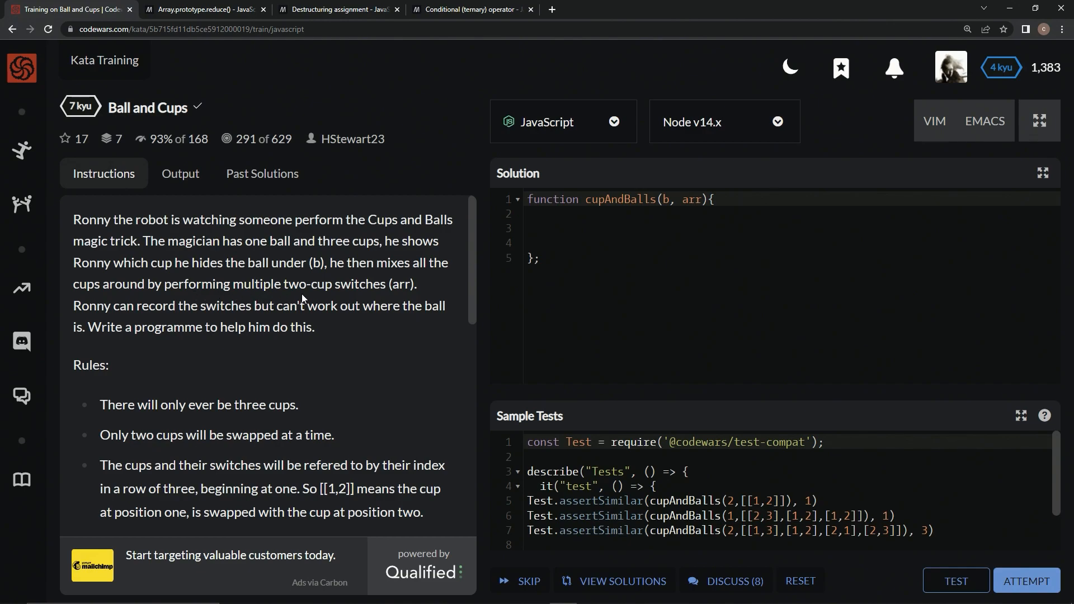
mouse_move(690, 197)
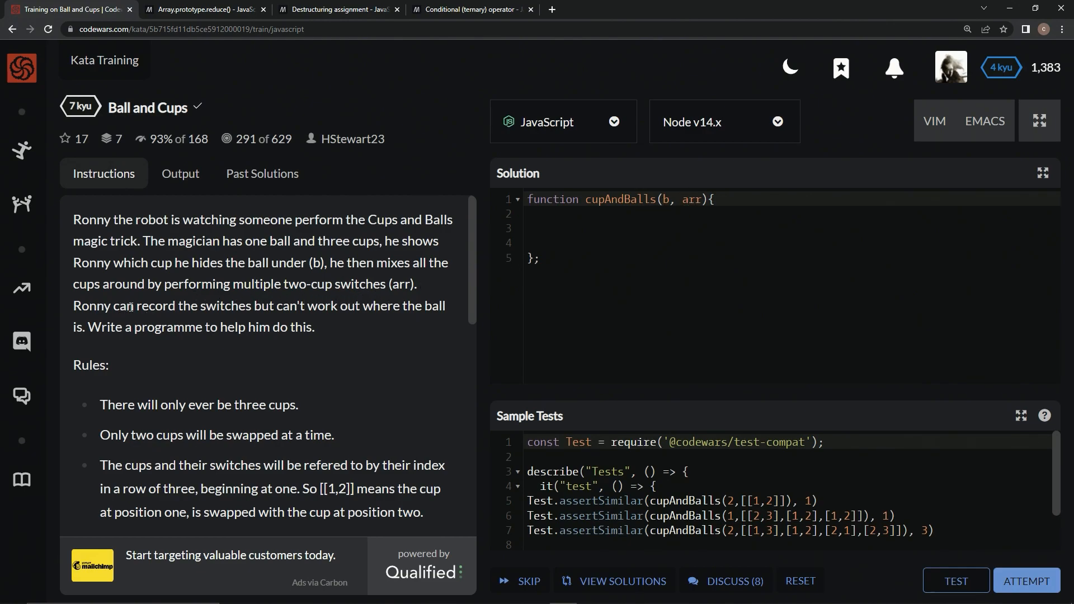
mouse_move(276, 323)
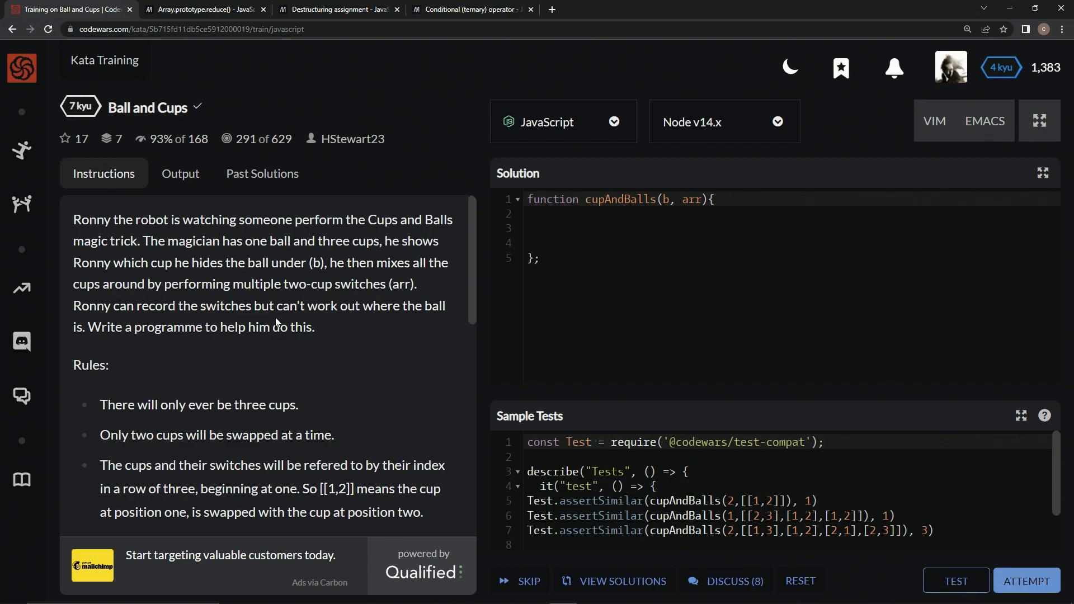
mouse_move(112, 344)
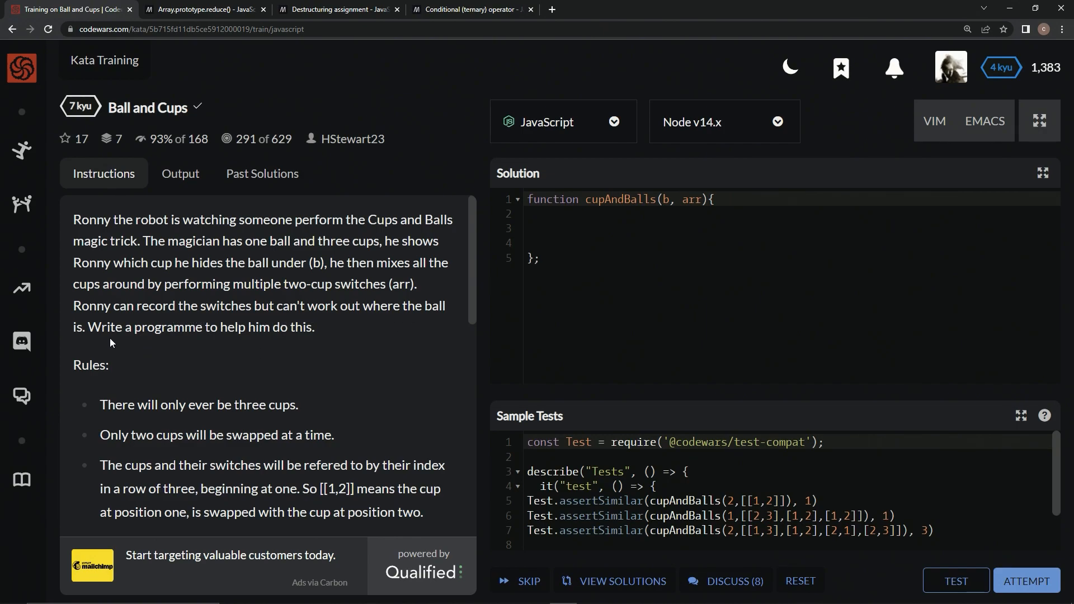
Write the loop header for (let i = 0; i < arr.length; i++) in the solution
scroll(down, 3)
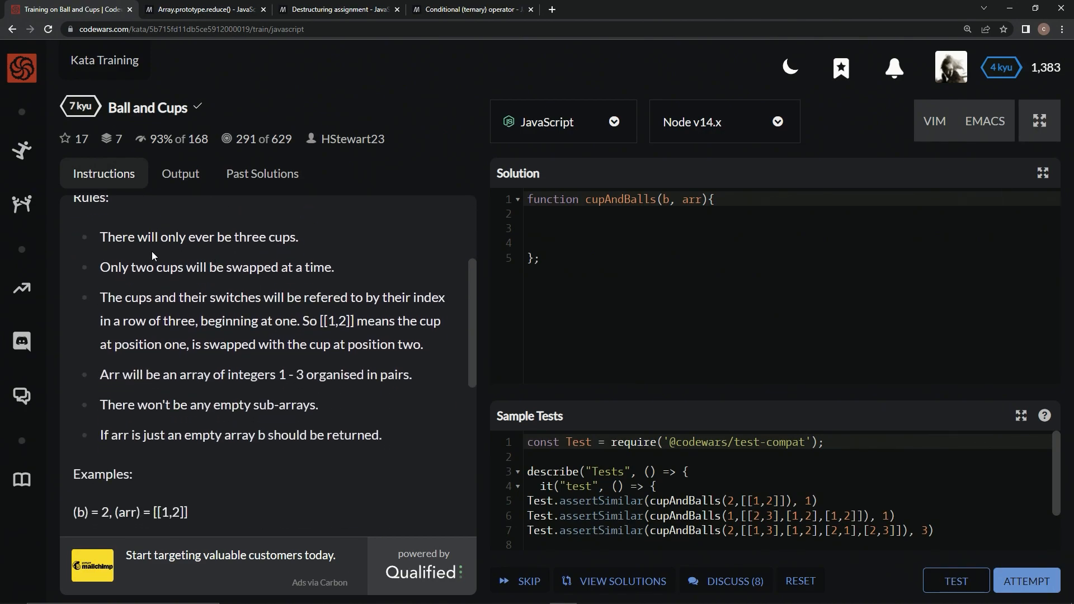
mouse_move(171, 252)
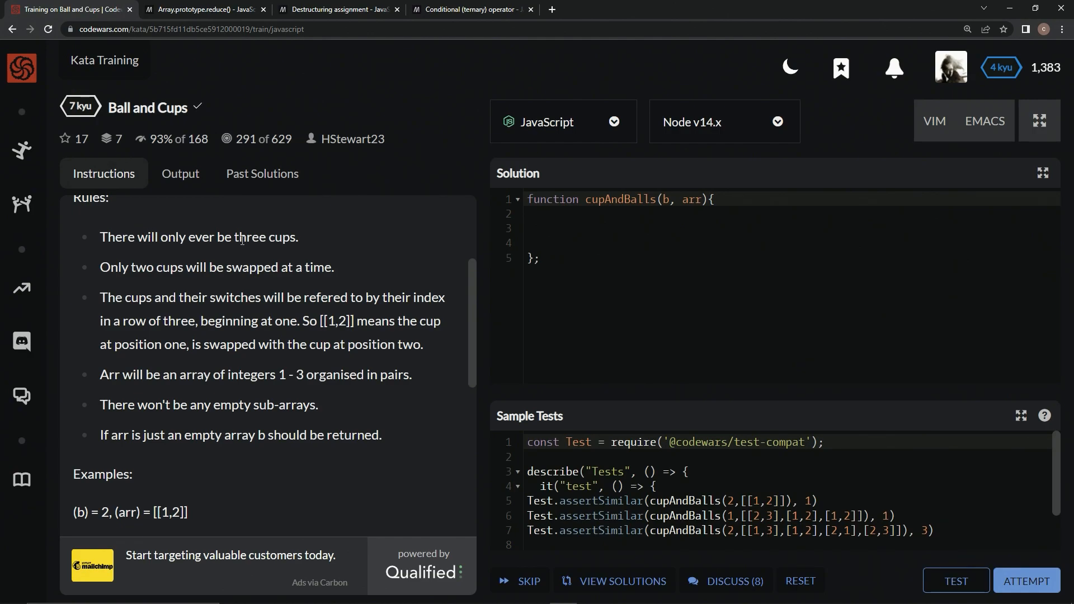
mouse_move(220, 272)
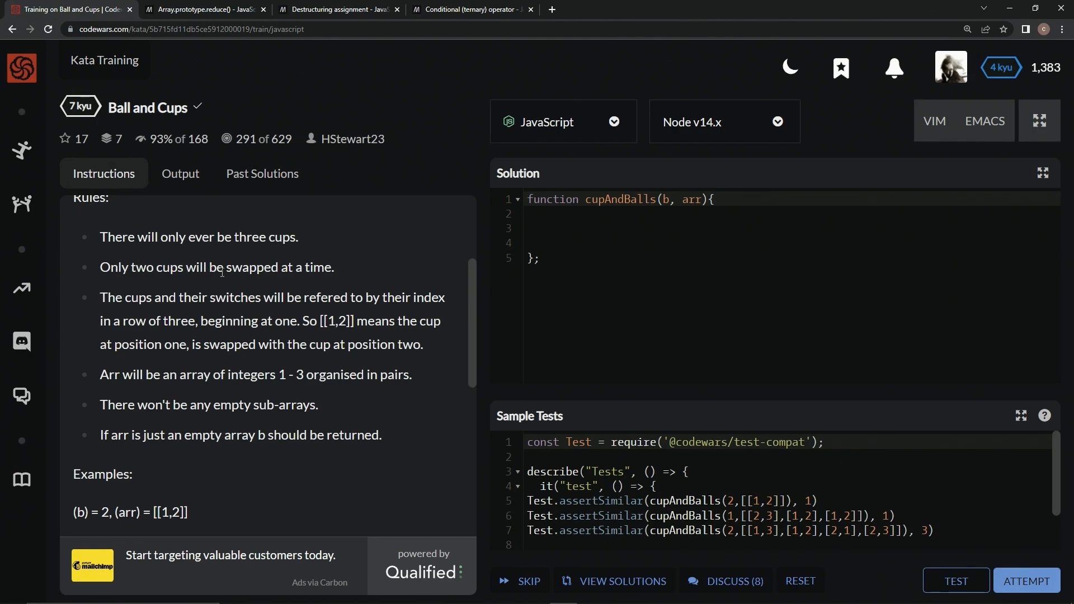
mouse_move(206, 300)
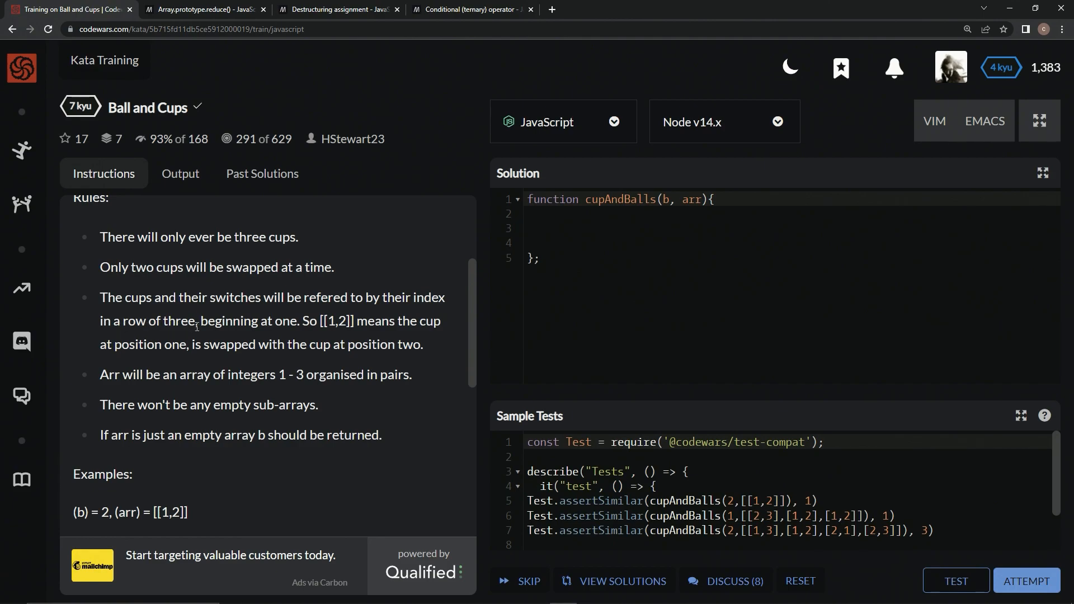
mouse_move(331, 322)
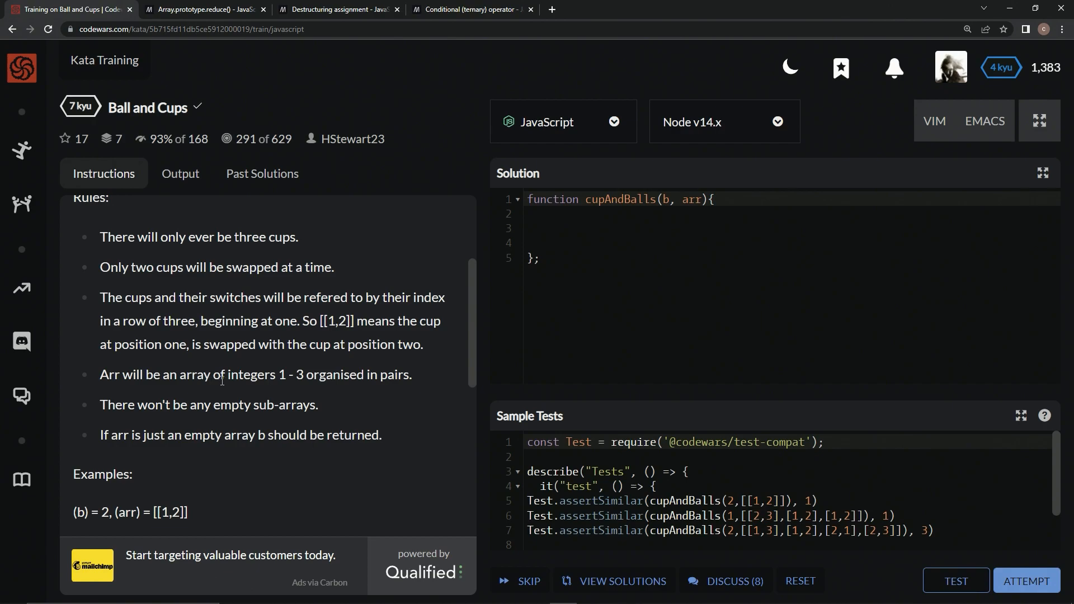
mouse_move(332, 381)
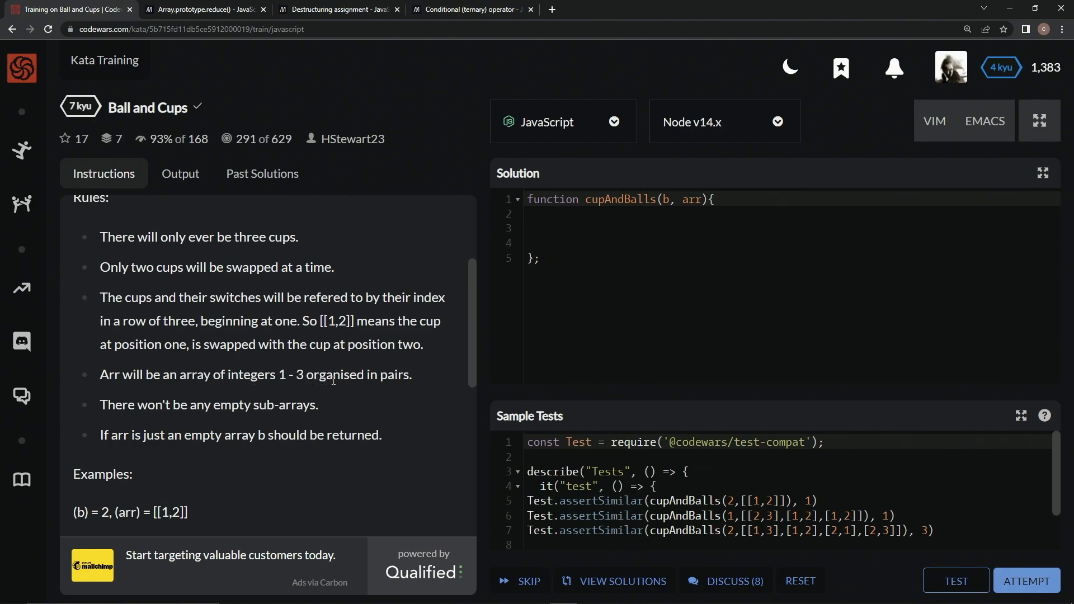
mouse_move(179, 407)
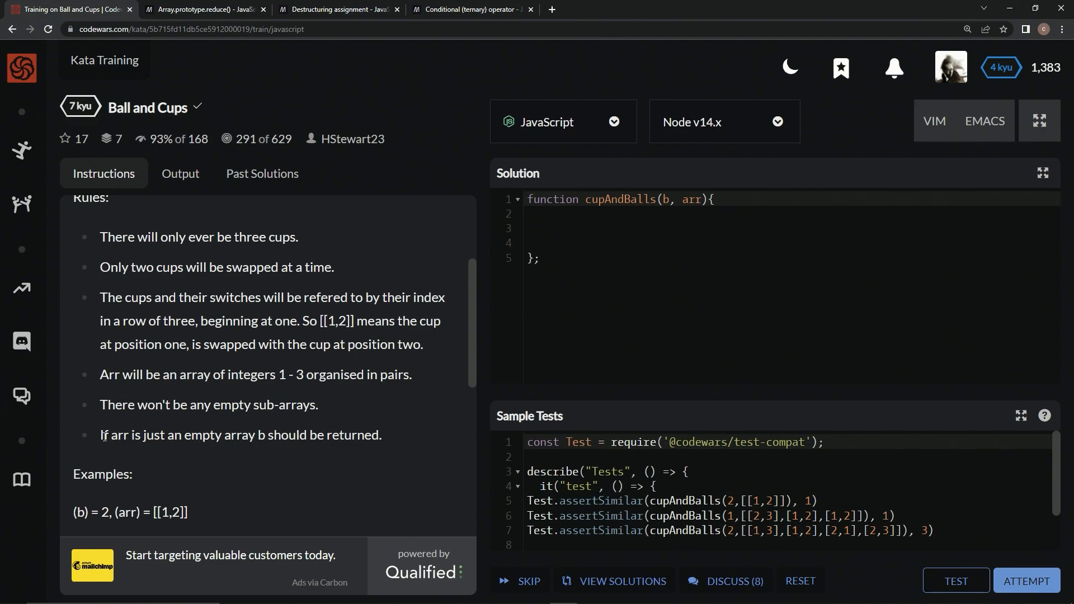
mouse_move(285, 436)
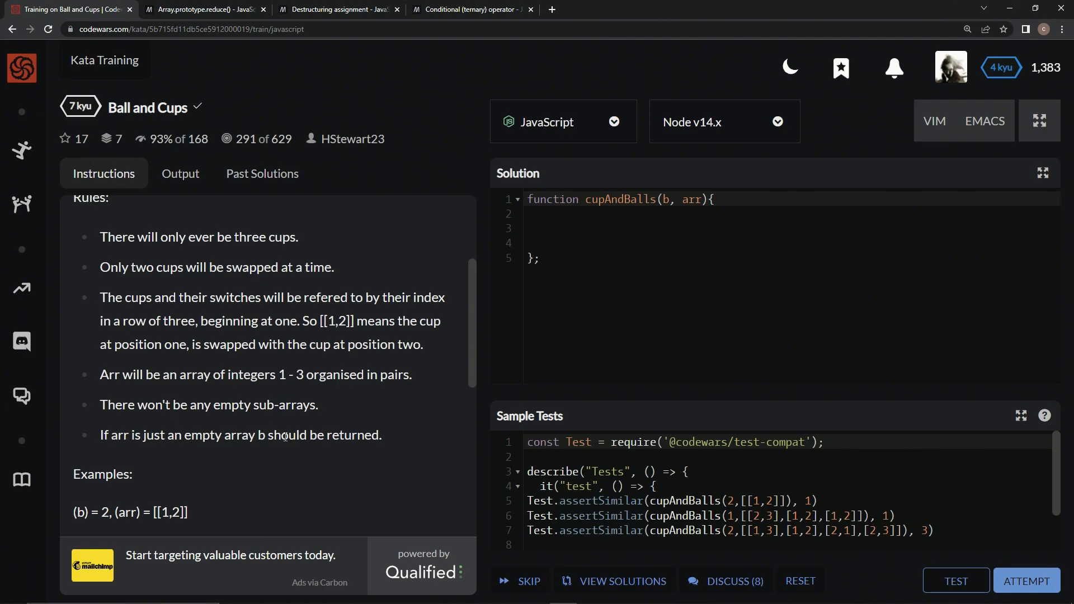
scroll(down, 3)
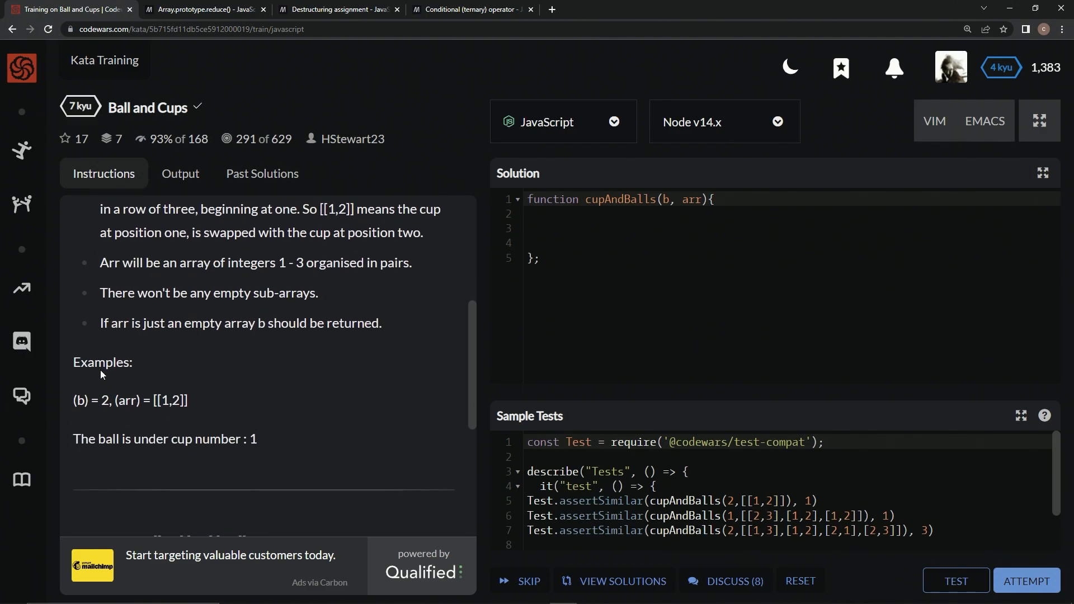
mouse_move(104, 404)
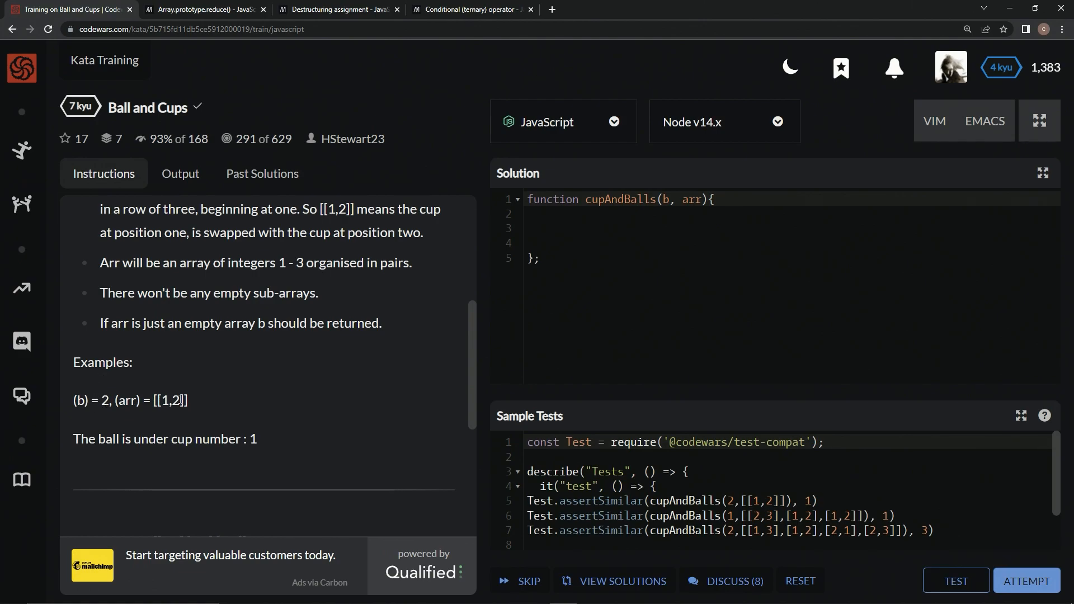
mouse_move(165, 388)
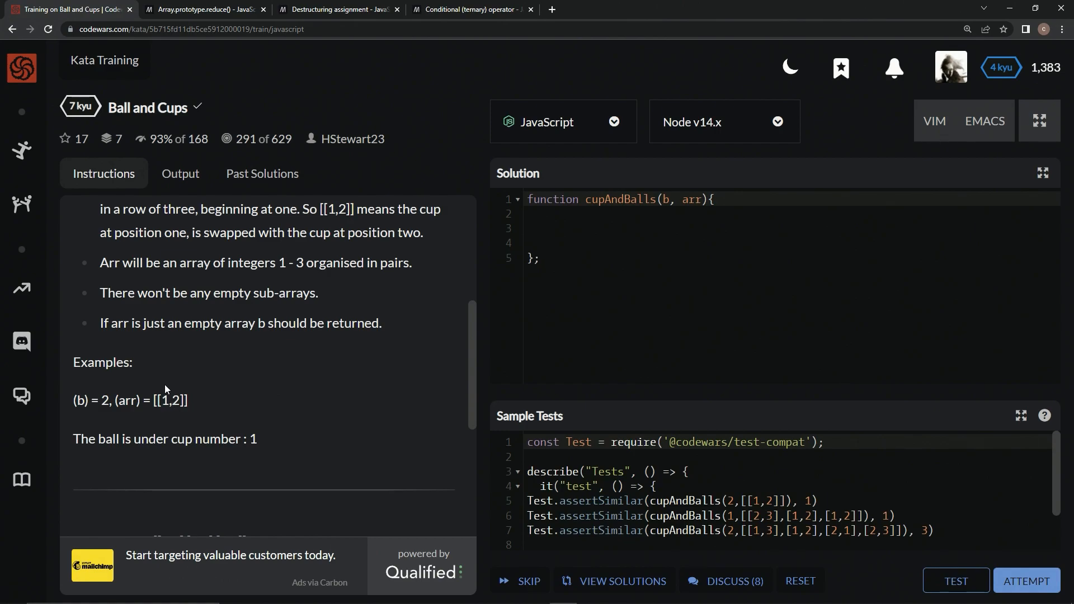
mouse_move(111, 400)
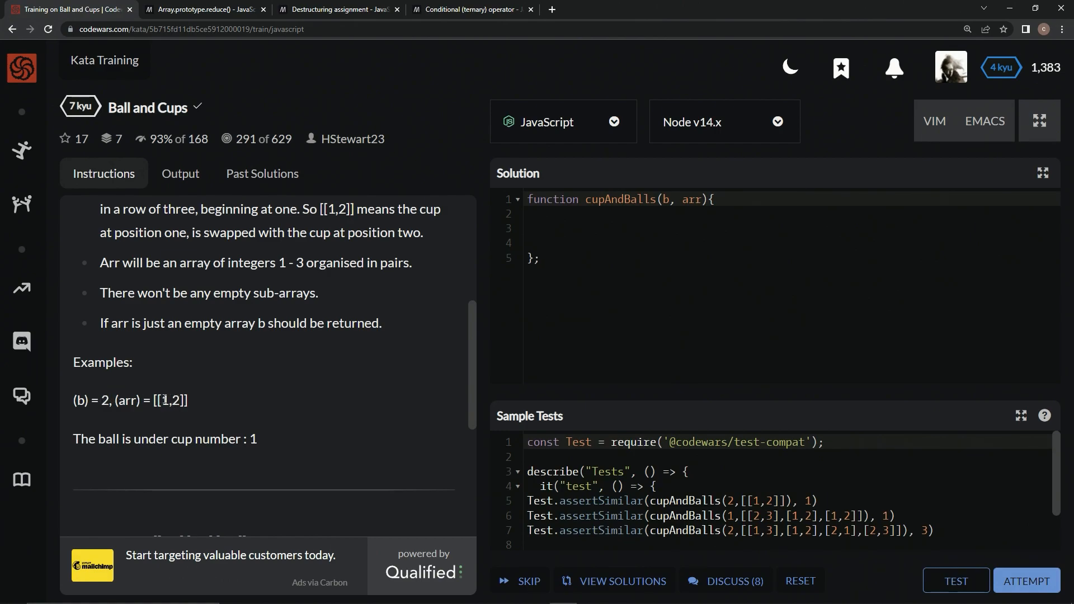
scroll(down, 3)
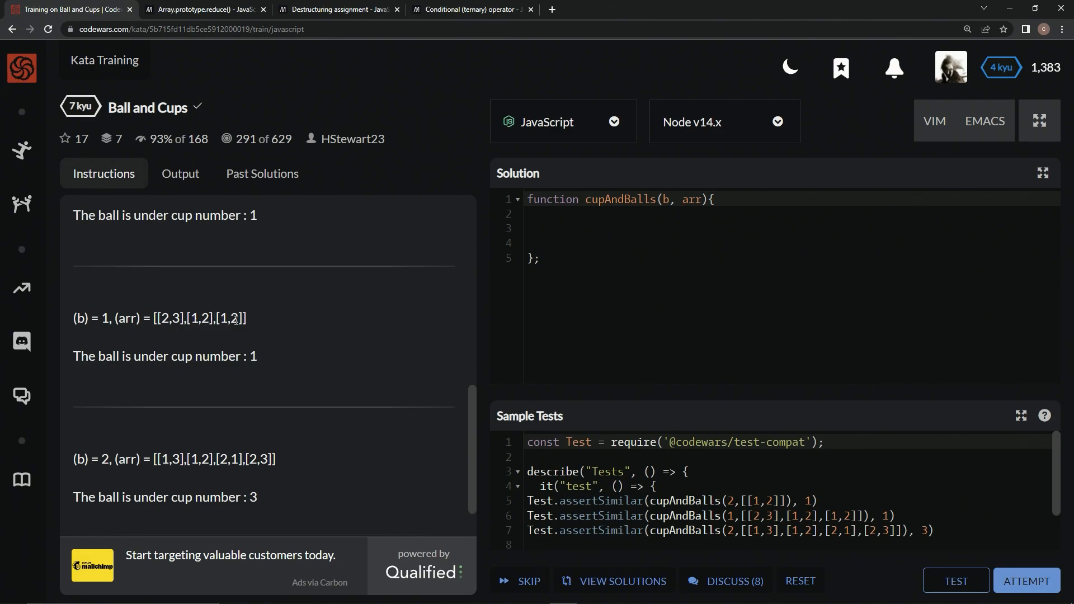
mouse_move(255, 359)
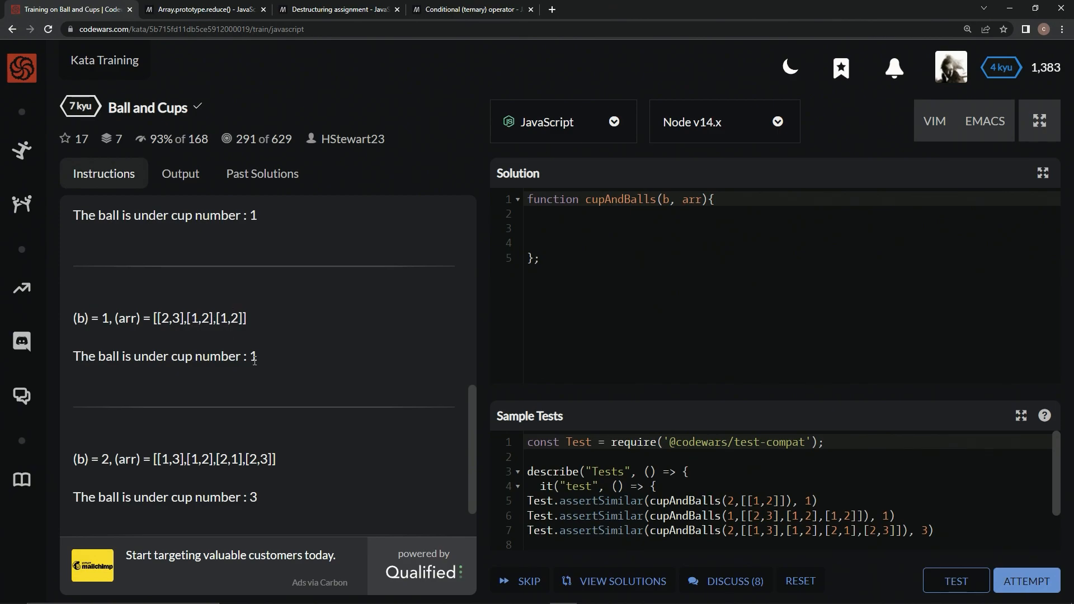
scroll(down, 3)
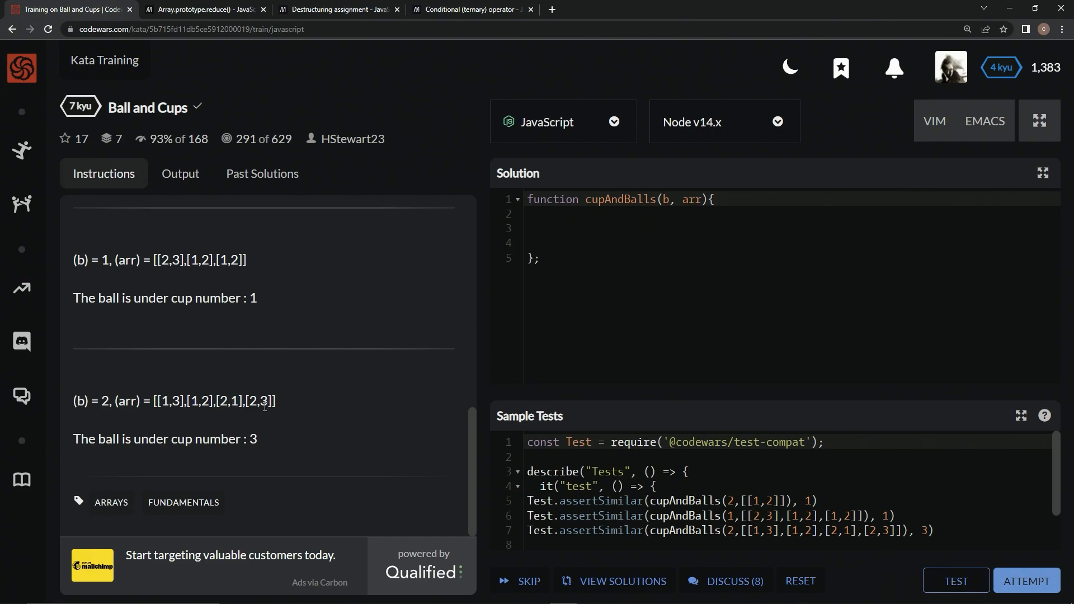
mouse_move(582, 244)
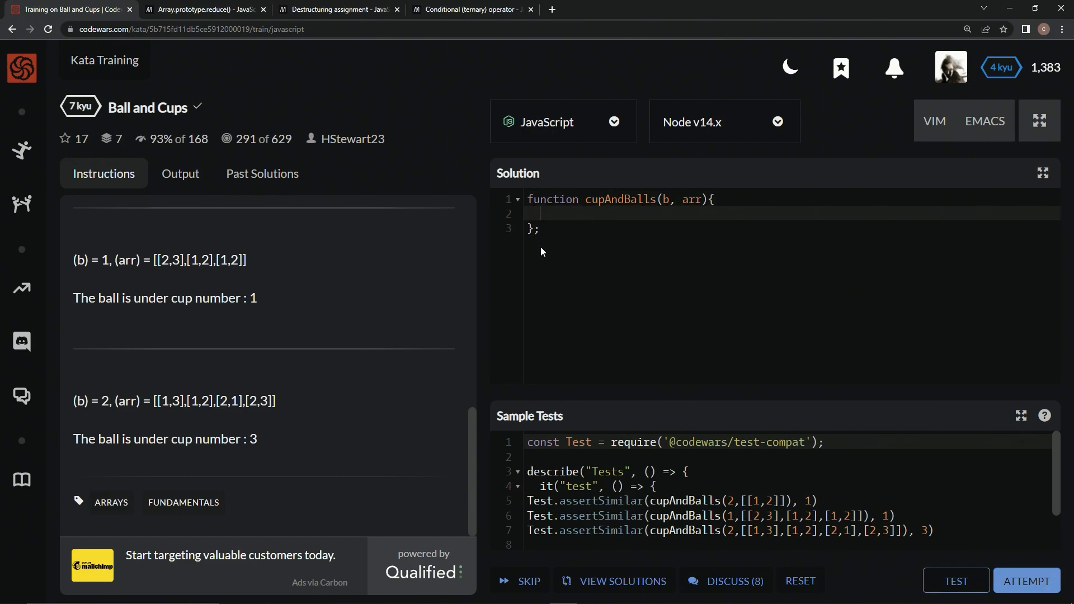
text(for ()
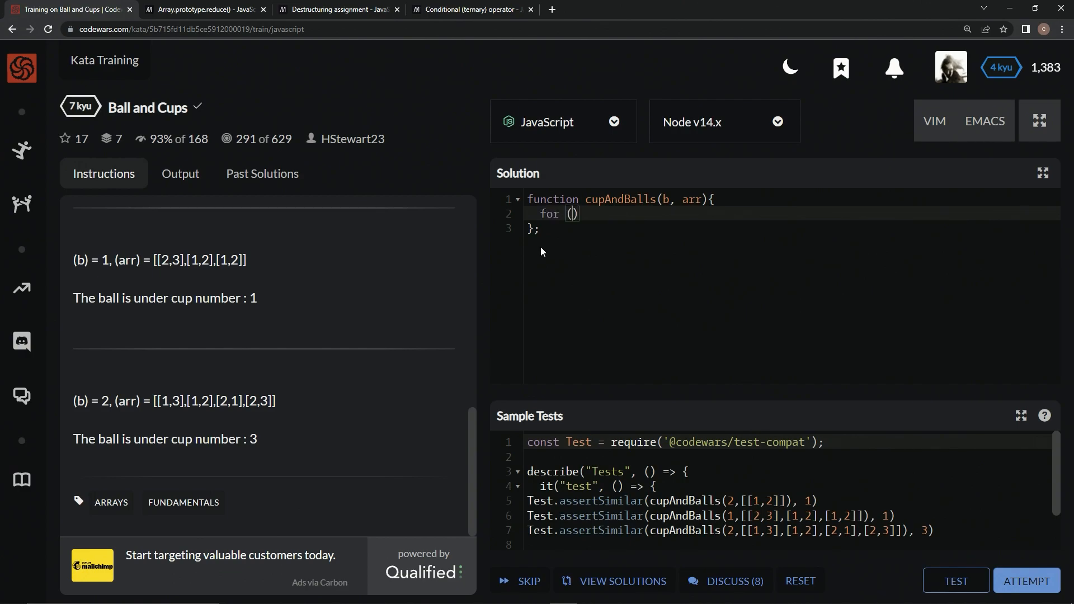
text(let i =)
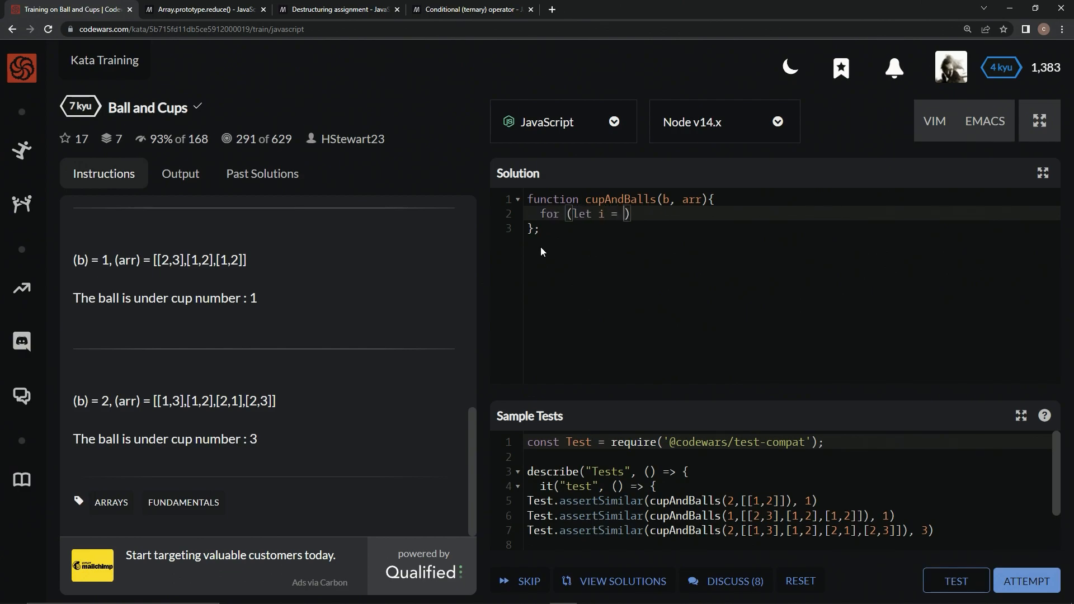
text(0; i)
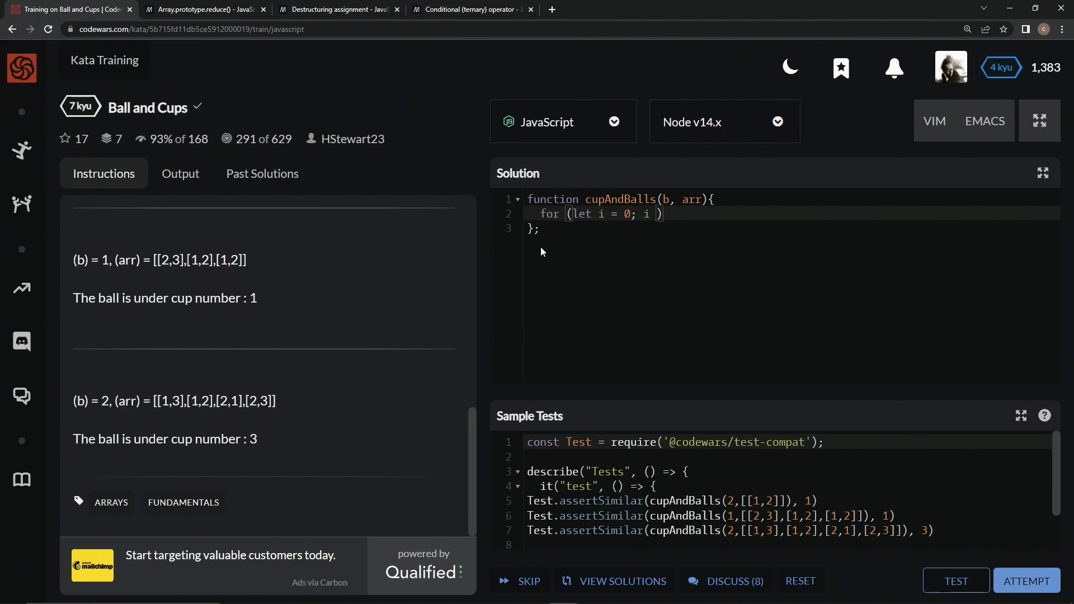
text(<)
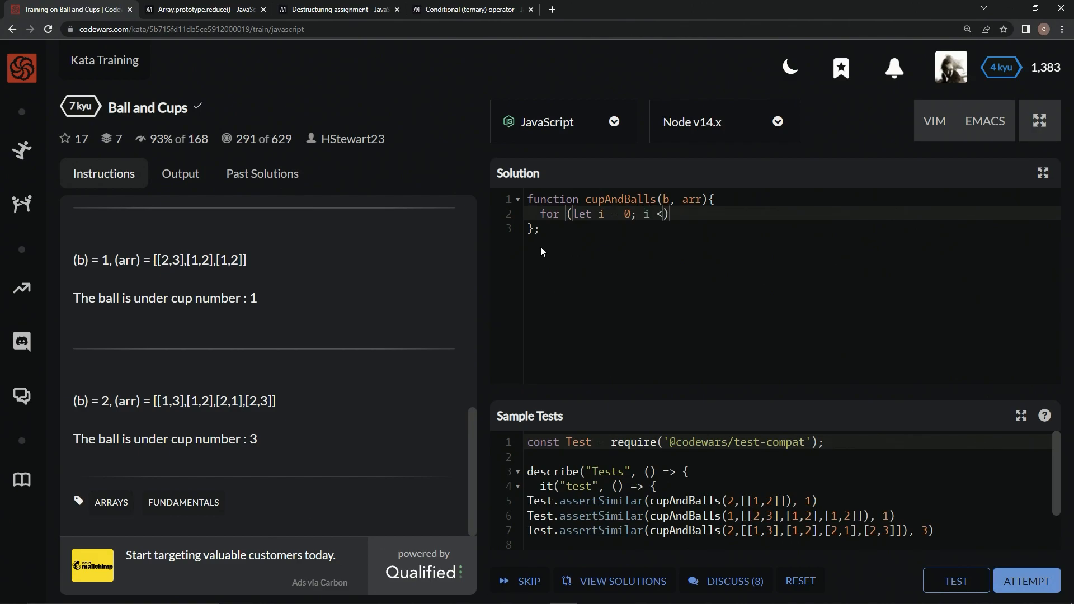
text(arr.leng)
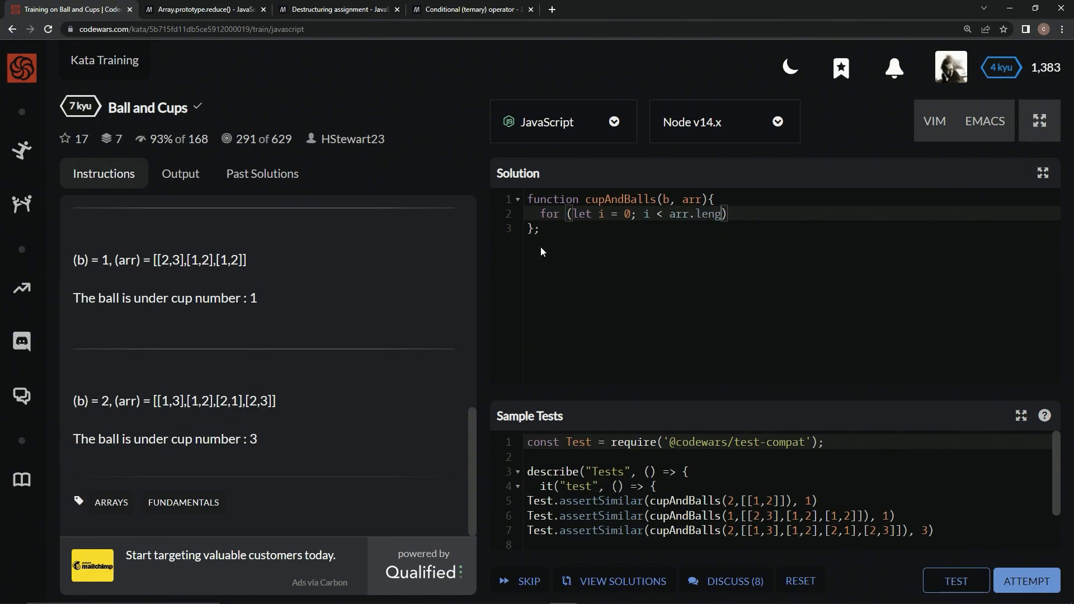
text(th; i++)
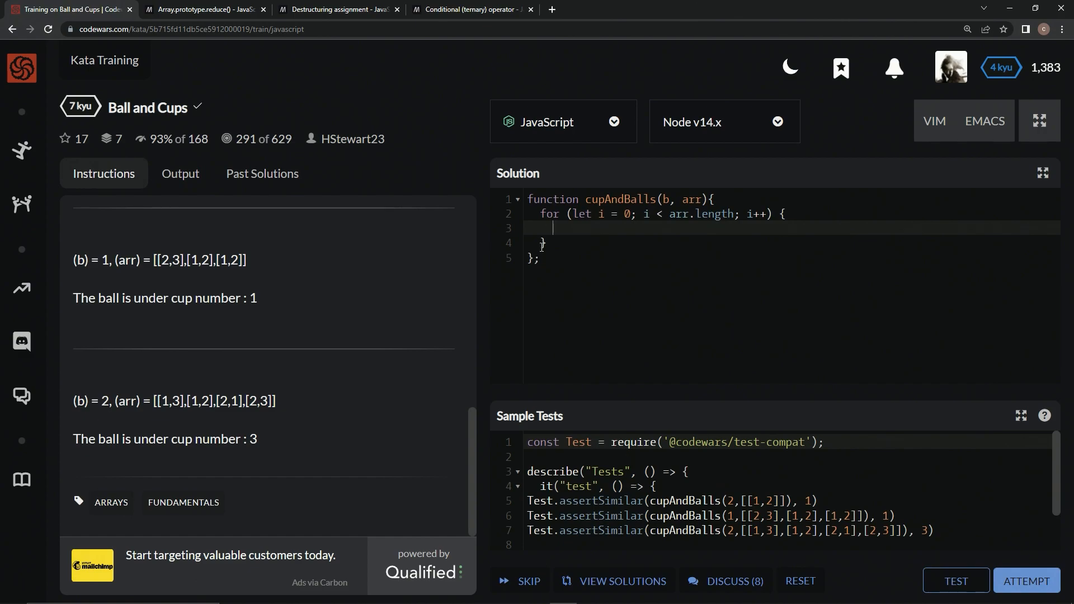
Add the if branch: when arr[i][0] == b, set b to arr[i][1]
text(if)
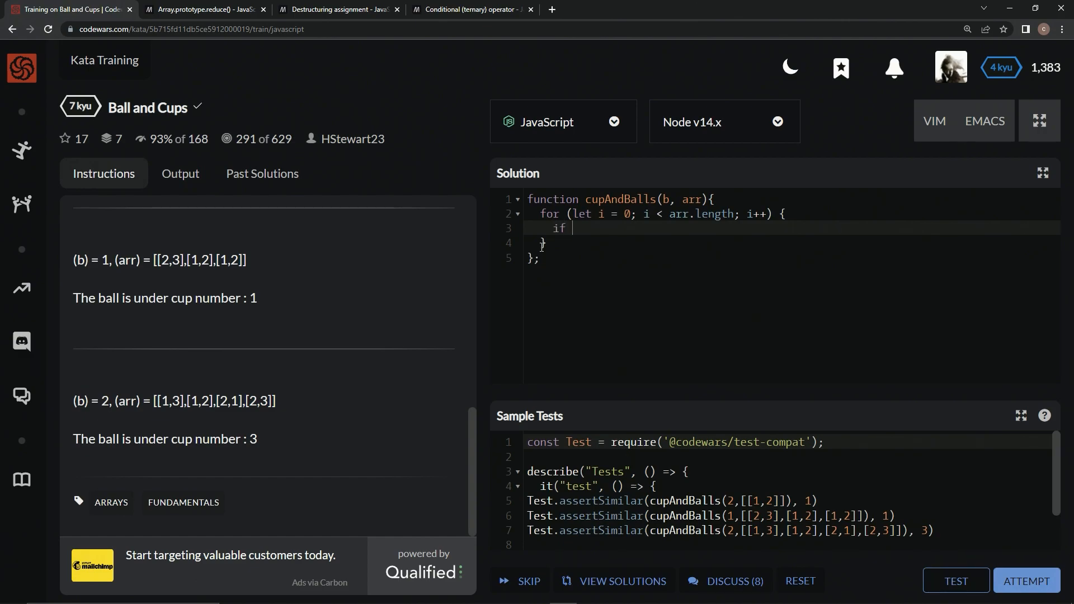
text(())
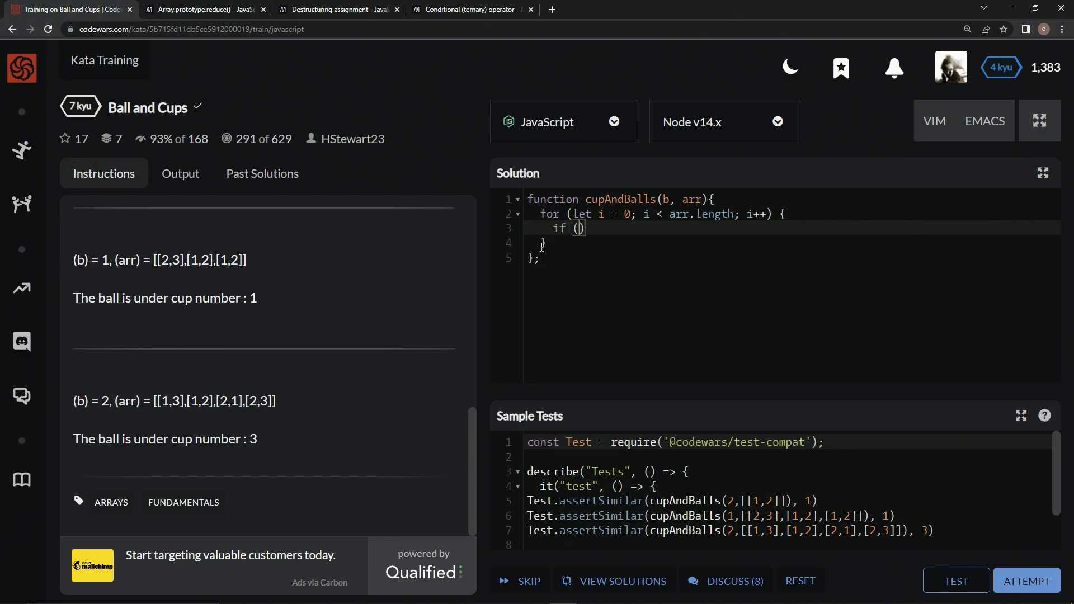
text(arr[i)
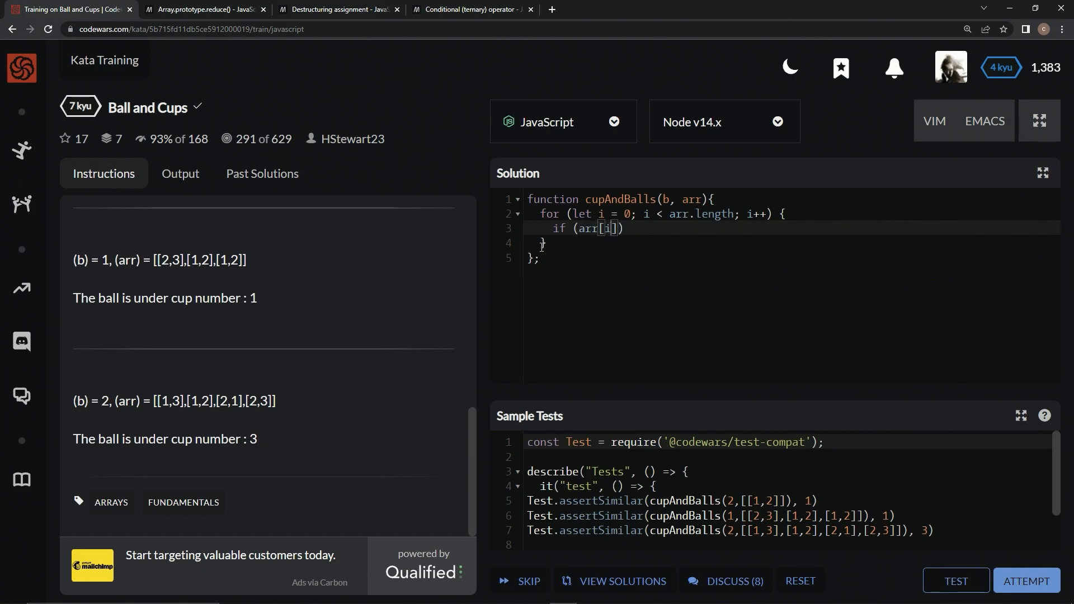
text([0])
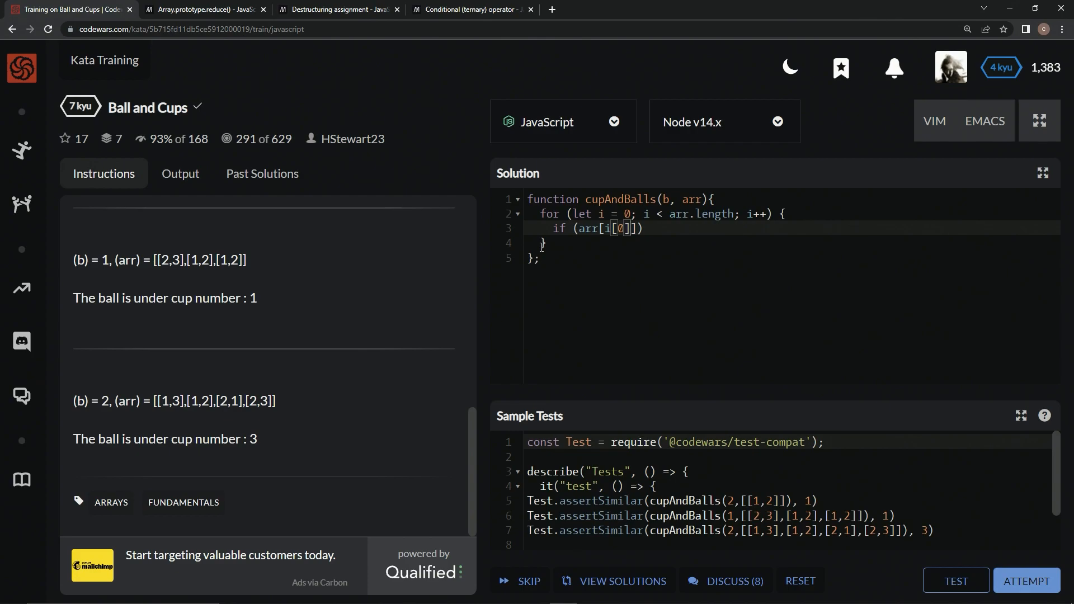
key(Backspace)
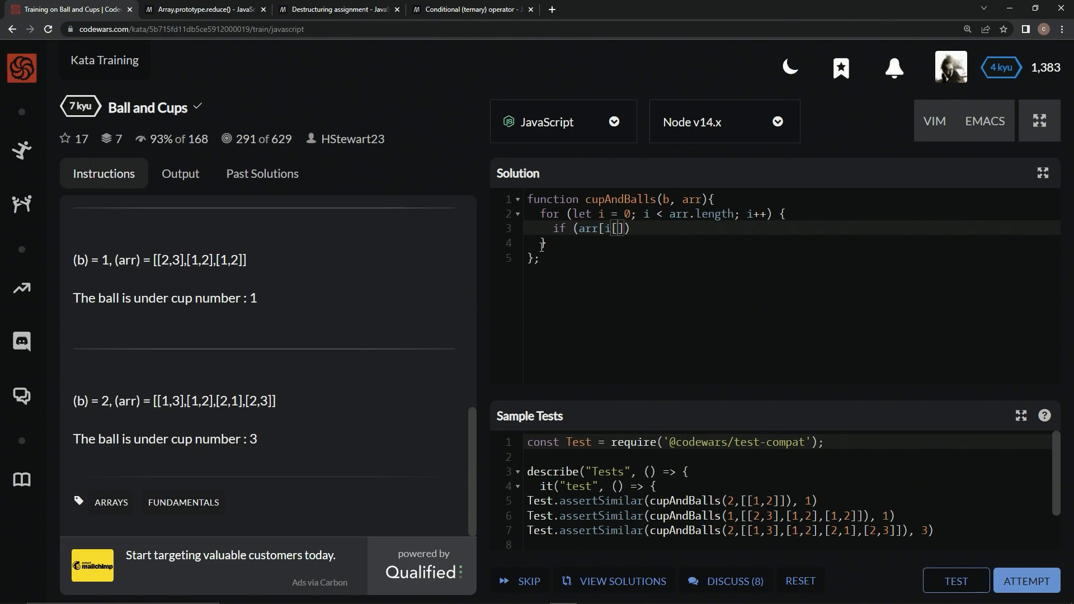
key(Backspace)
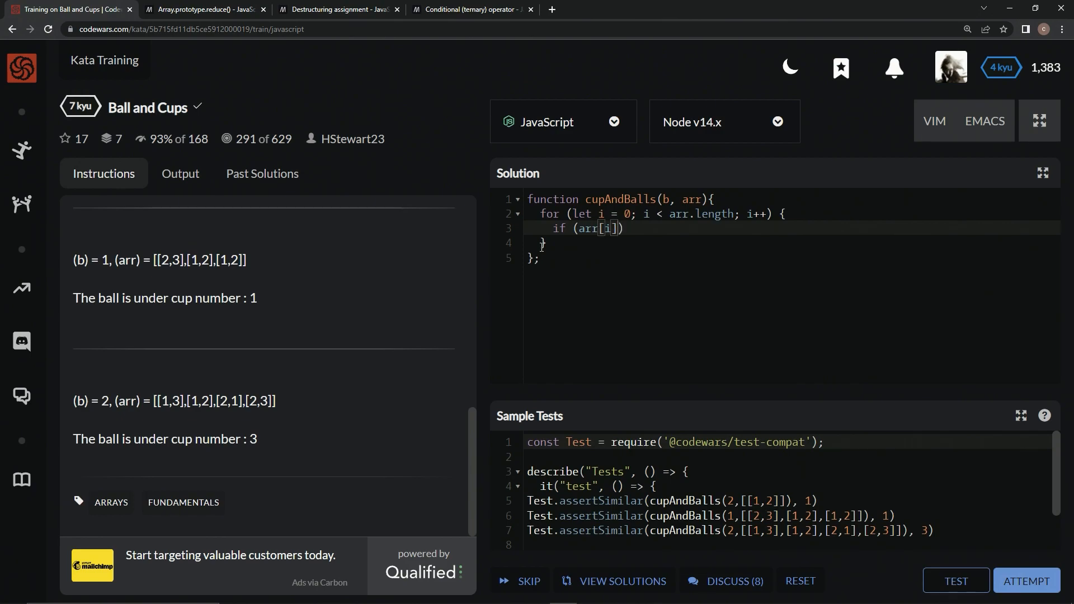
text([0])
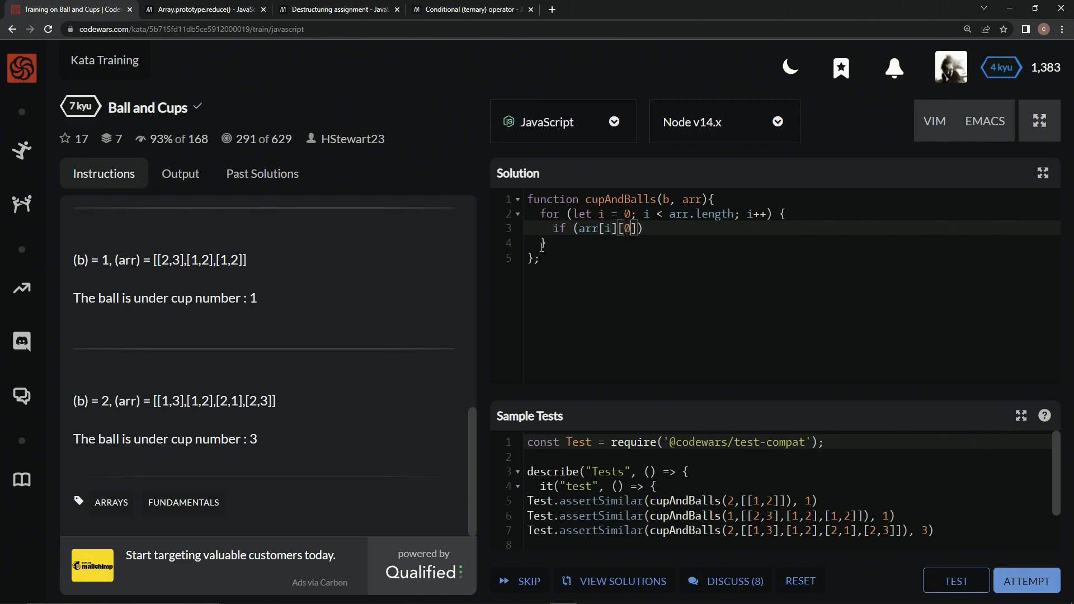
text(=)
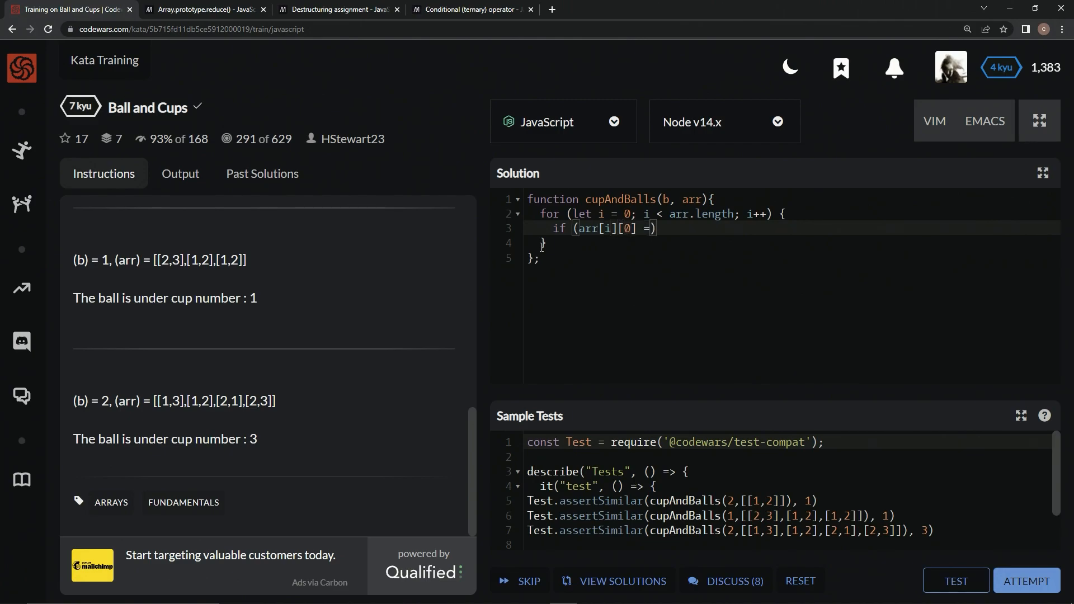
text(= b)
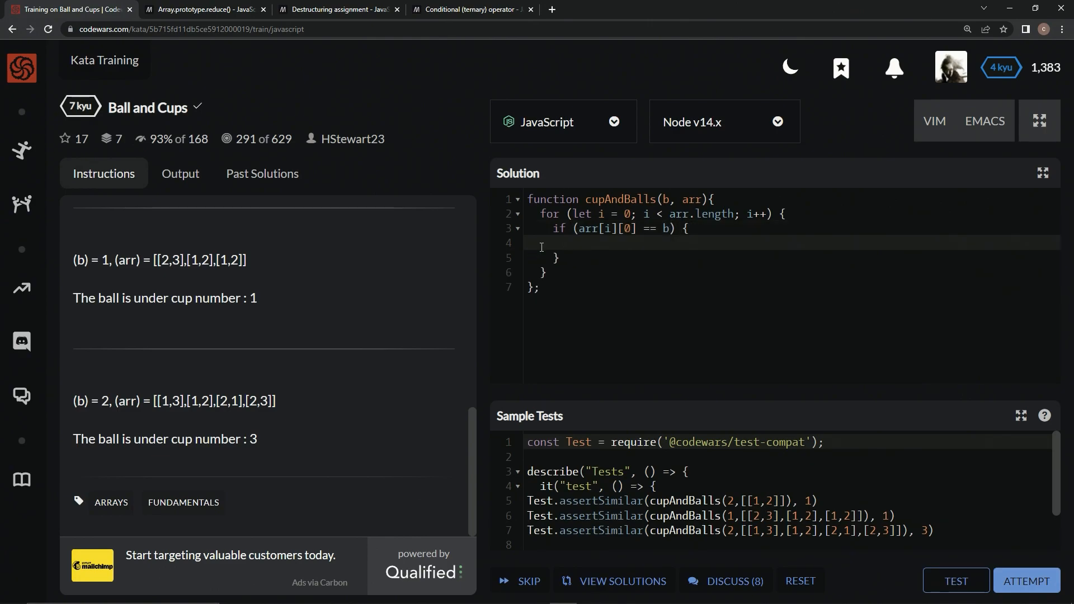
text(b)
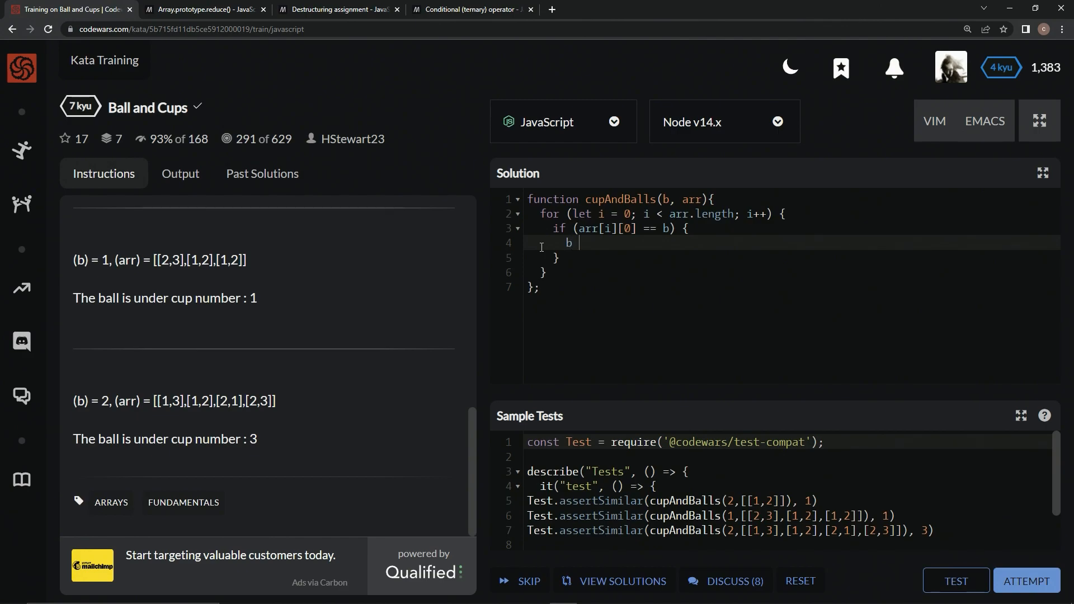
text(== arr[i]][])
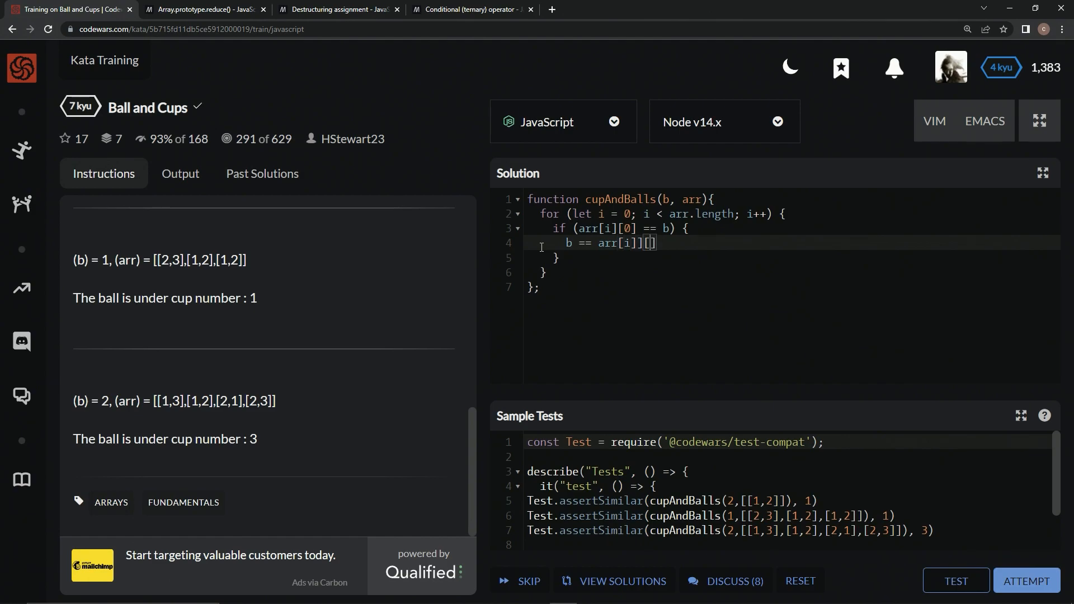
key(Backspace)
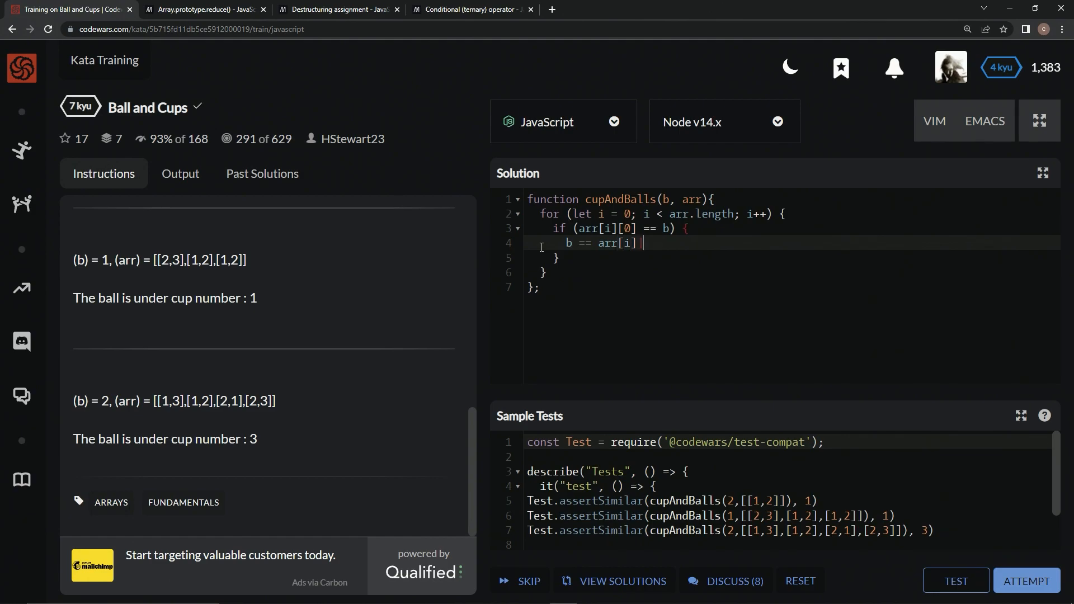
text([])
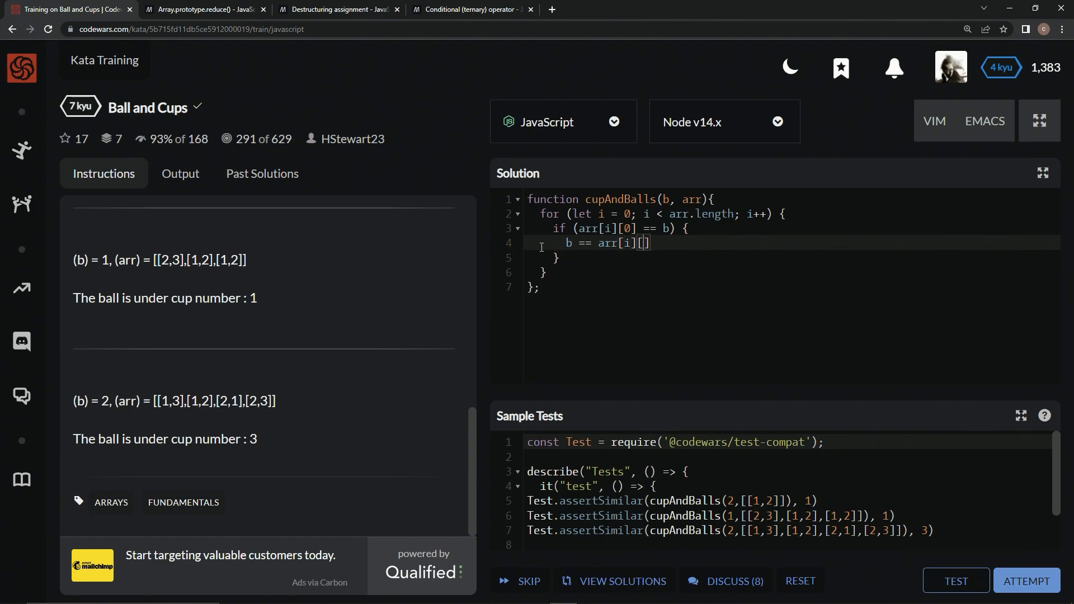
text(1)
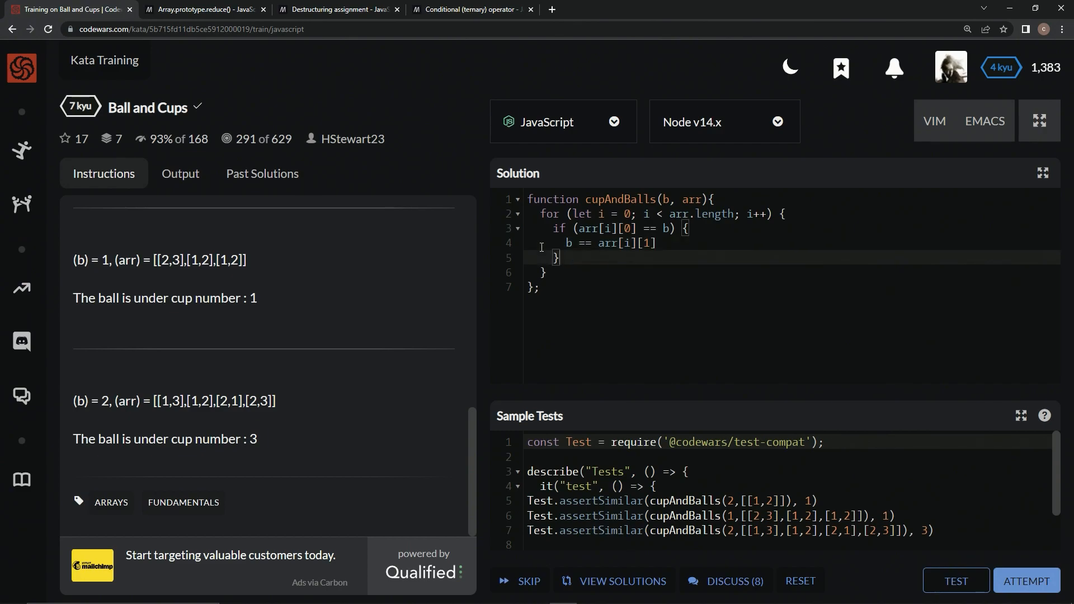
Add the else if branch moving b back to arr[i][0], and begin the return statement
text(else)
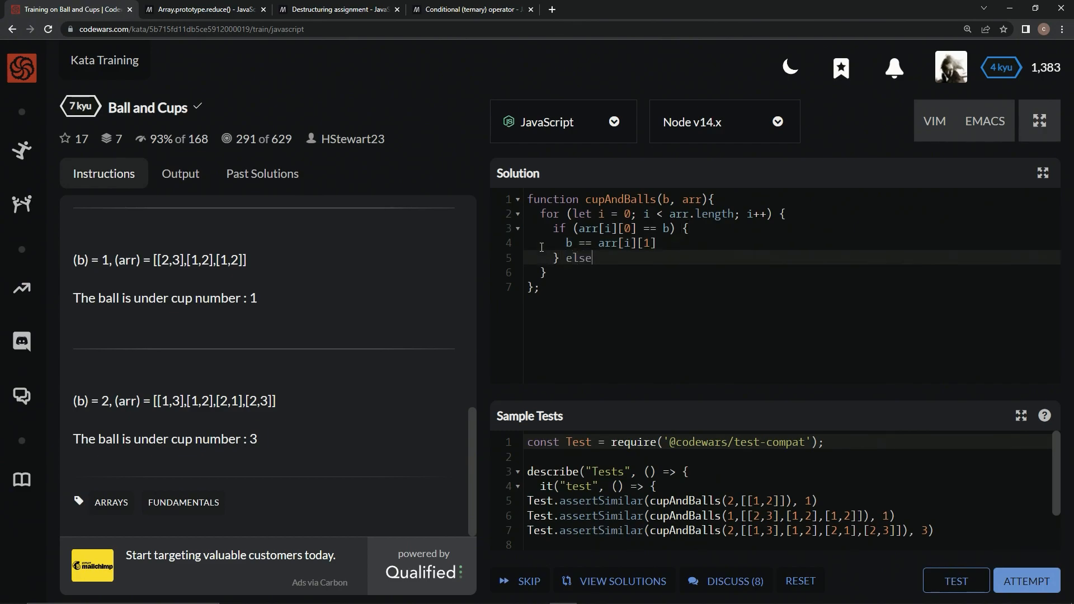
text(if ())
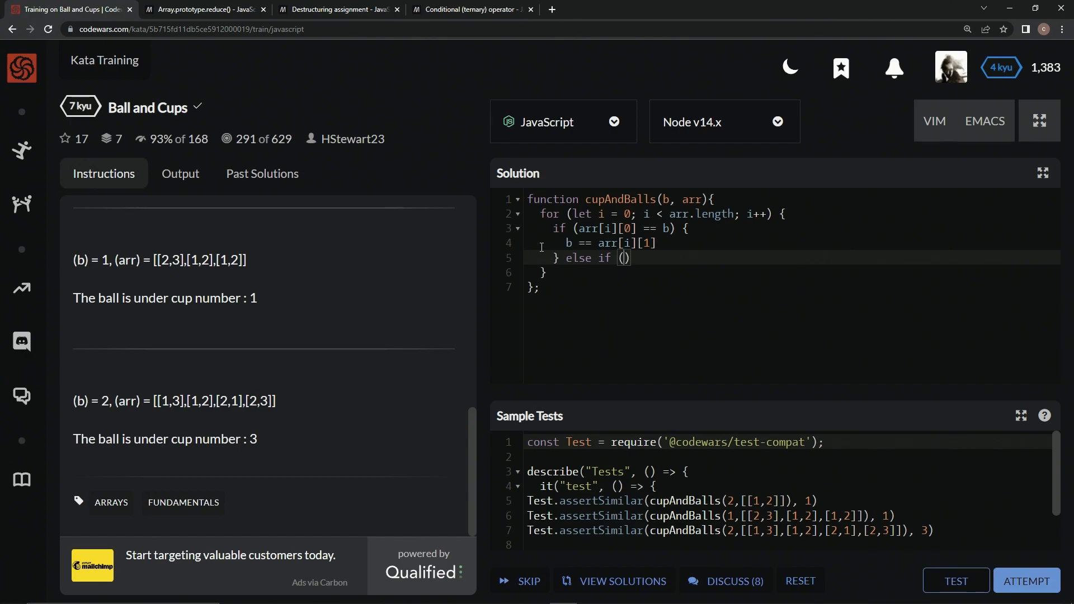
text(arr)
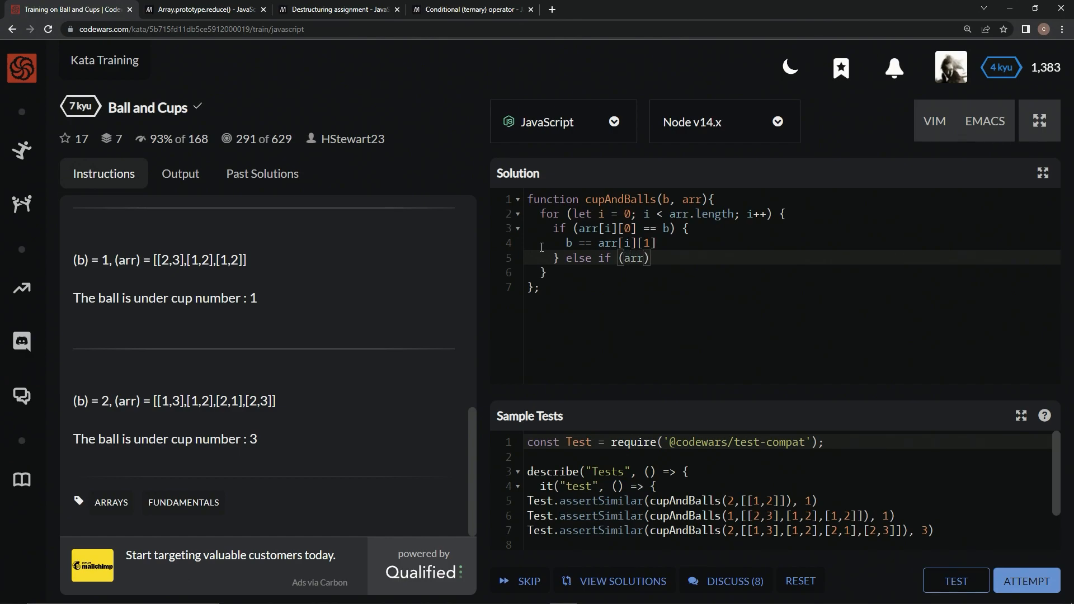
text([i][1] ==)
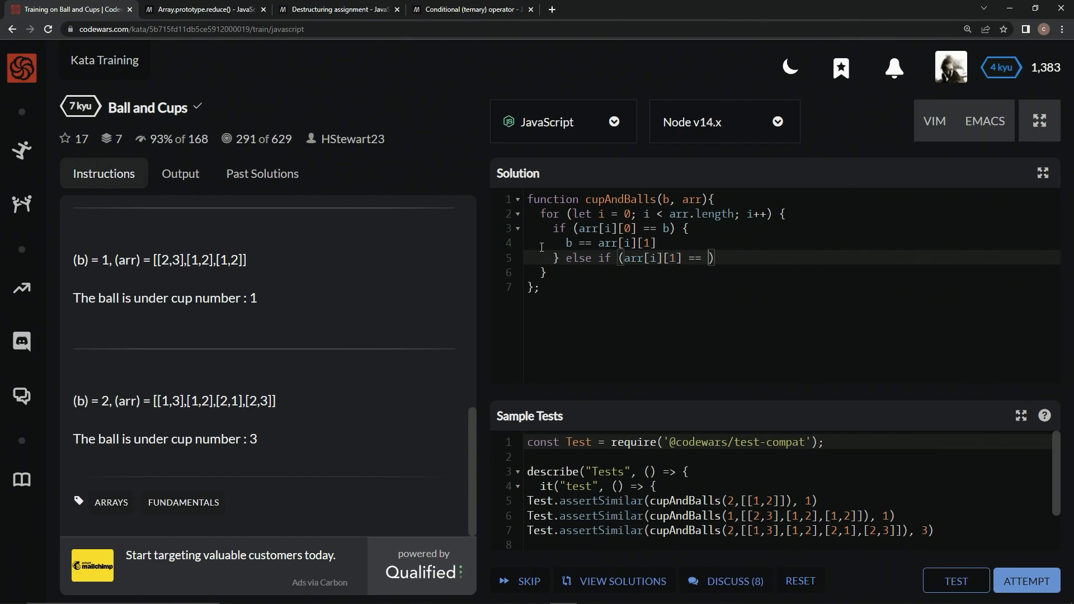
text(b)
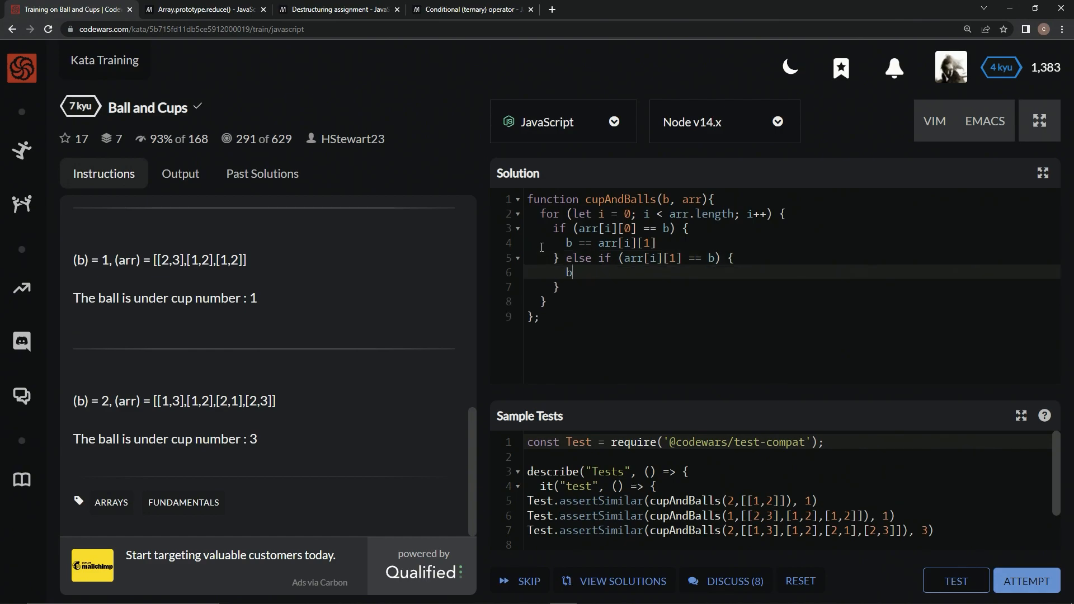
text(==)
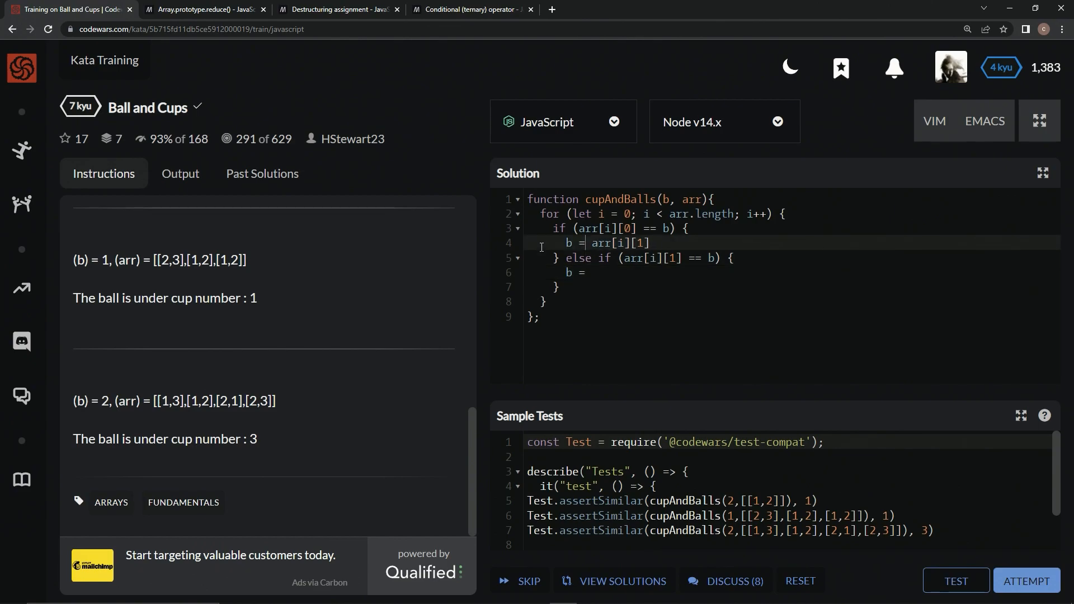
click(585, 272)
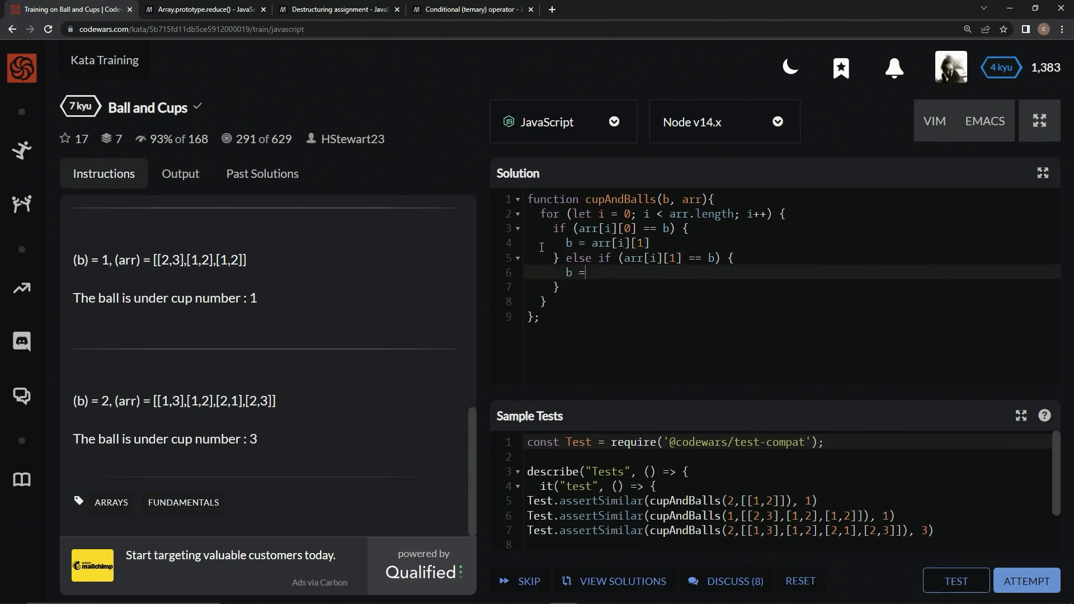
text(arr[i)
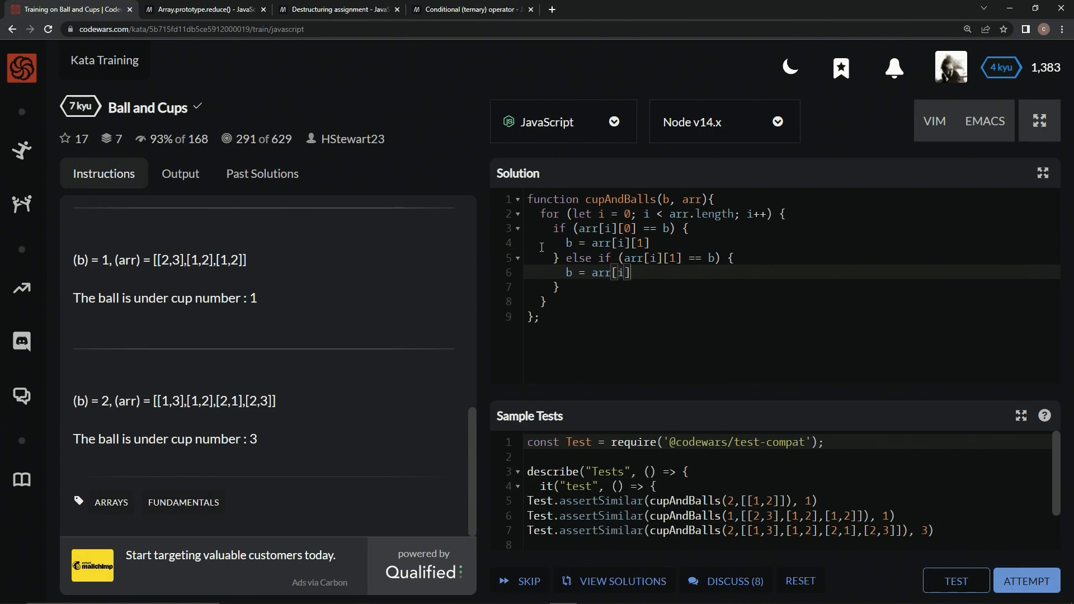
text([0])
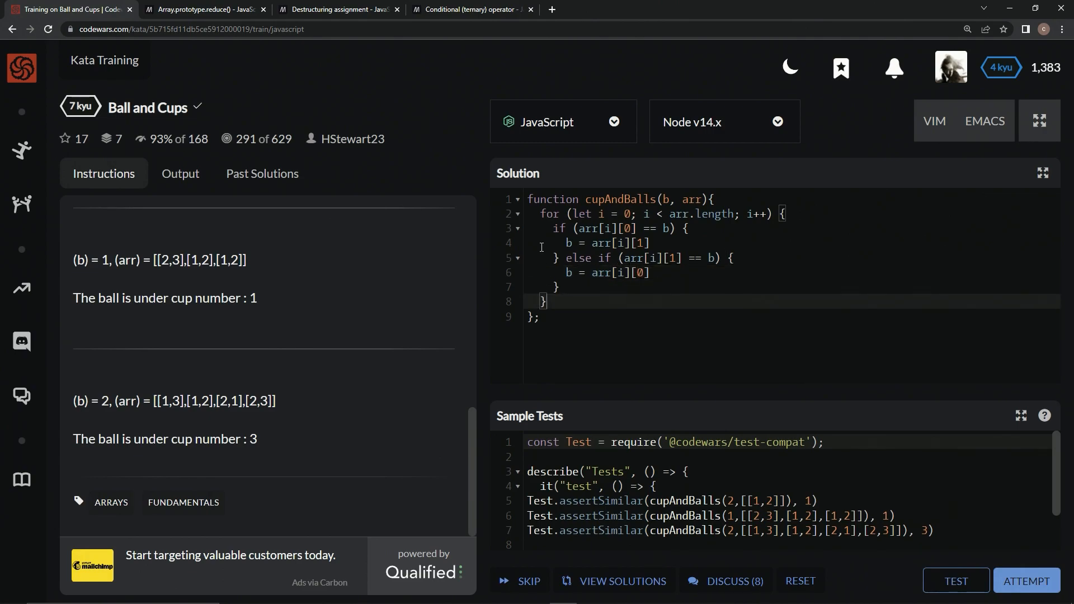
text(ret)
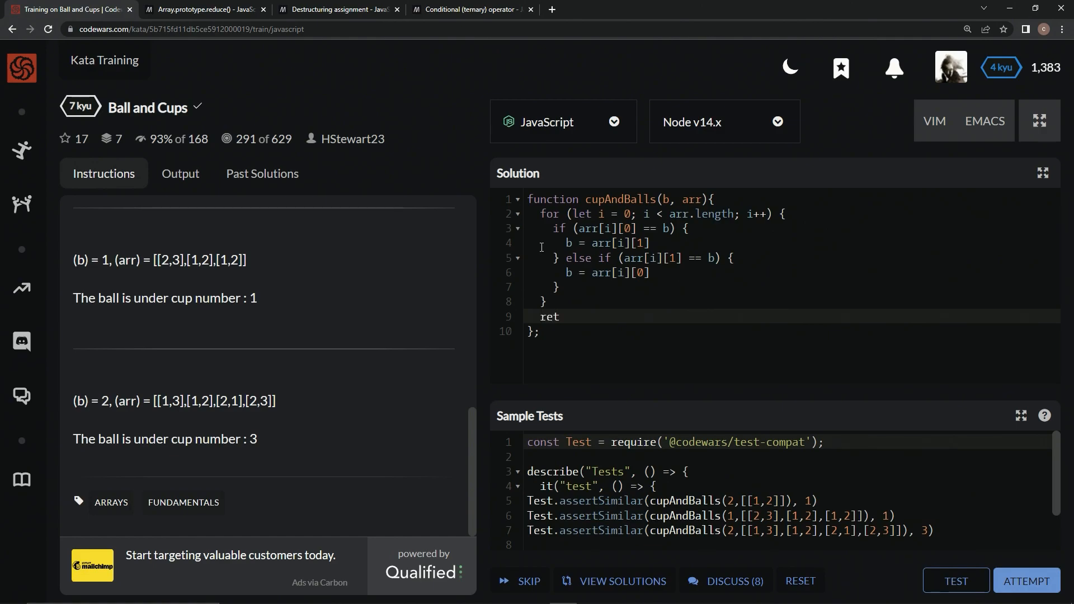
text(ur)
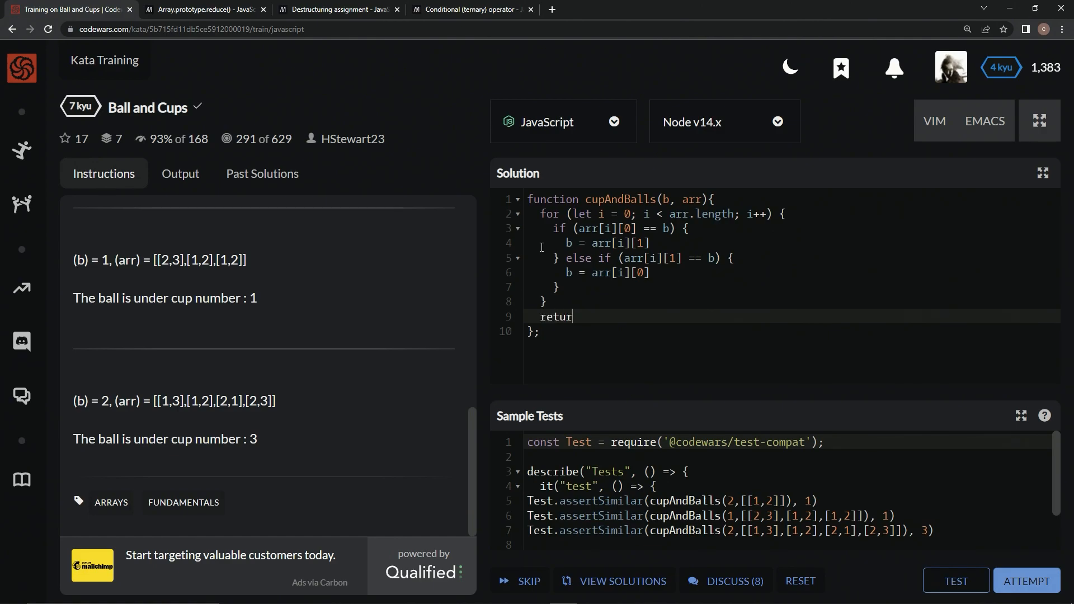
Finish return b and run the sample tests, which pass 1 of 1
text(n b)
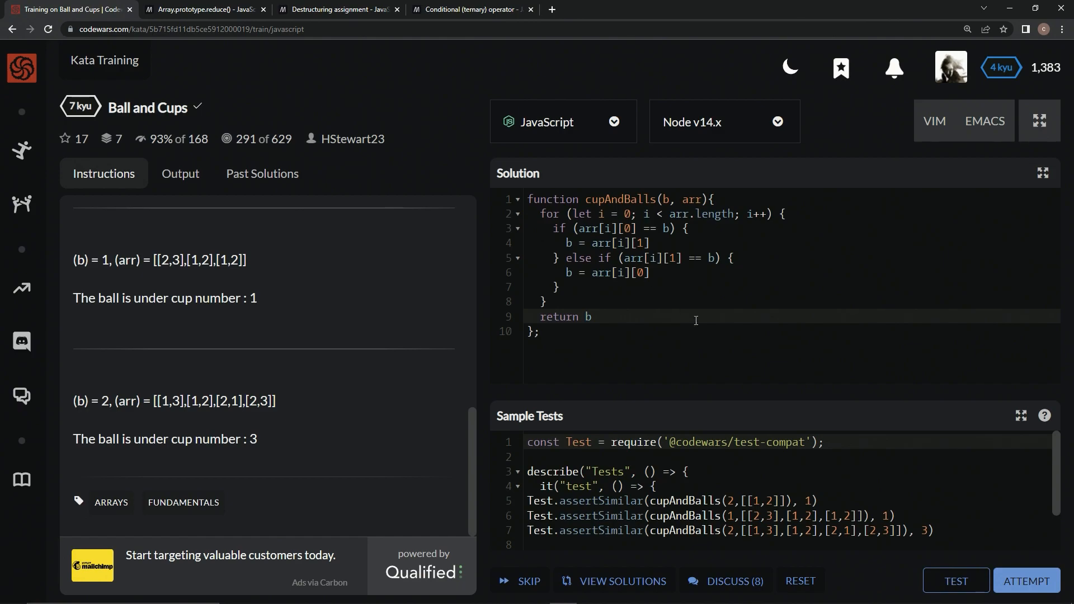
click(954, 581)
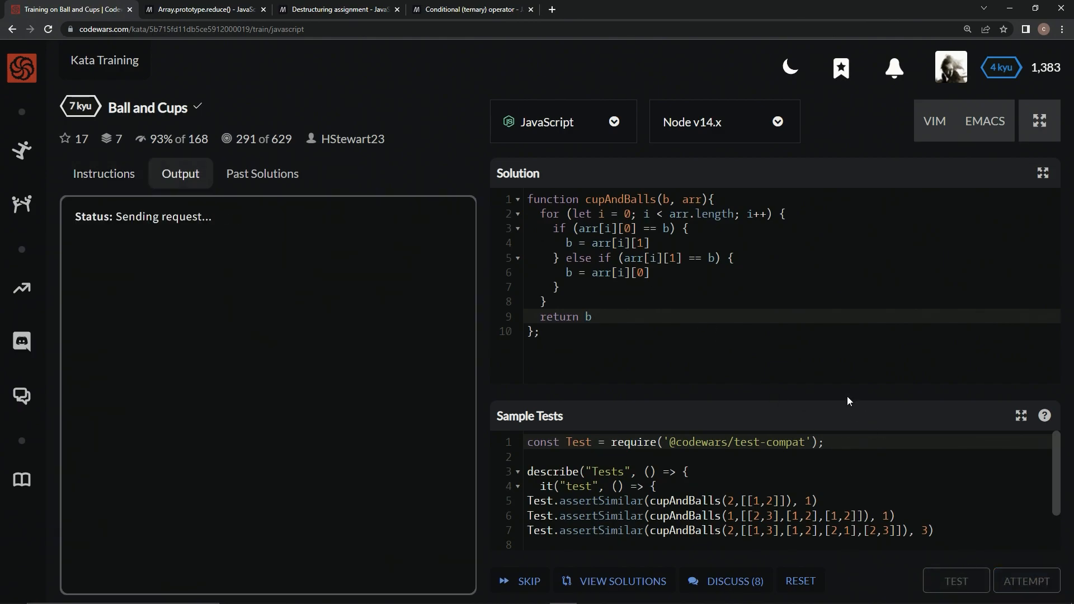
click(955, 580)
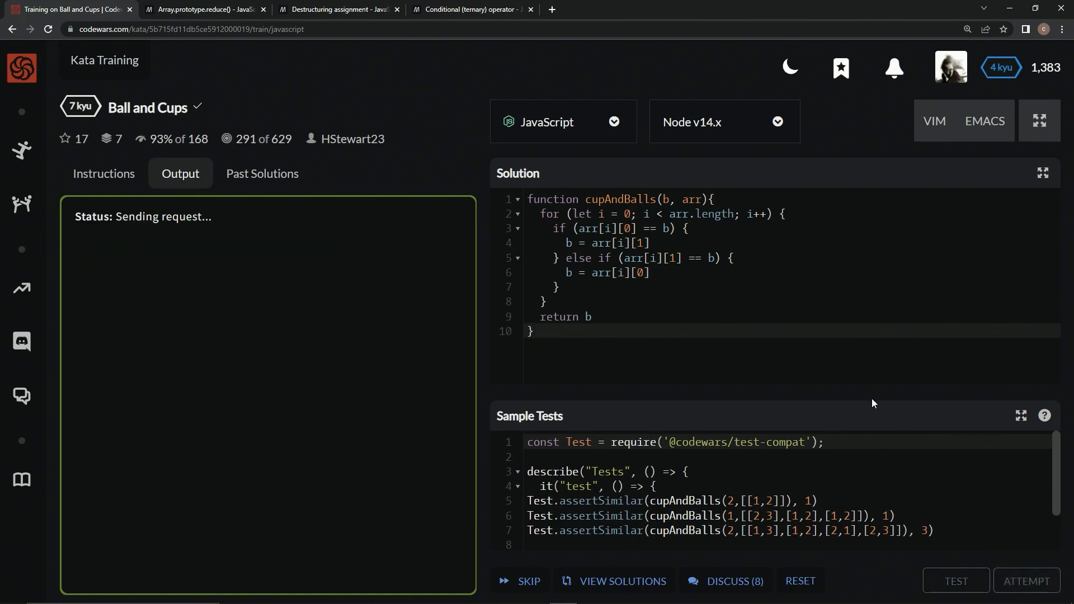
click(954, 581)
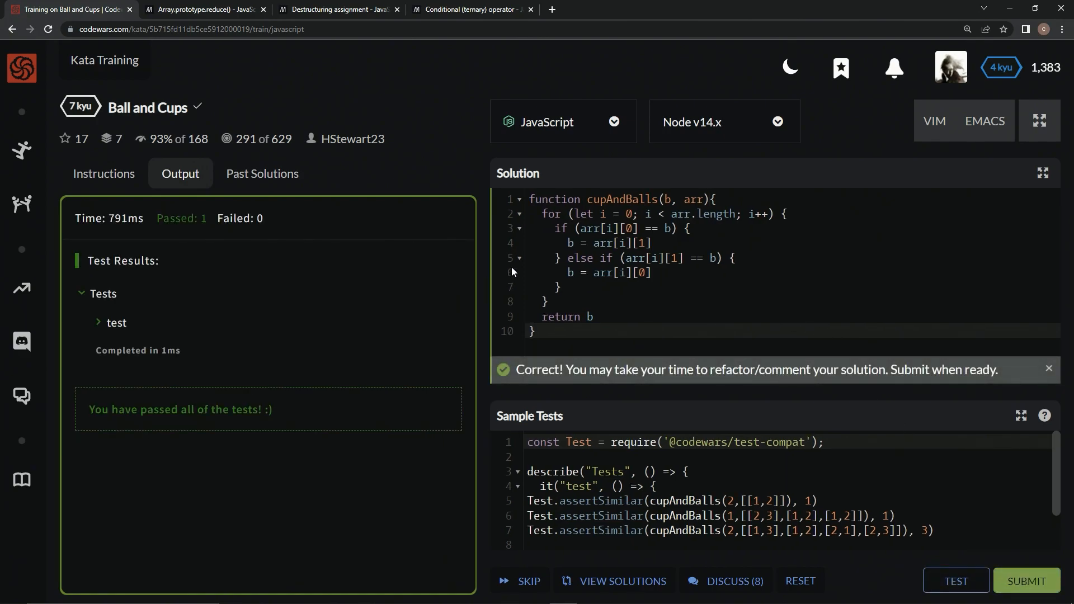
mouse_move(603, 229)
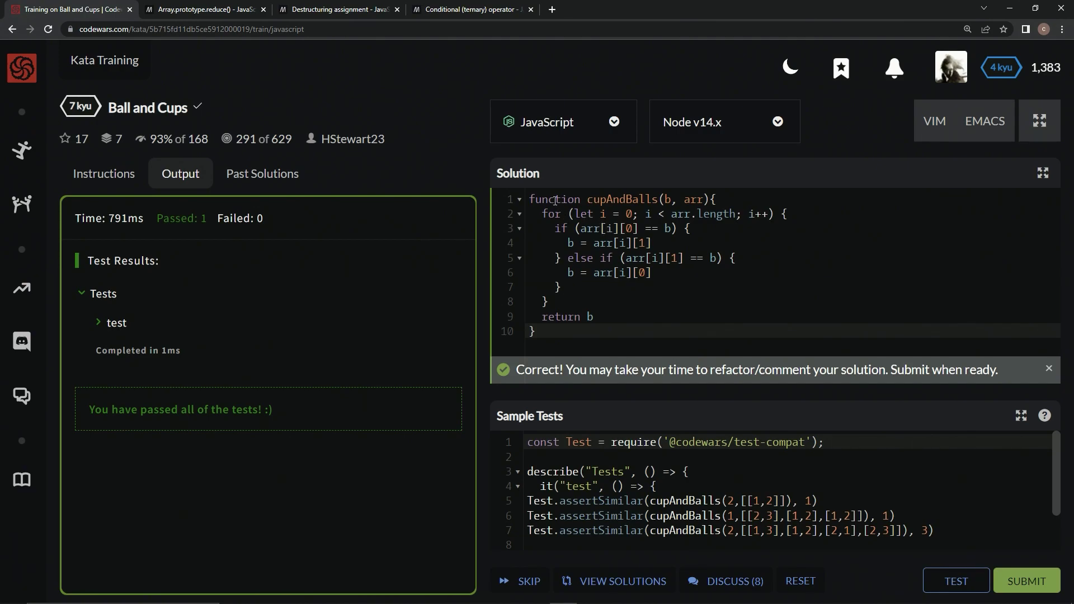
Rewrite cupAndBalls as an arrow function starting arr.reduce(), then consult MDN's reduce page
double_click(554, 199)
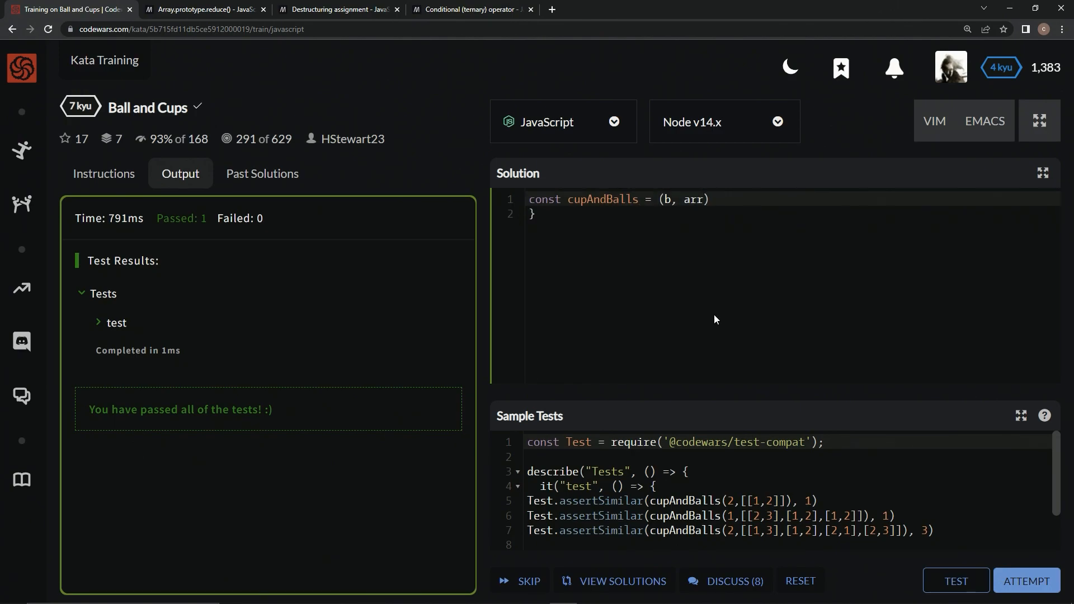
text(=>)
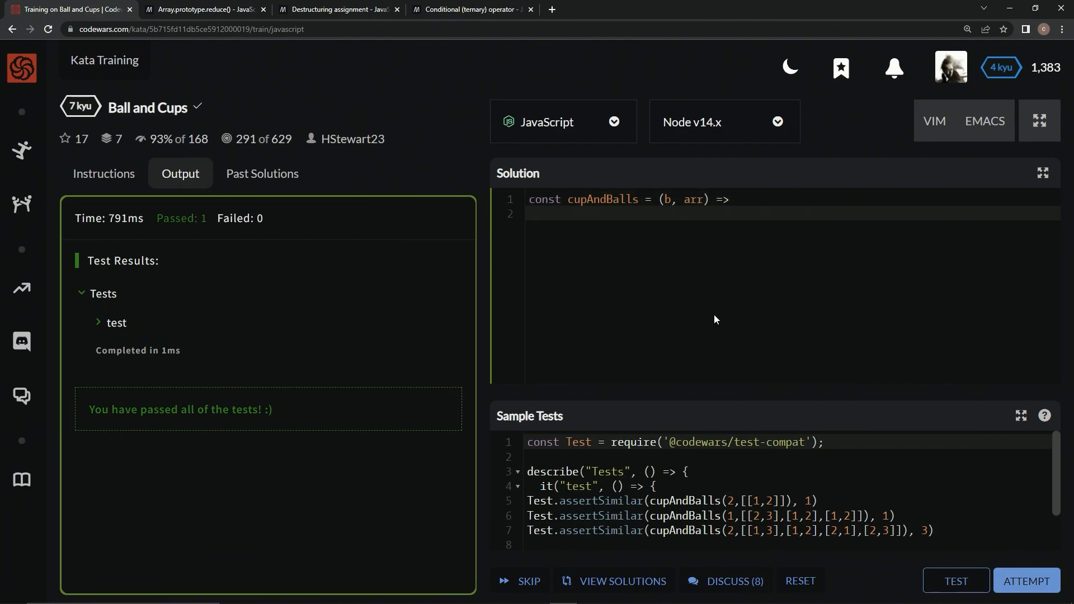
text(arr)
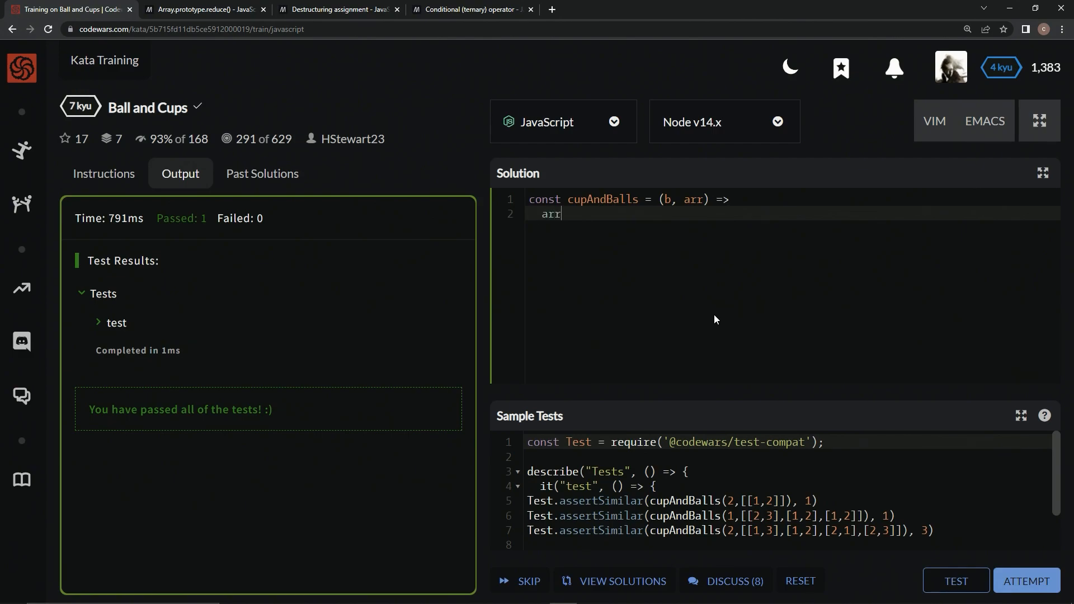
text(.reduce)
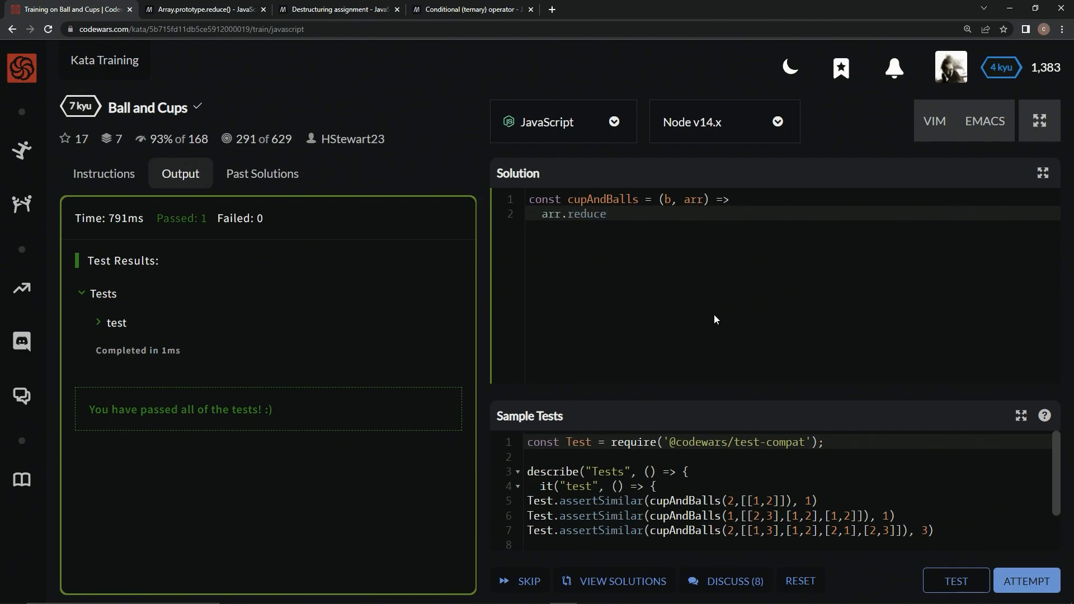
text(())
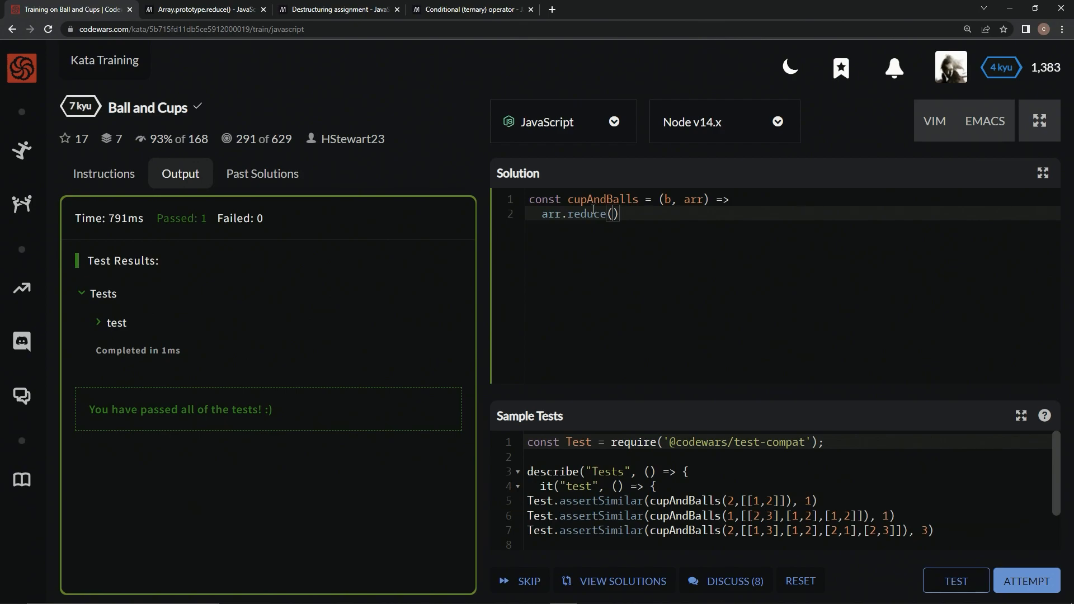
click(203, 9)
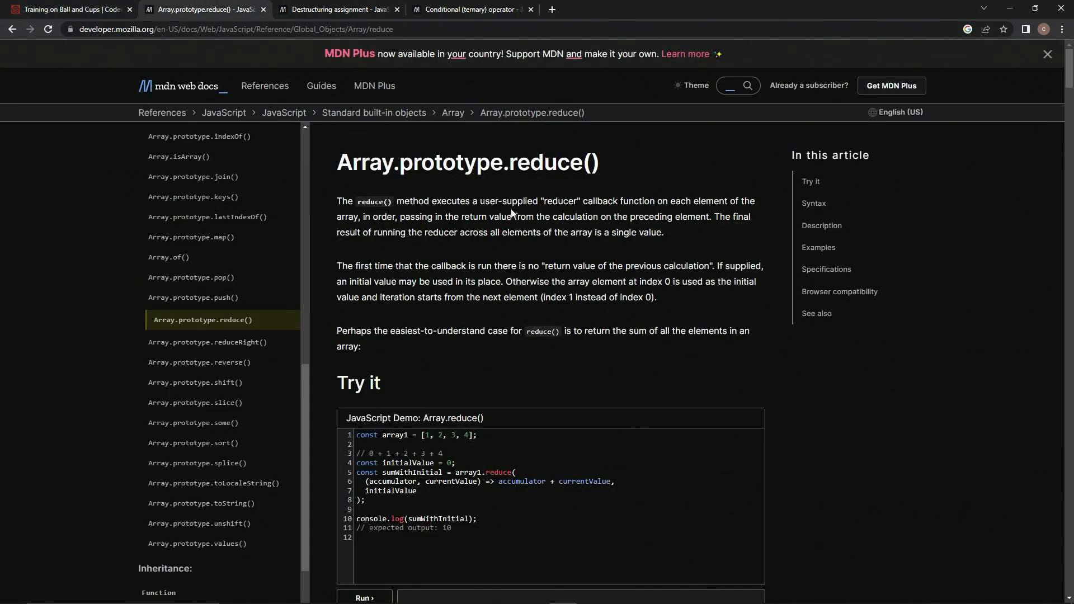
mouse_move(565, 206)
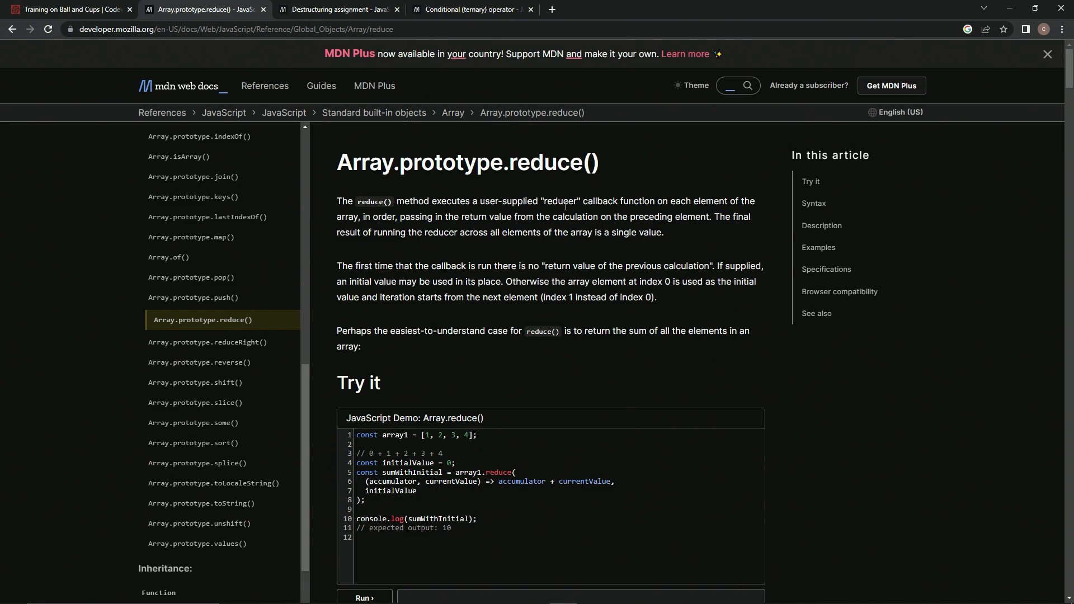
mouse_move(499, 230)
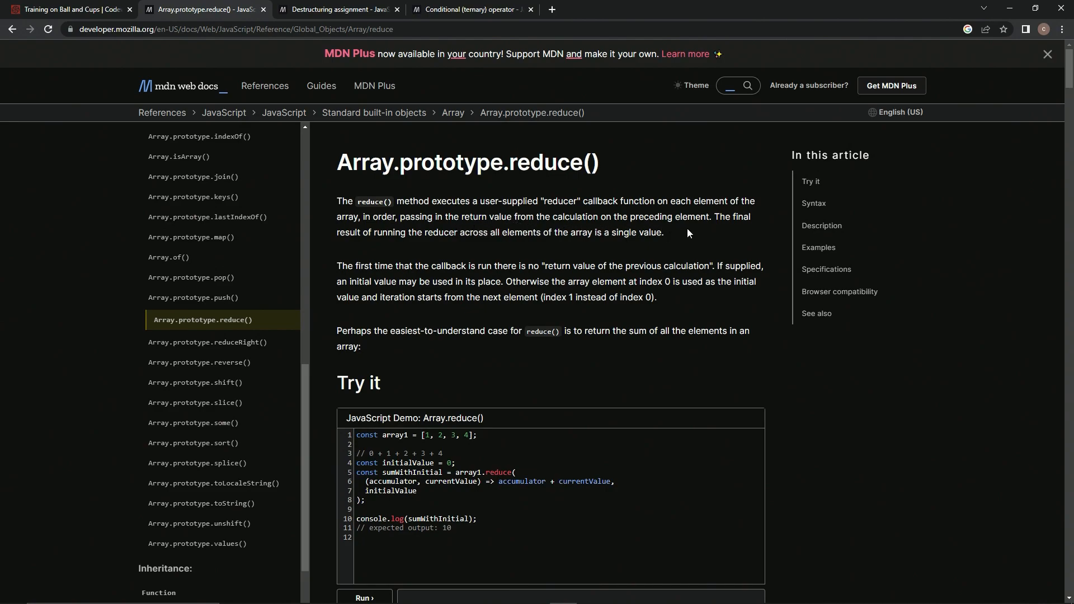
mouse_move(387, 254)
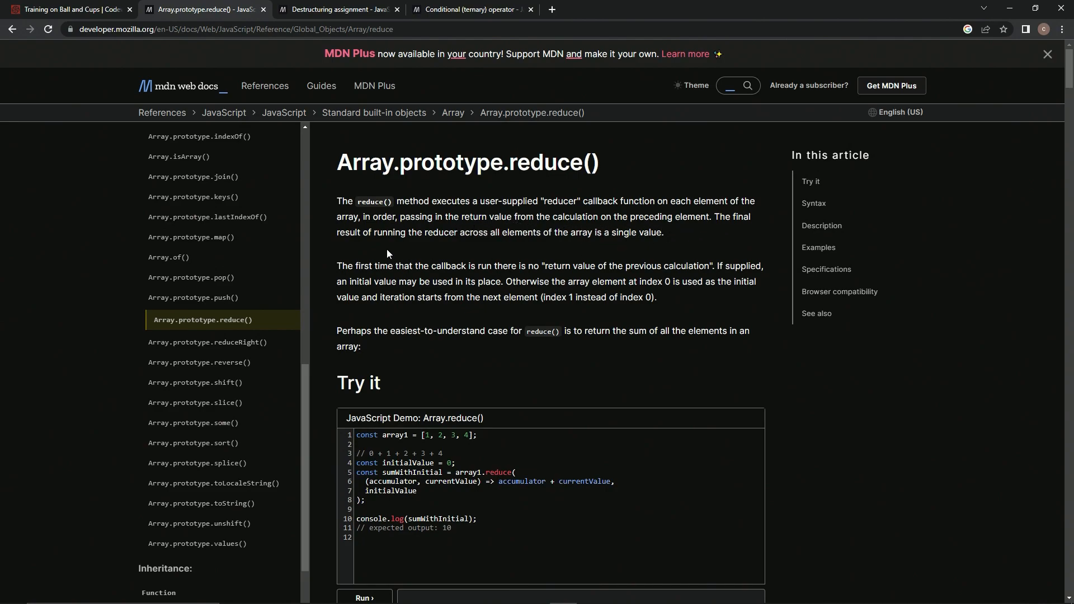
mouse_move(509, 245)
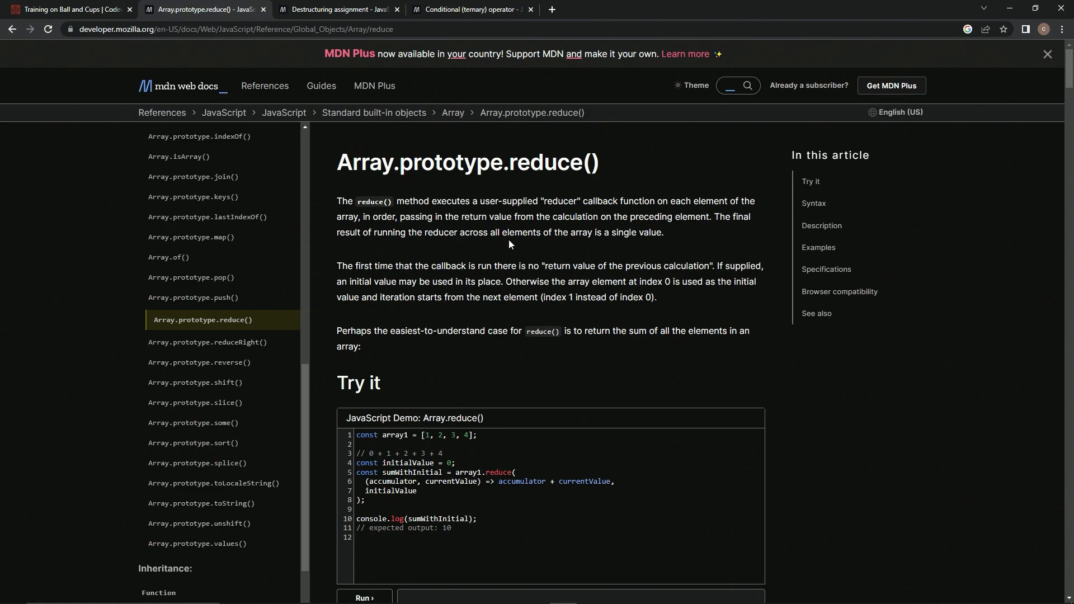
mouse_move(649, 248)
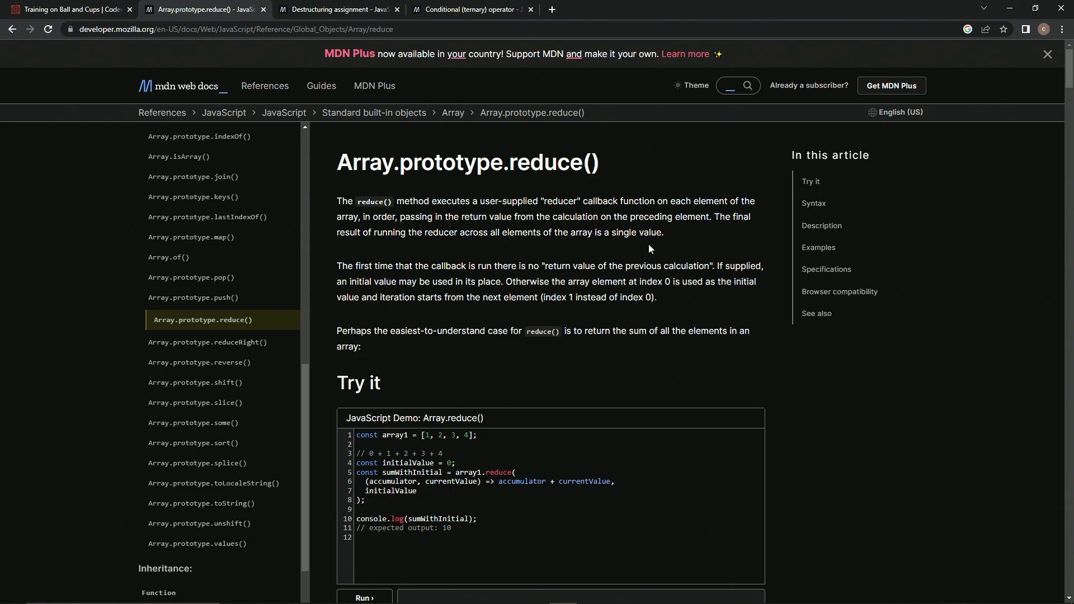
mouse_move(501, 278)
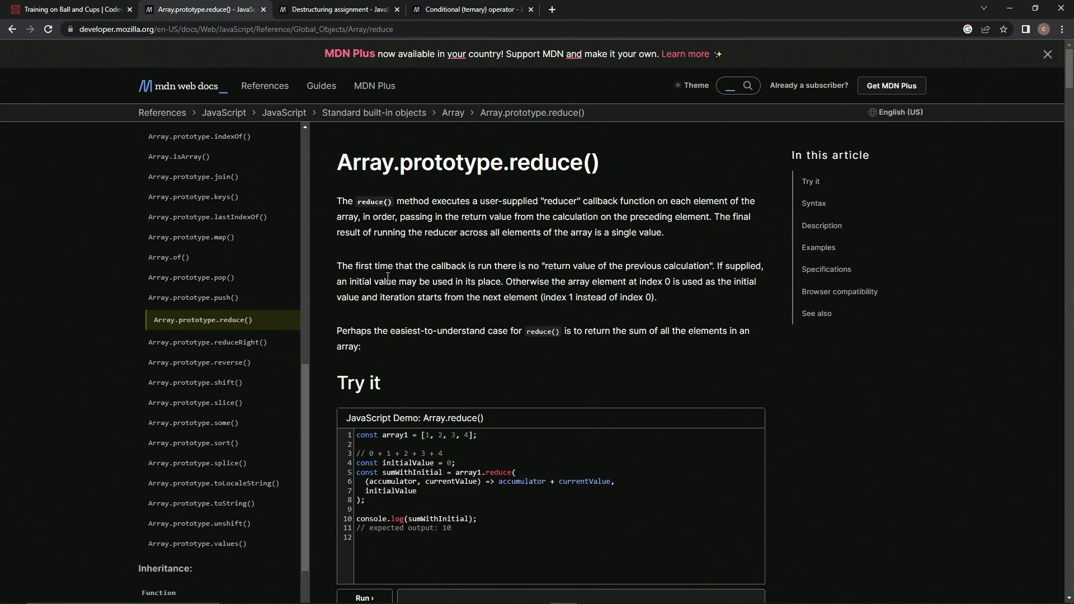
mouse_move(567, 295)
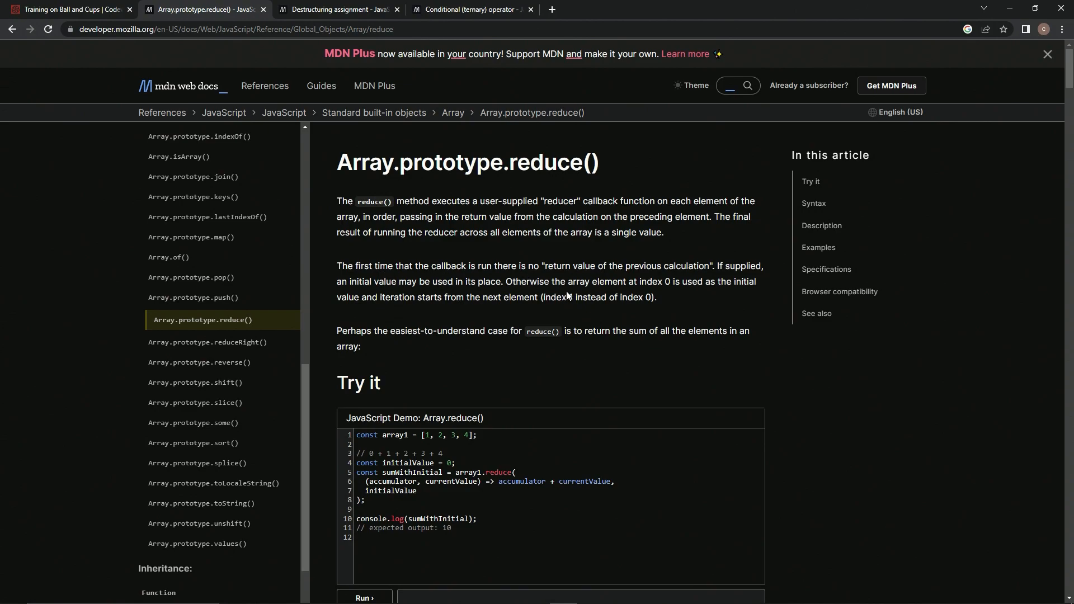
mouse_move(669, 294)
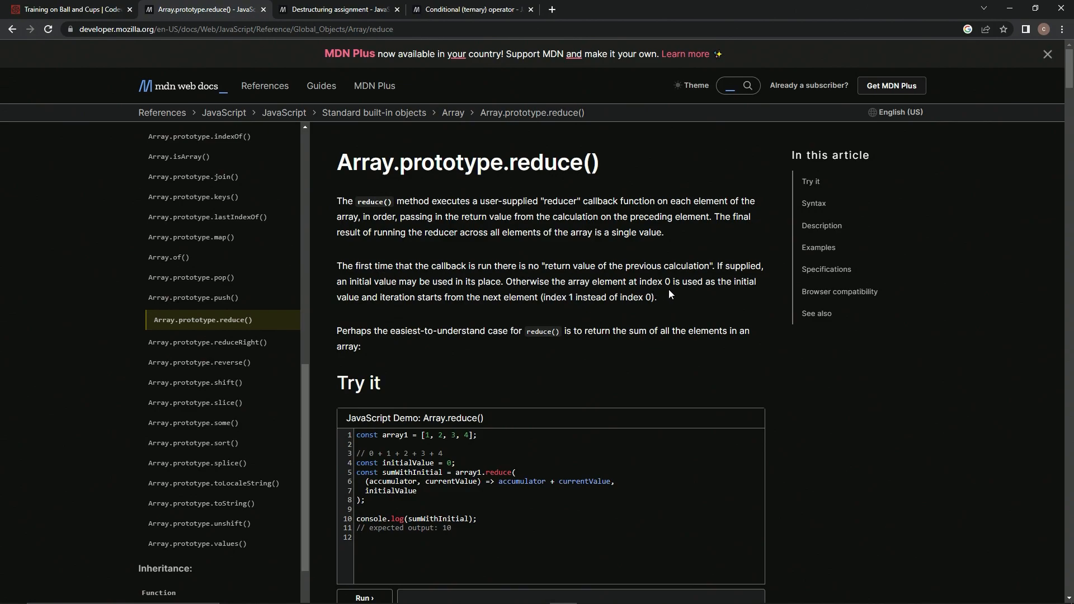
mouse_move(356, 329)
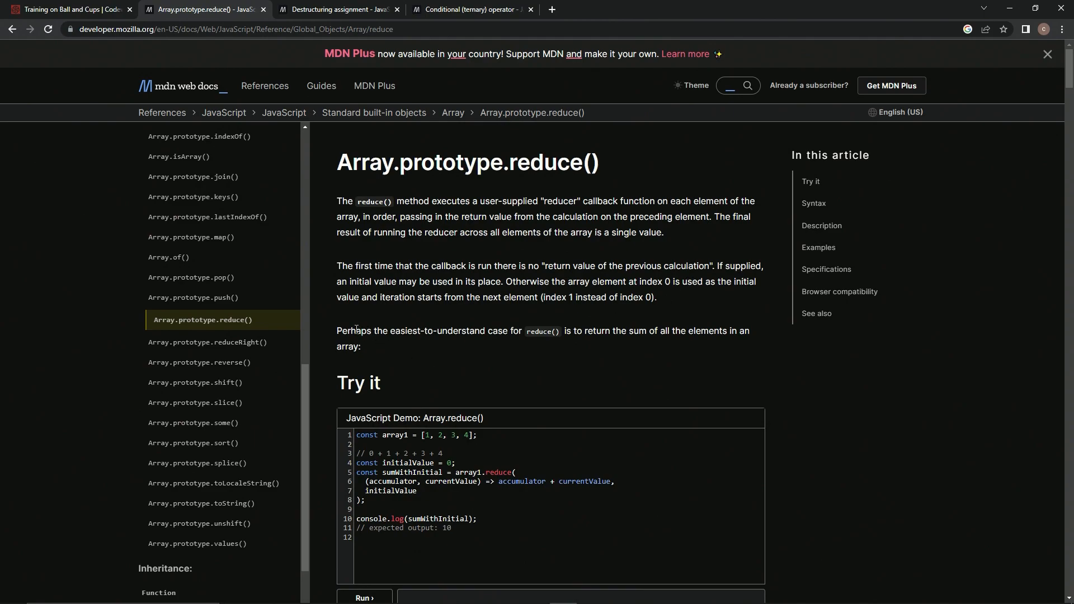
scroll(down, 3)
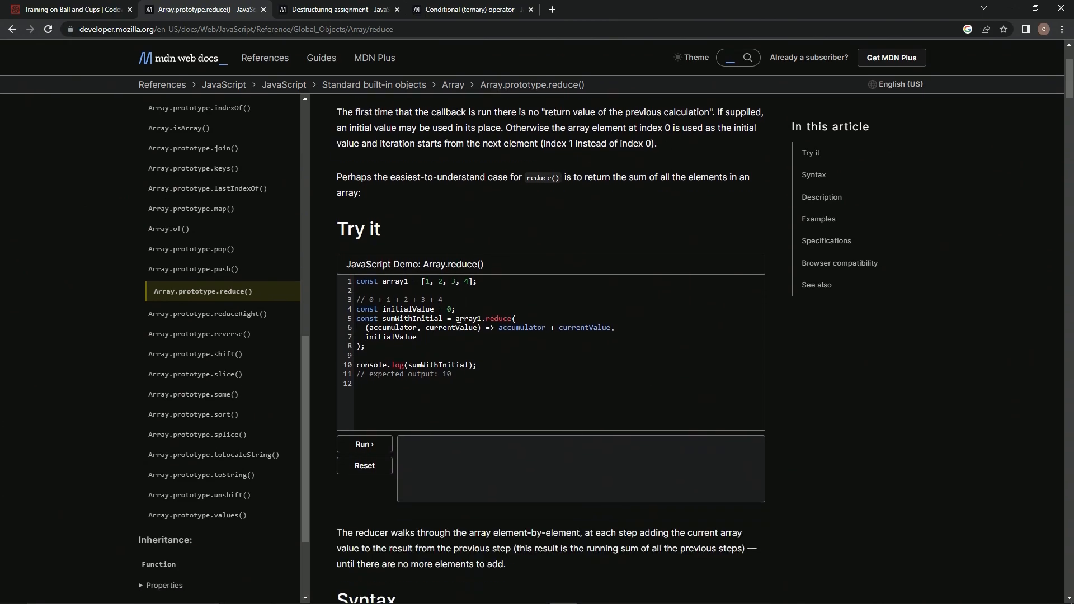
scroll(down, 3)
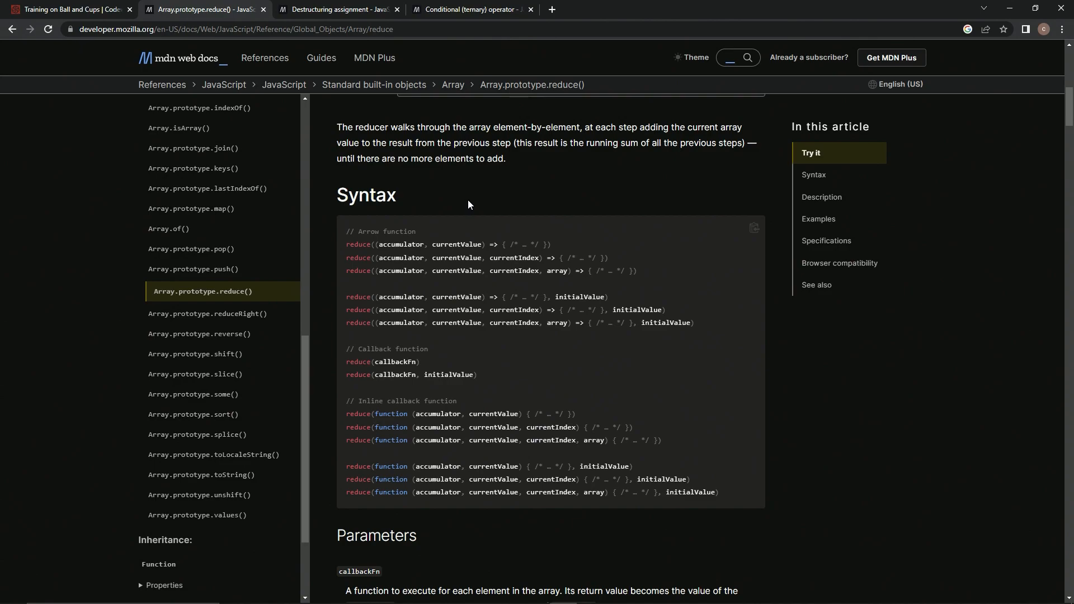
mouse_move(363, 292)
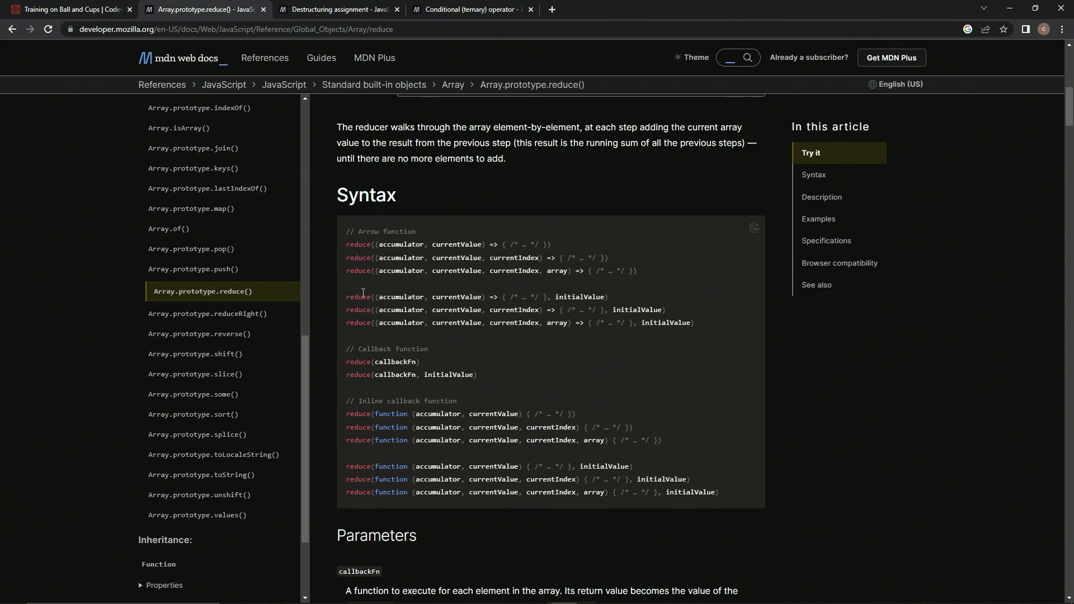
mouse_move(342, 303)
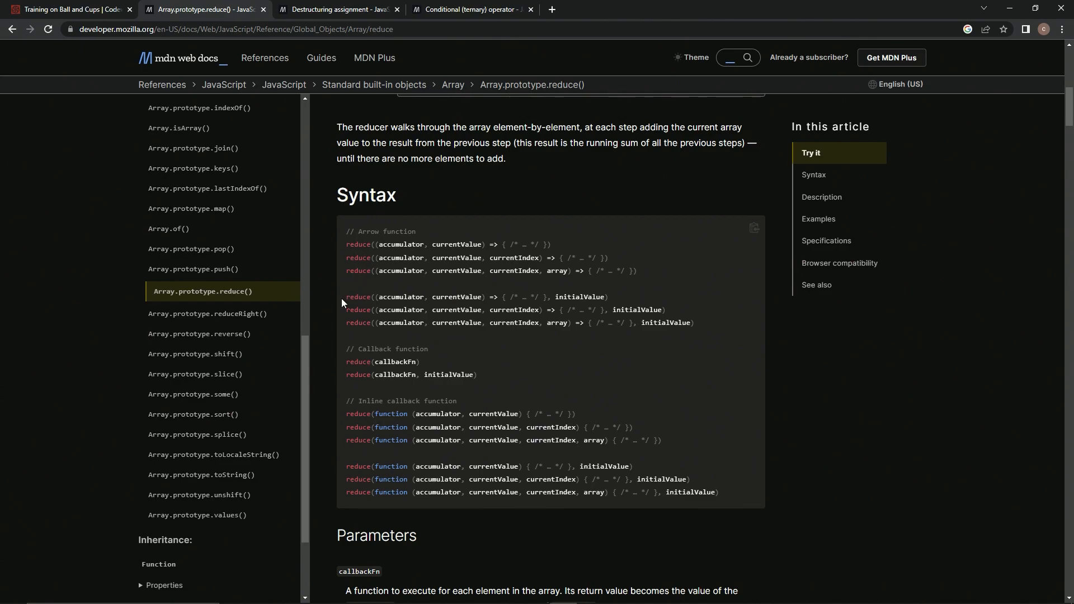
mouse_move(351, 298)
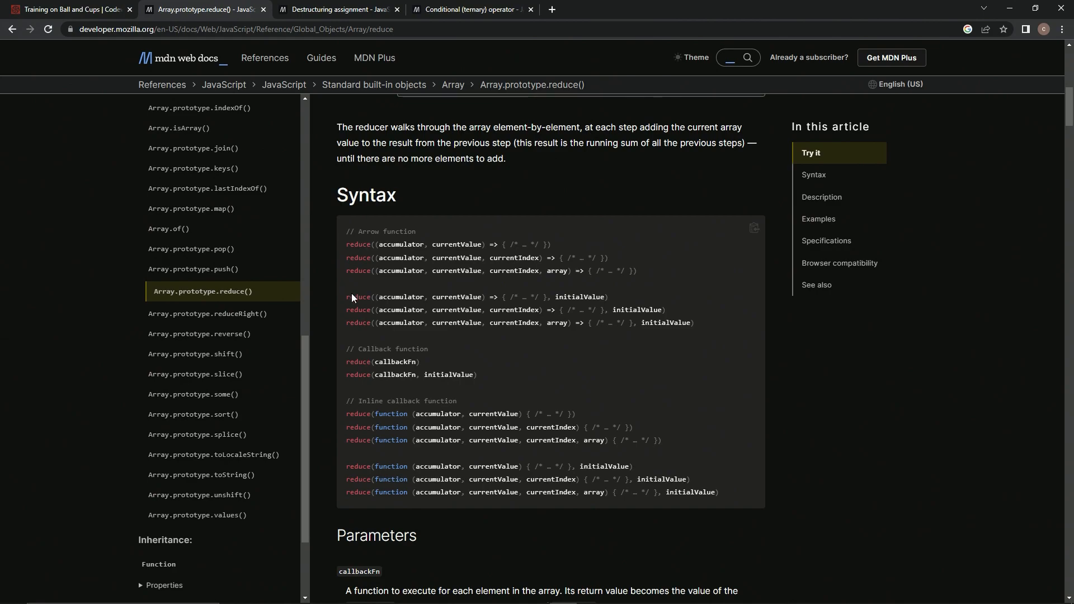
mouse_move(459, 297)
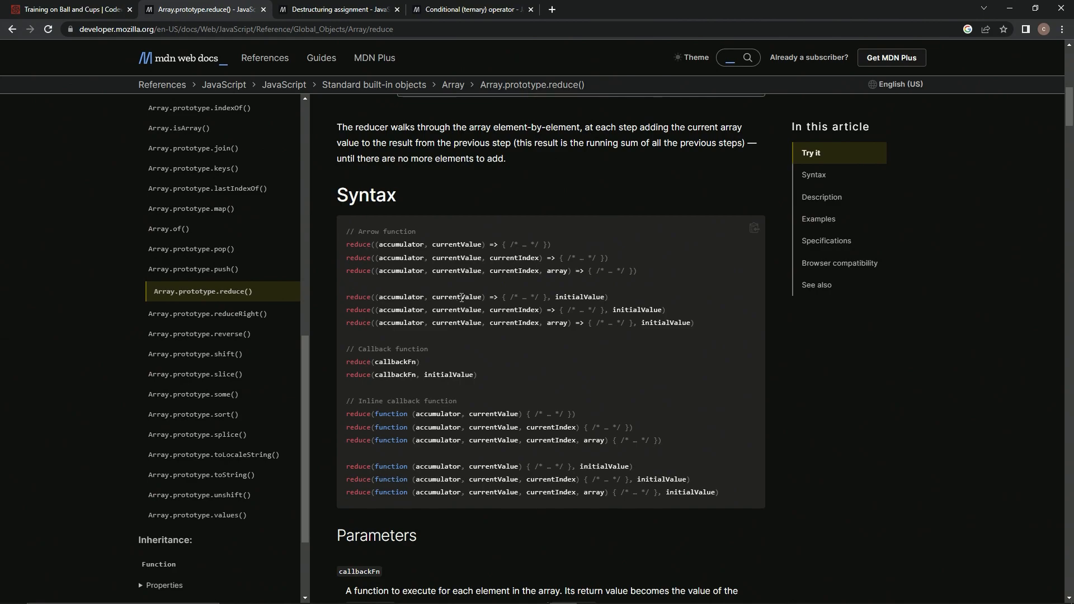
mouse_move(493, 296)
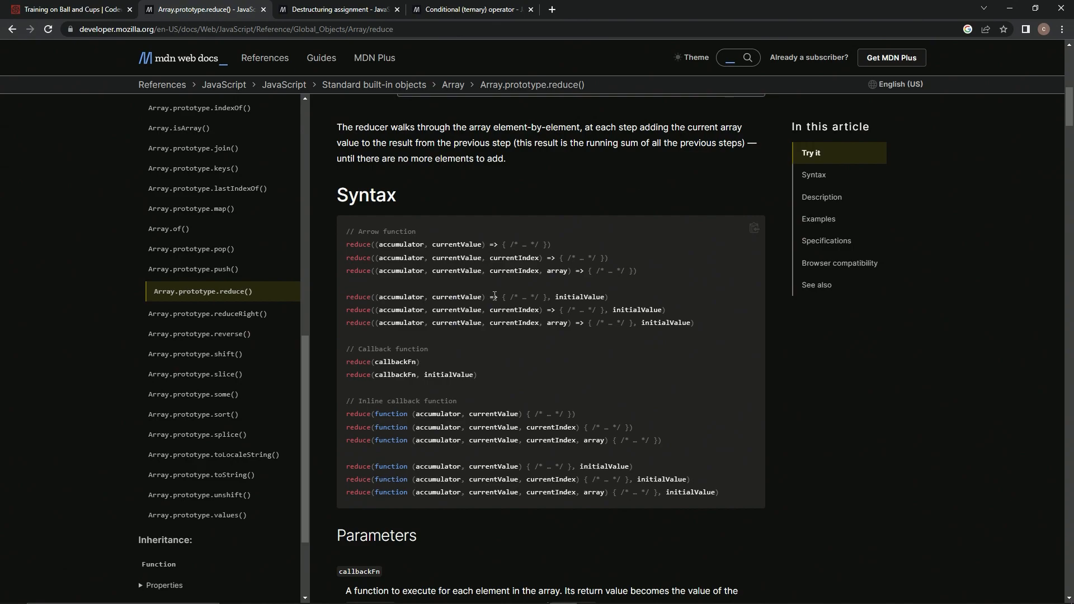
double_click(493, 296)
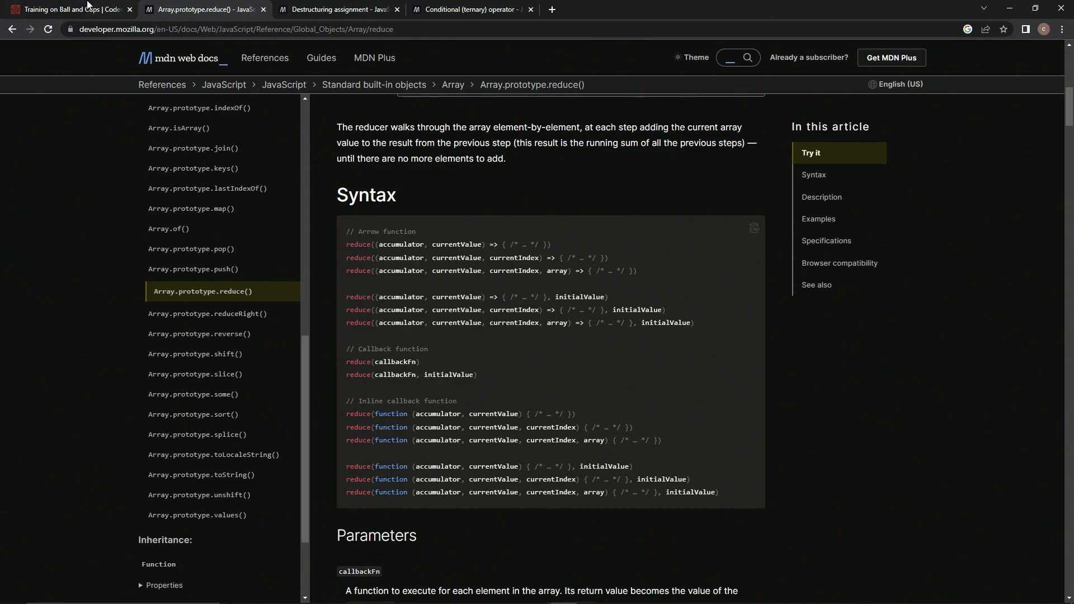
Fill reduce with (b,curr) => ,b, leaving the reducer body empty with b as initial value
click(62, 9)
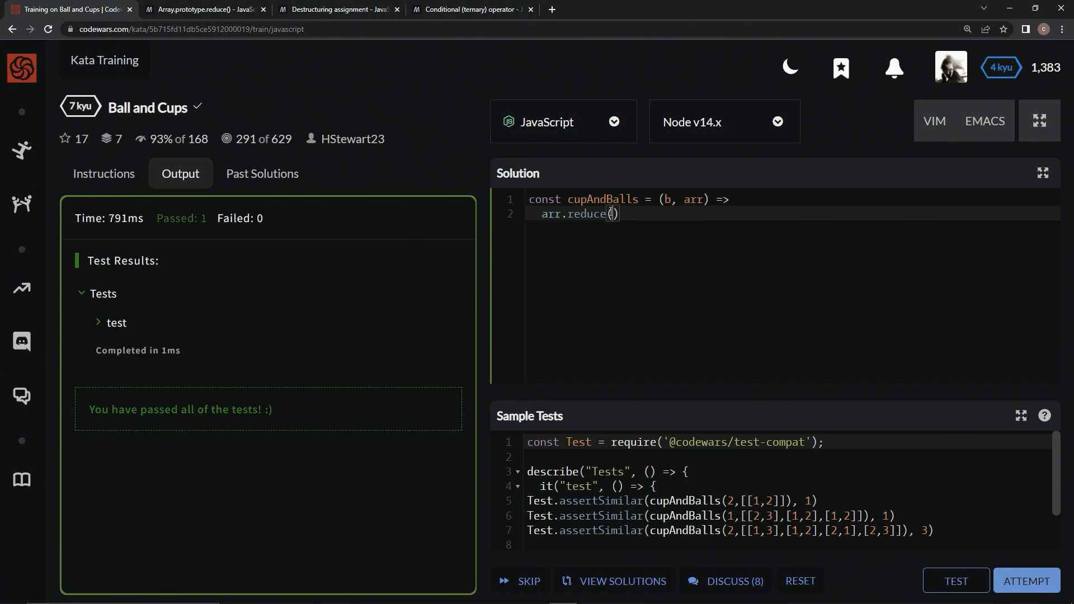
text(()
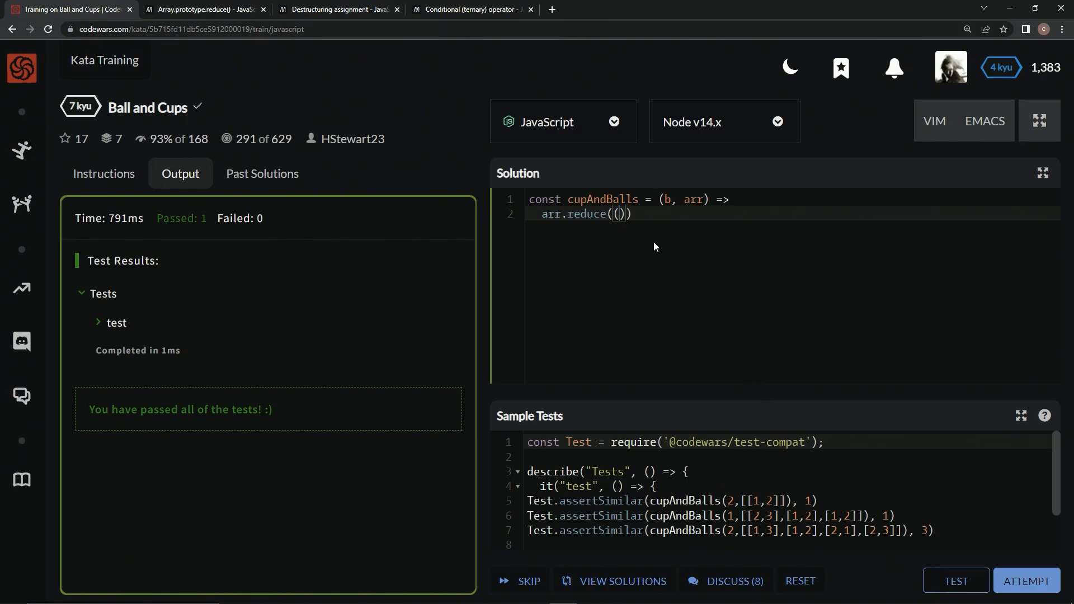
text(b)
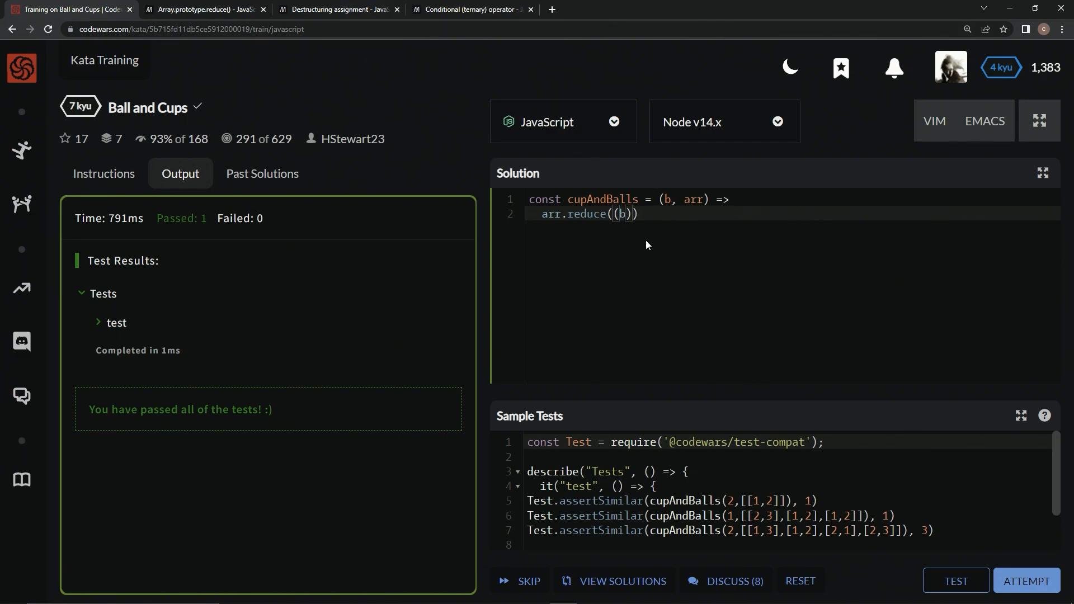
text(,c)
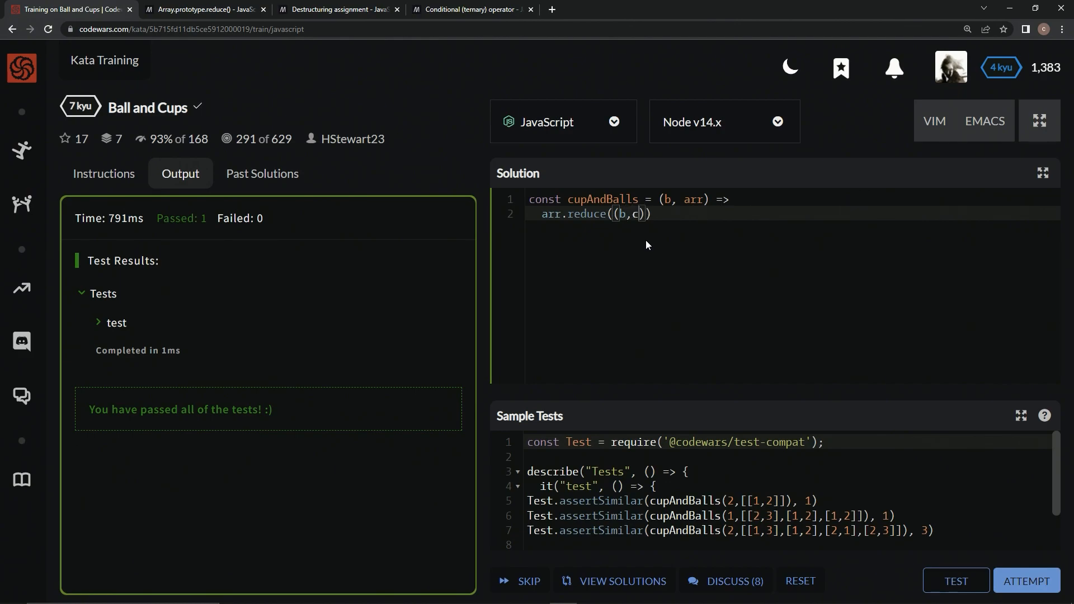
text(urr)
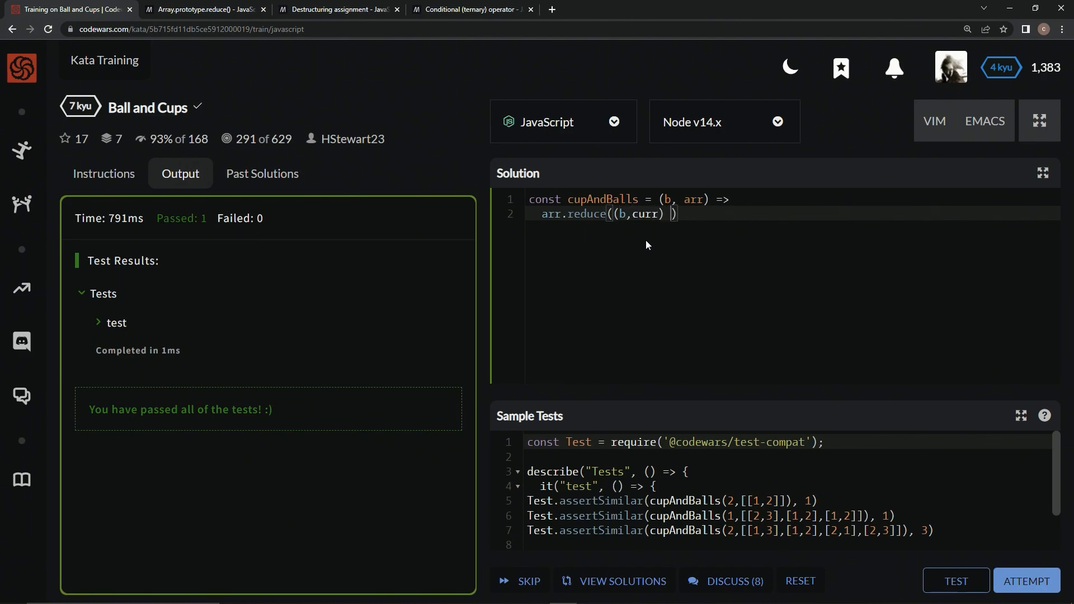
text(=>))
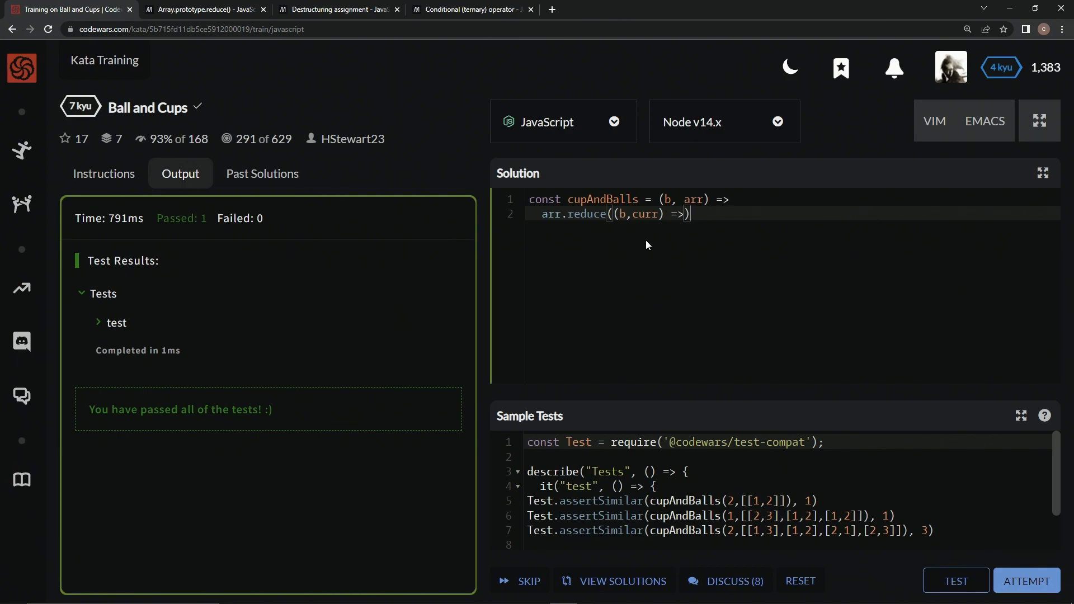
text(,)
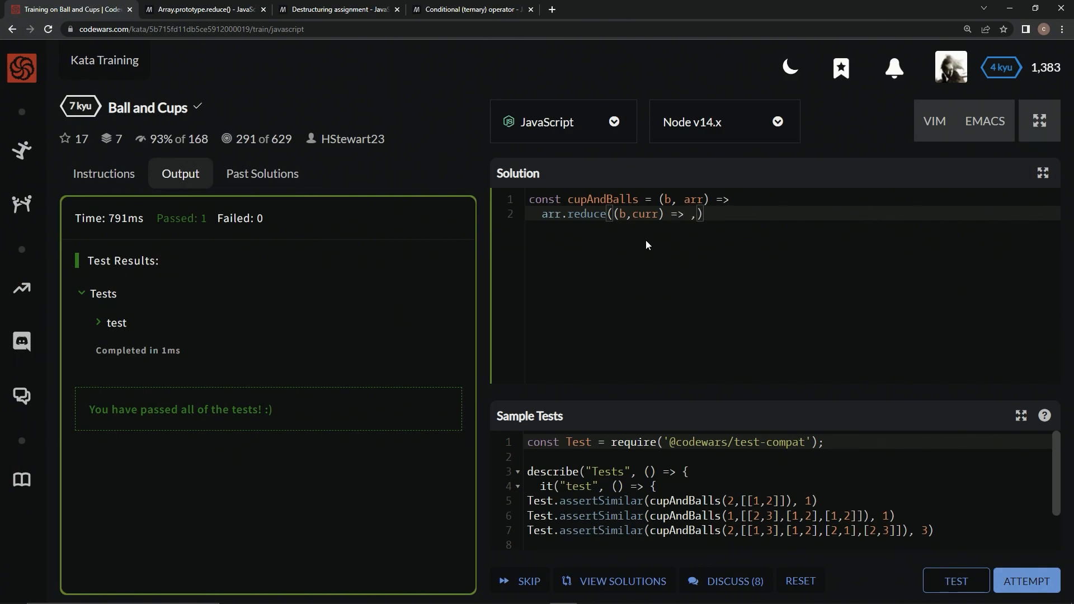
text(b)
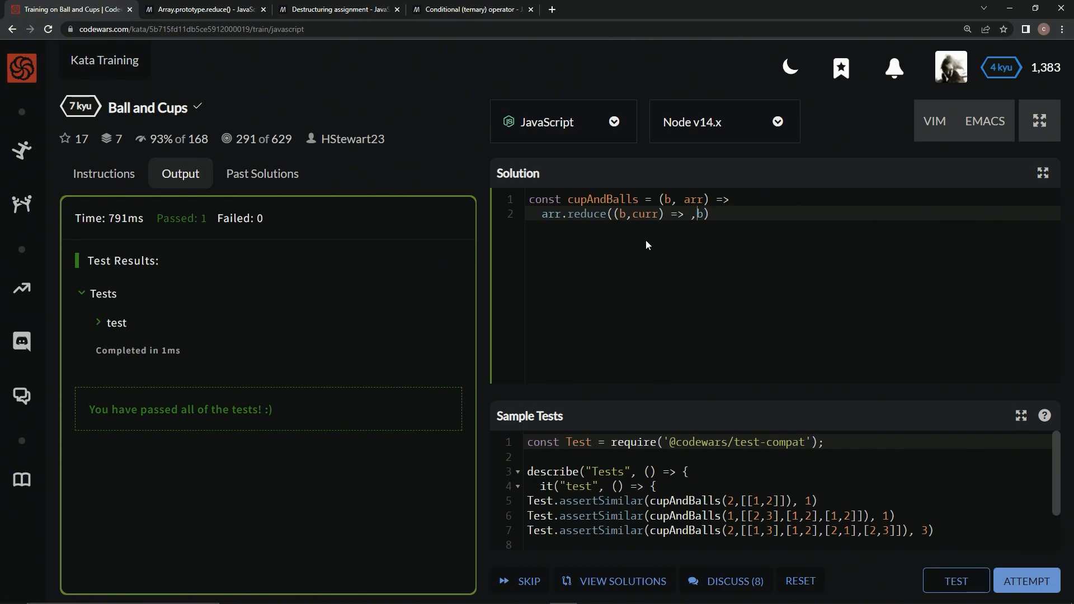
click(681, 214)
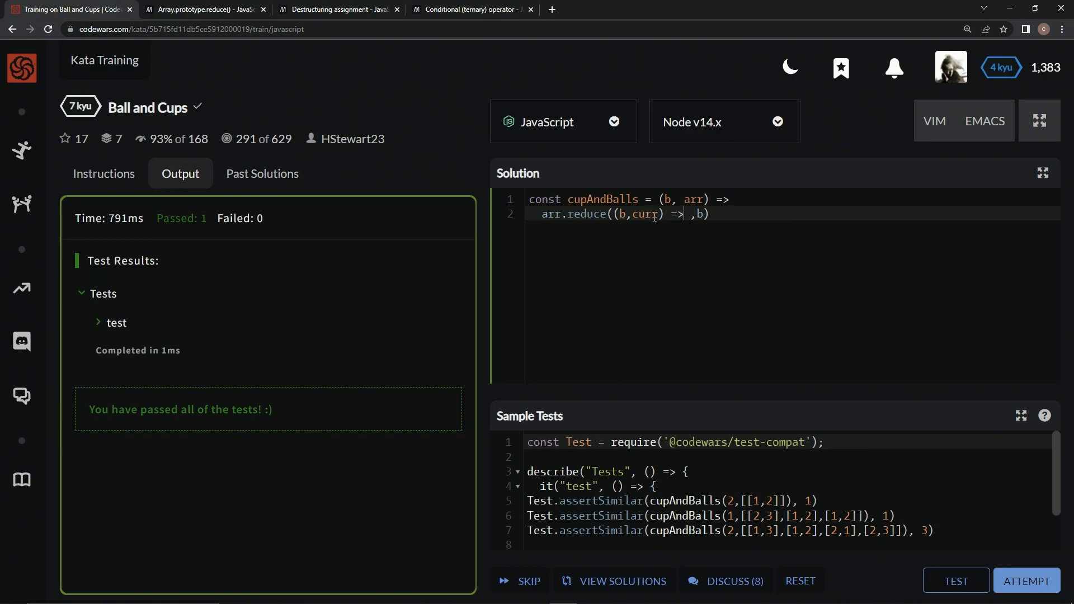
View MDN's Destructuring assignment page scrolled to its Syntax section
click(337, 9)
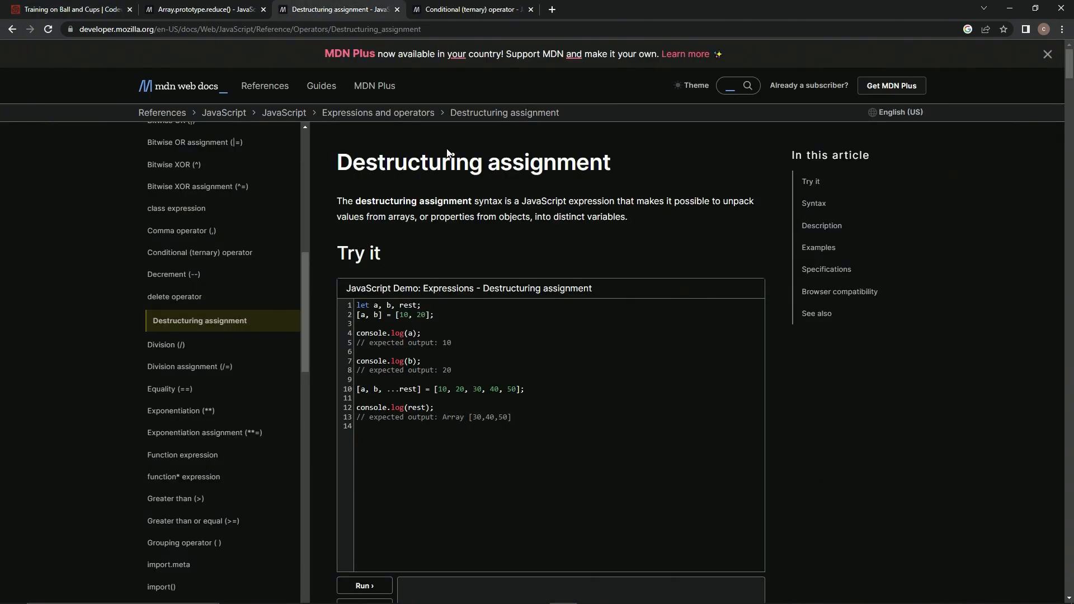
mouse_move(536, 200)
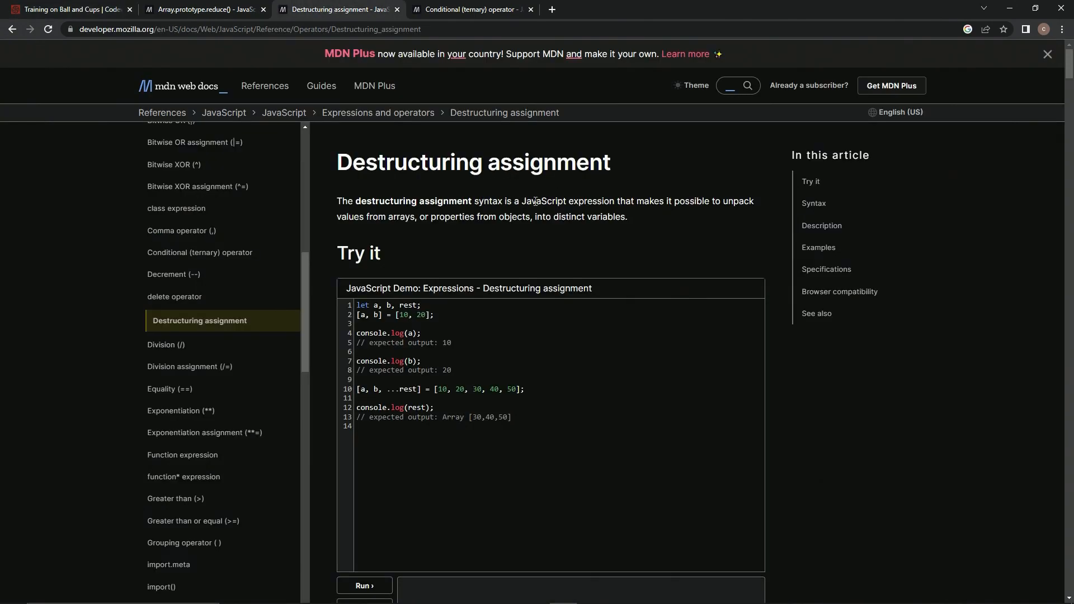
mouse_move(732, 218)
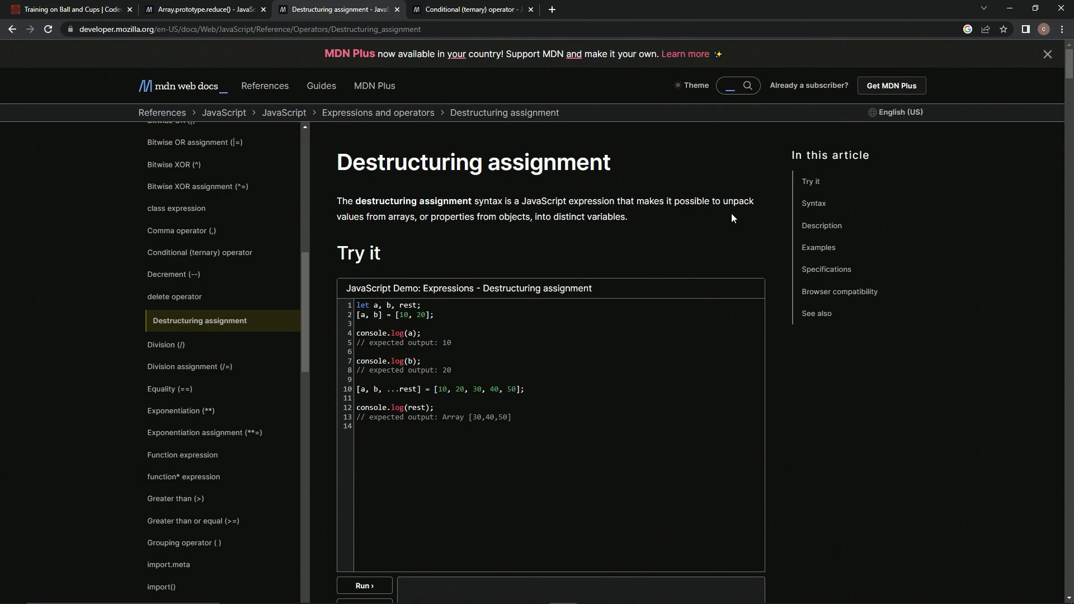
mouse_move(448, 232)
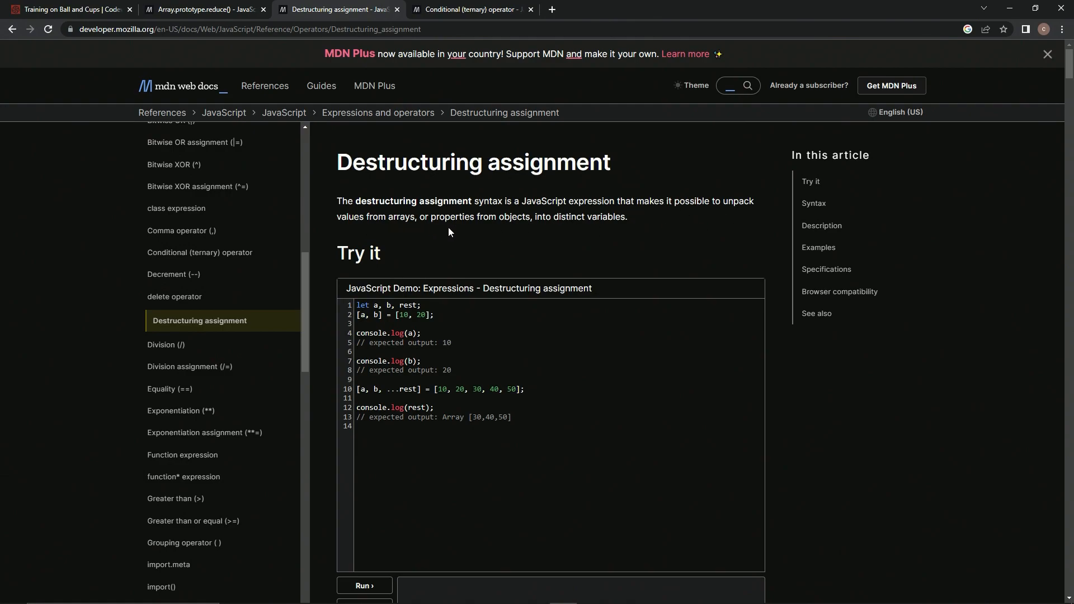
mouse_move(614, 239)
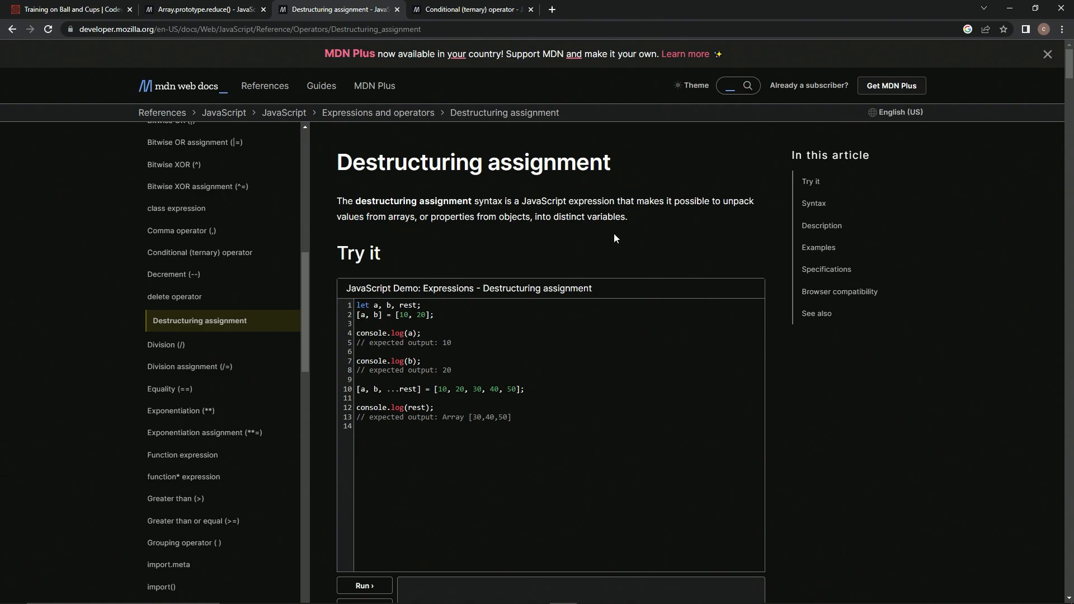
scroll(down, 3)
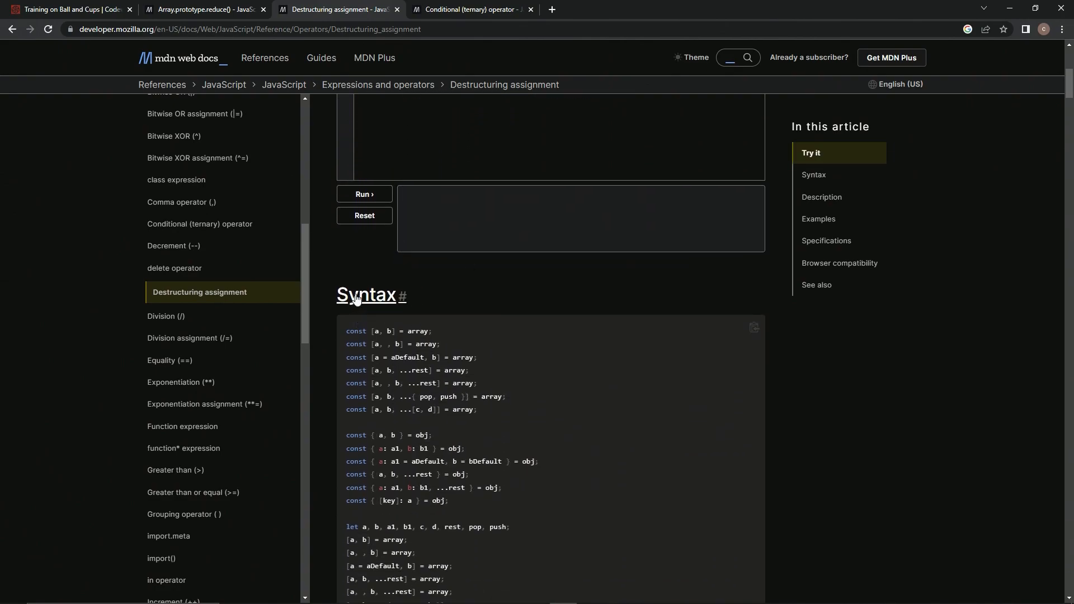
mouse_move(370, 331)
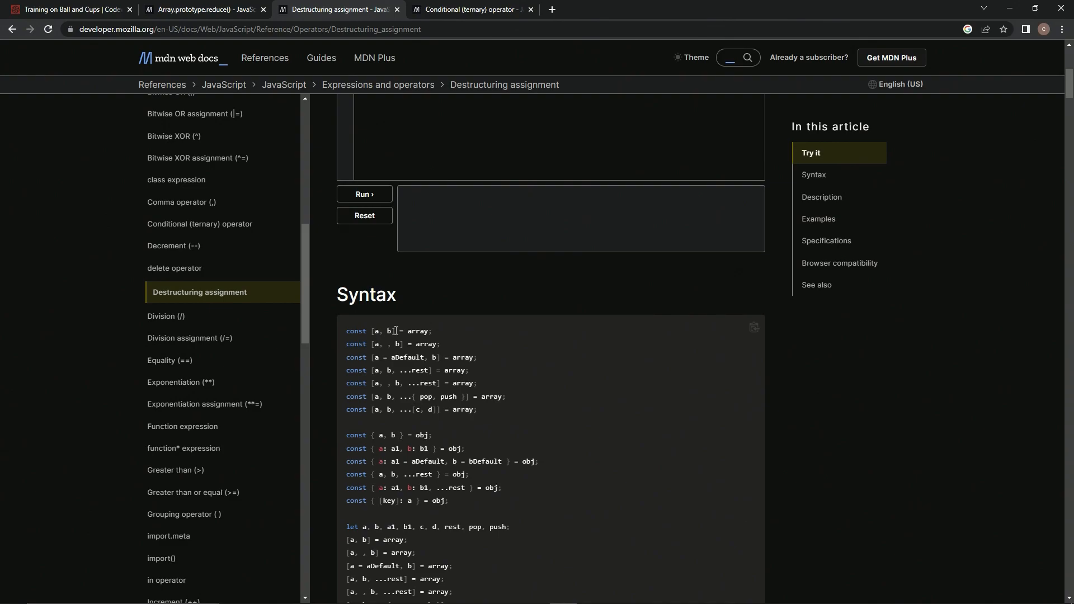
mouse_move(396, 330)
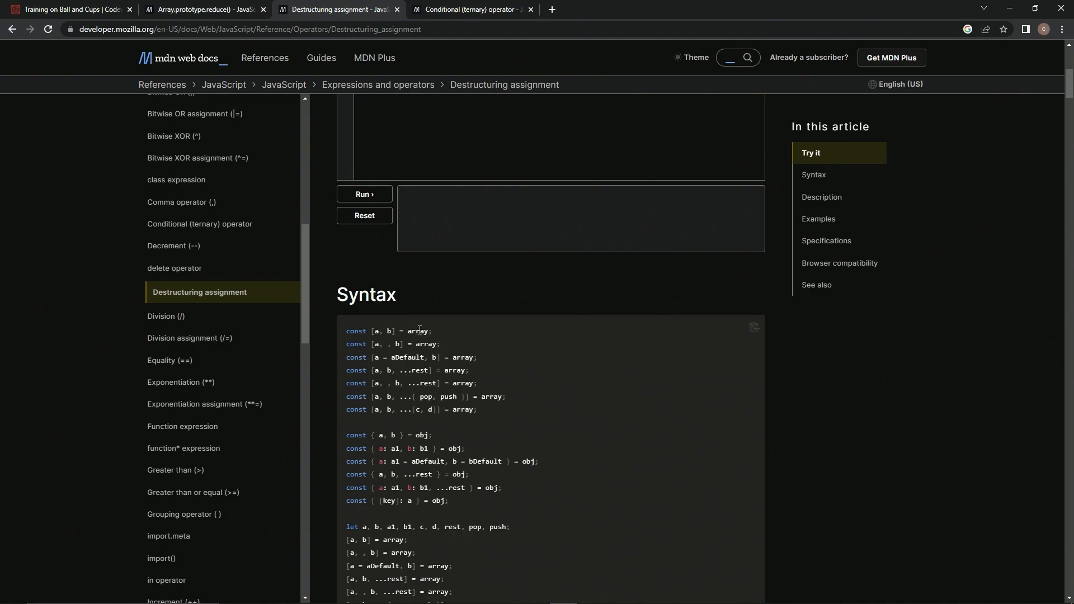
mouse_move(383, 319)
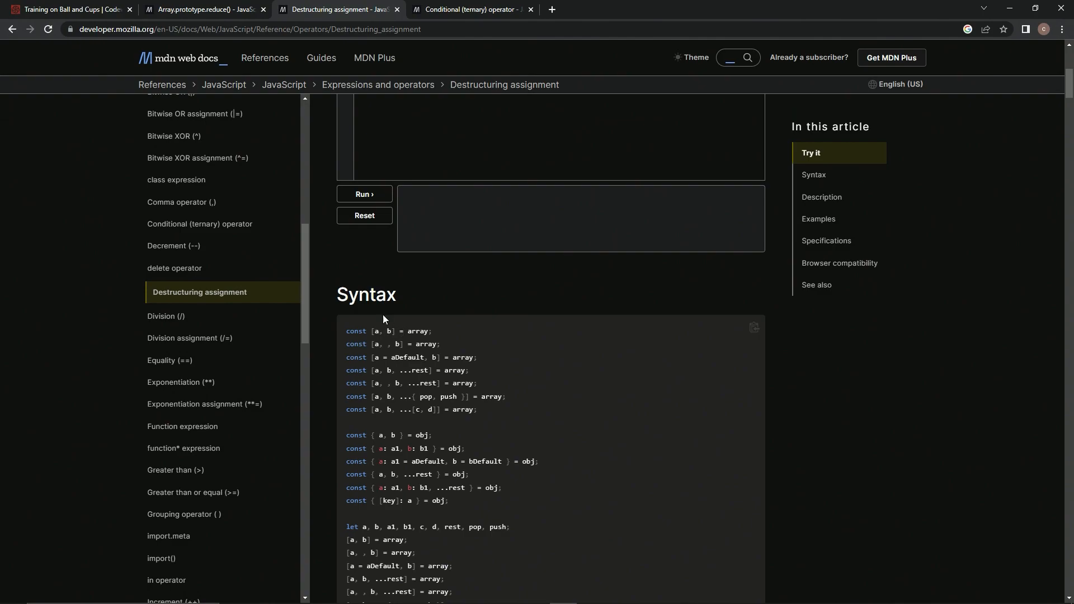
Destructure the reducer parameter as [x,y] and start its body with x == b
click(68, 9)
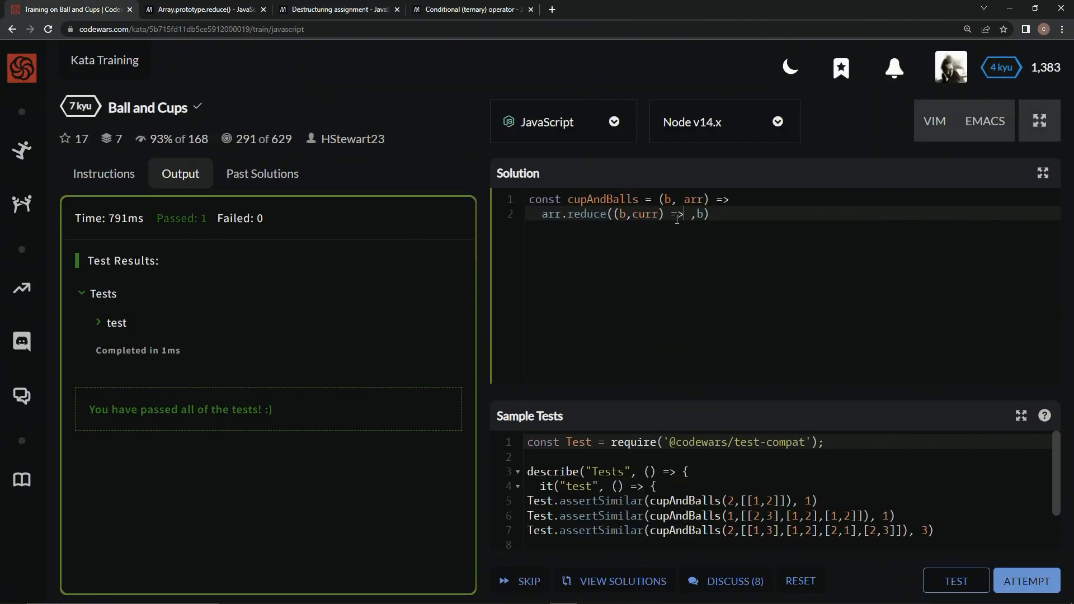
double_click(645, 214)
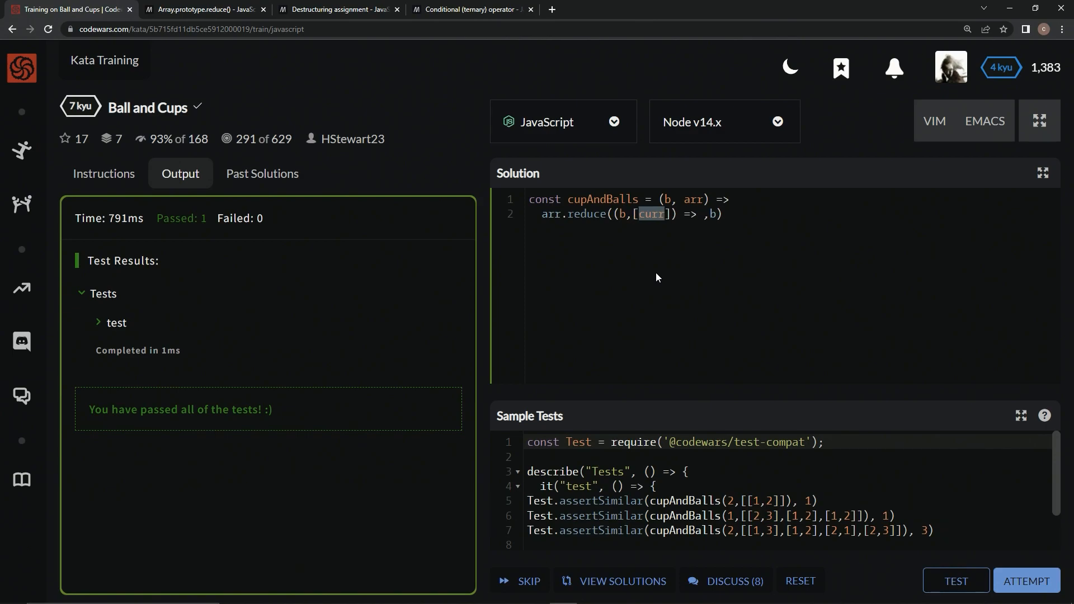
text(x,y)
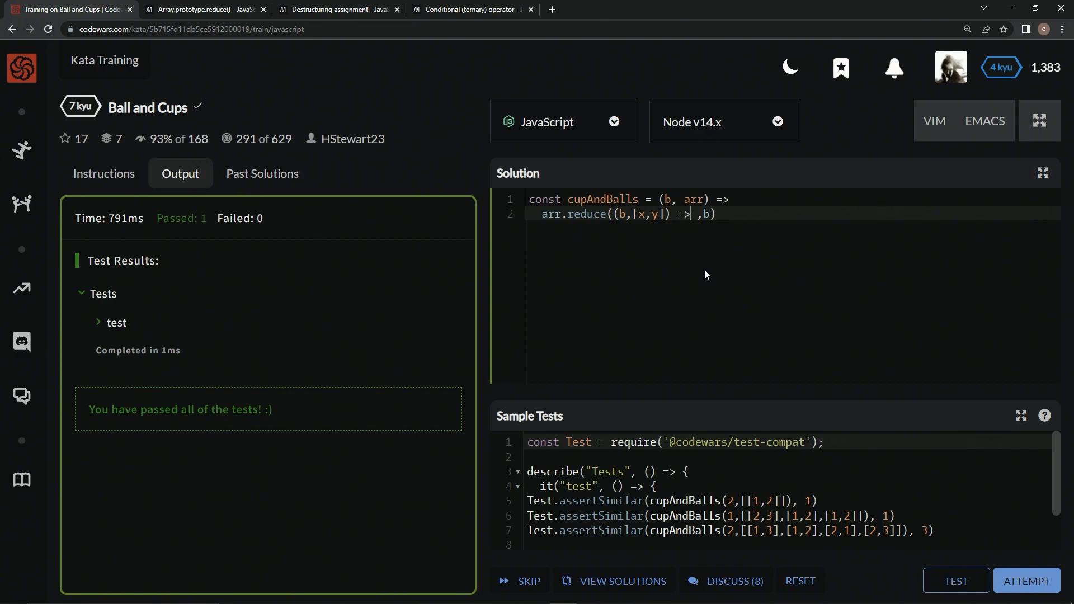
mouse_move(494, 216)
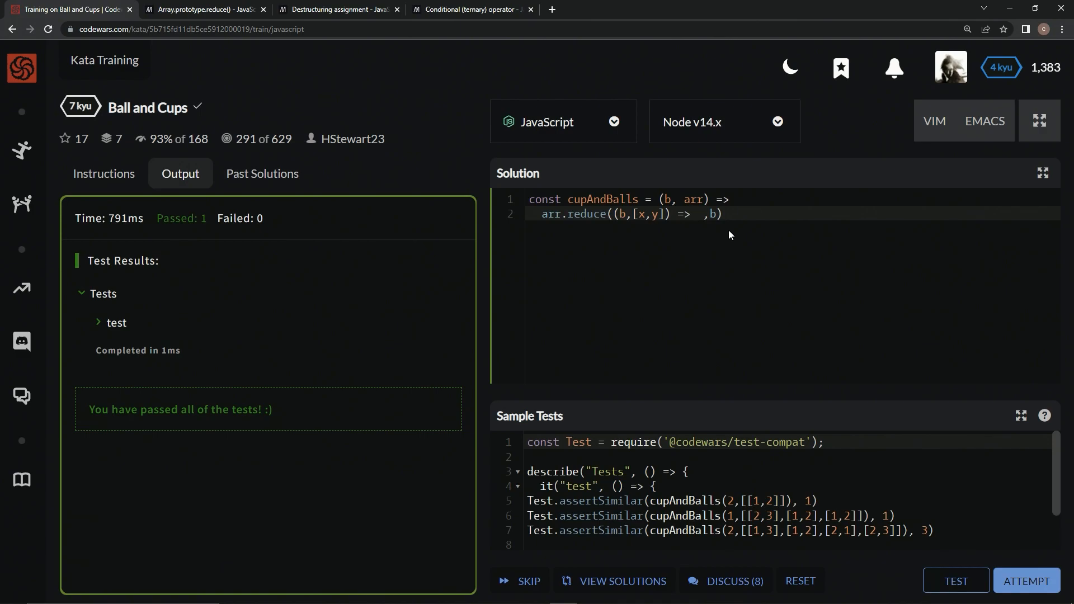
text(x)
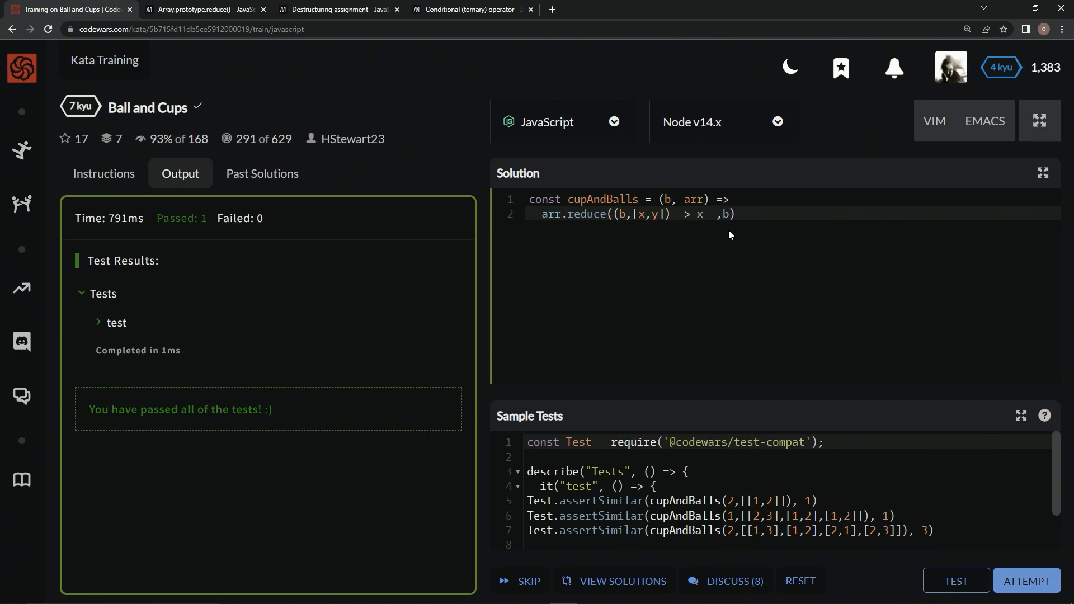
text(==)
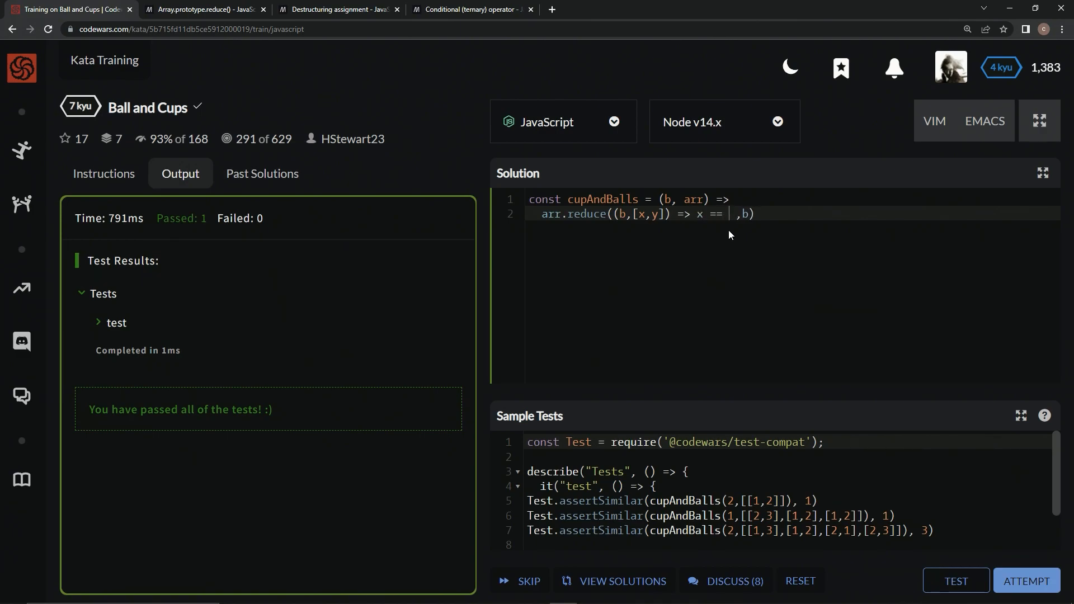
text(b)
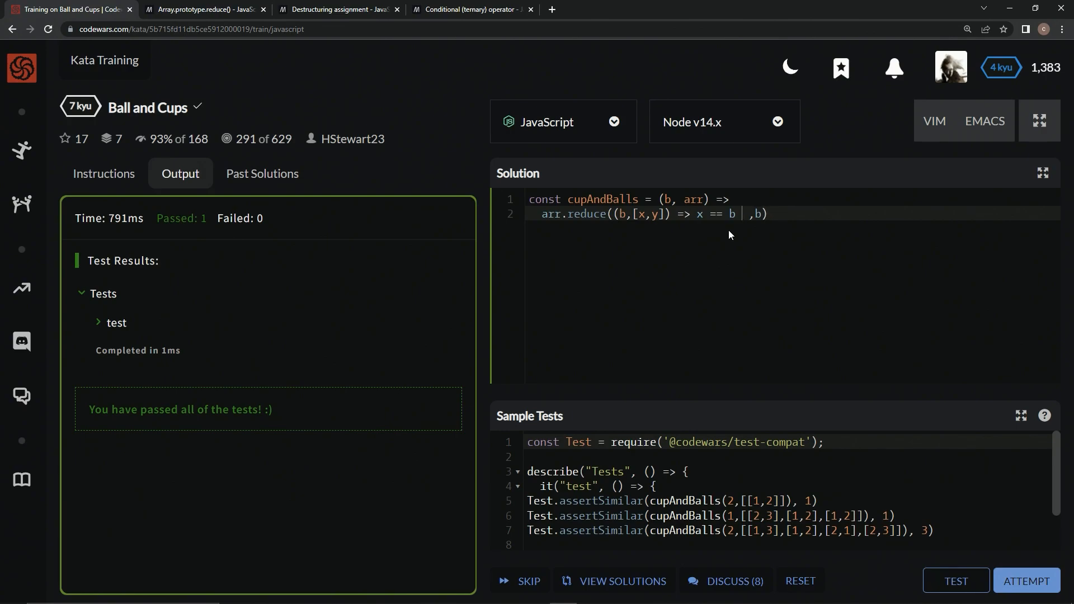
View MDN's Conditional (ternary) operator reference page
click(471, 9)
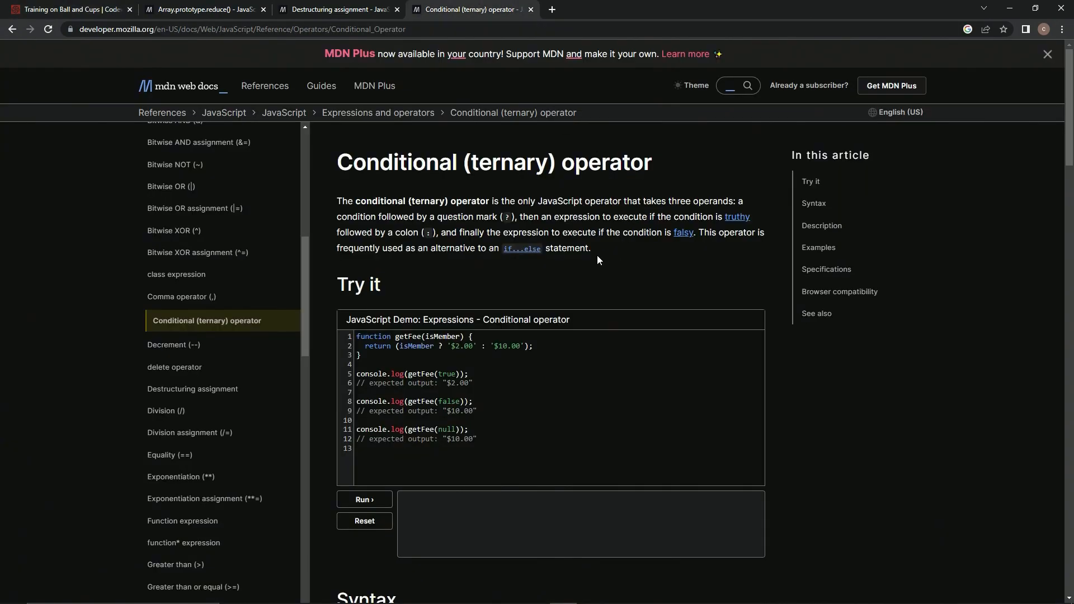
mouse_move(600, 200)
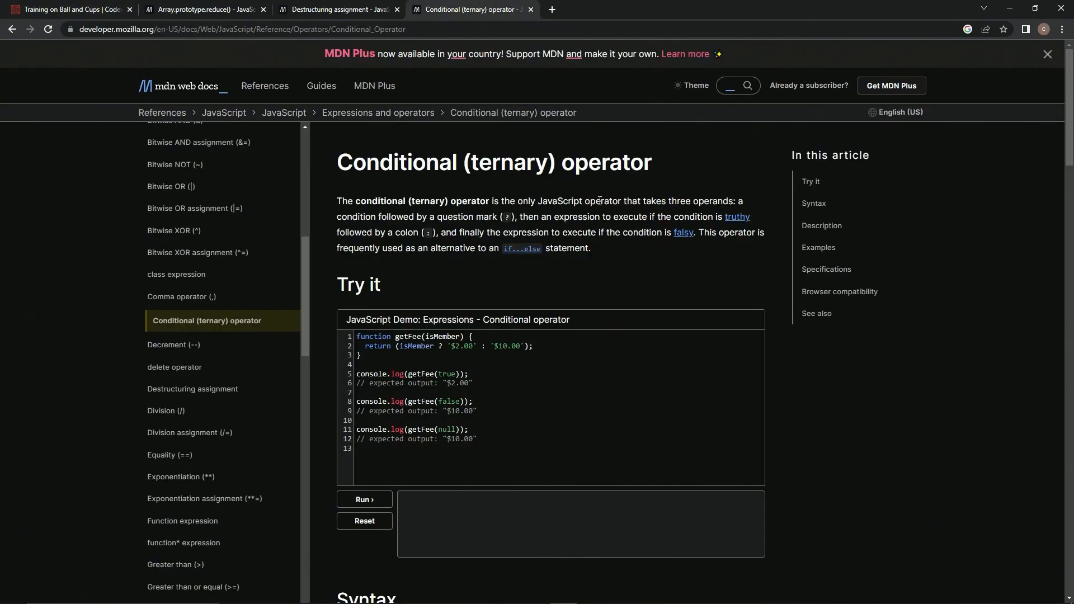
mouse_move(629, 208)
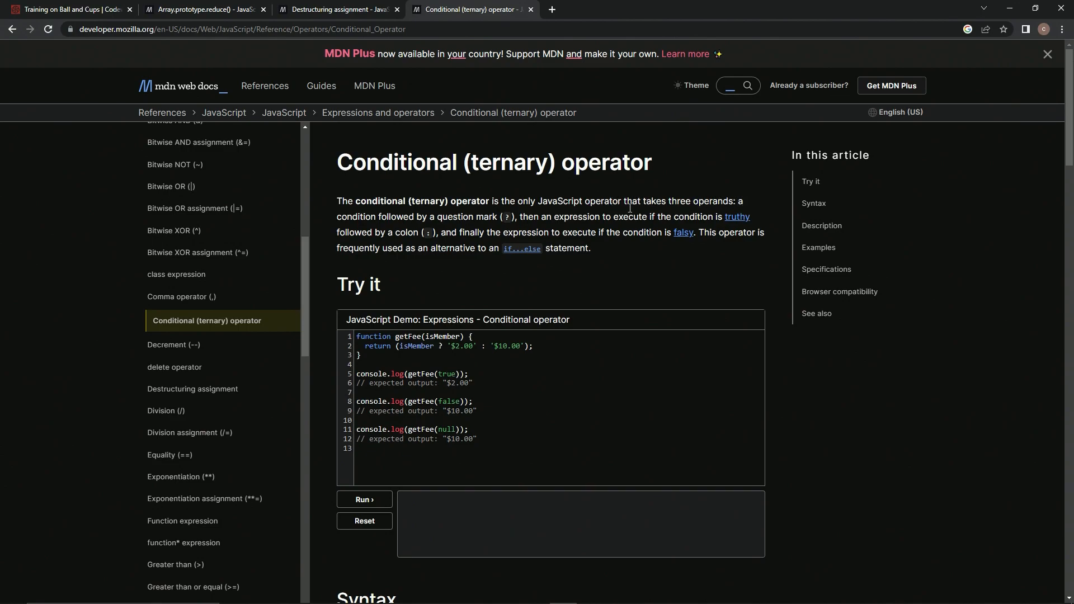
mouse_move(736, 217)
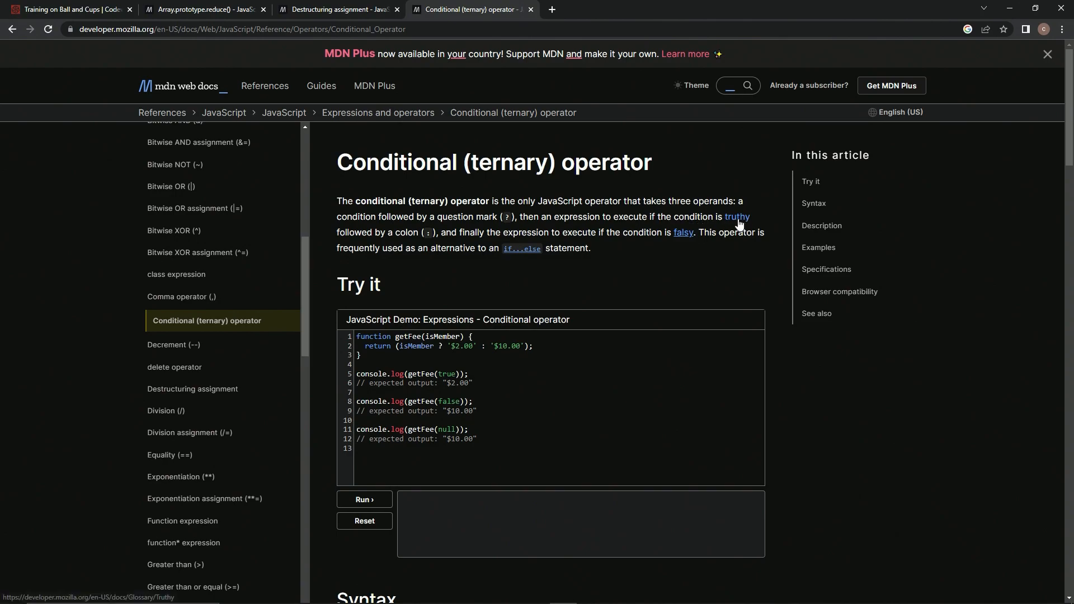
mouse_move(527, 233)
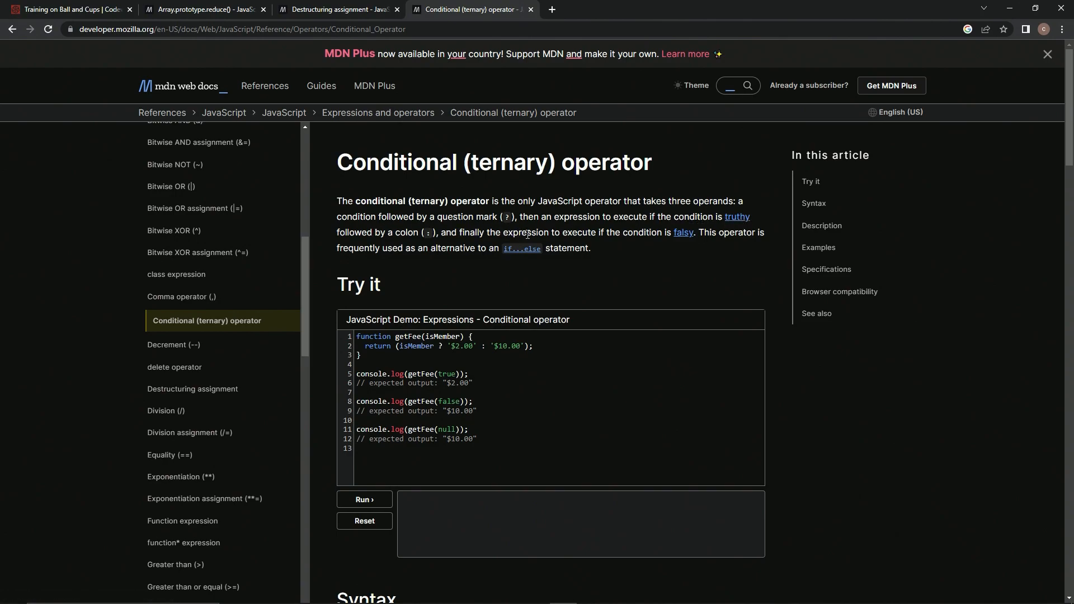
mouse_move(608, 237)
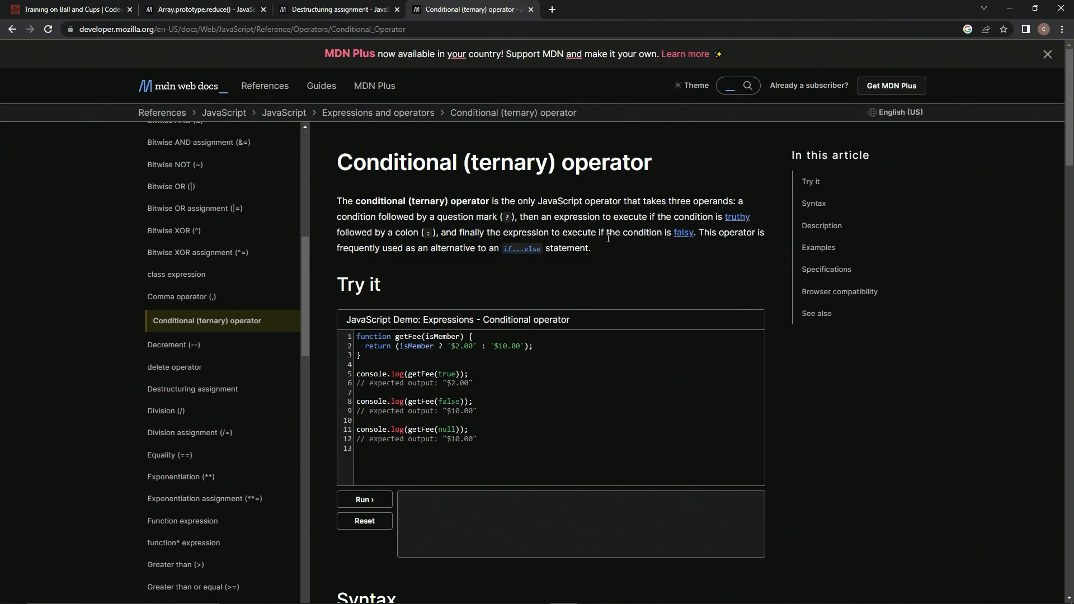
mouse_move(758, 250)
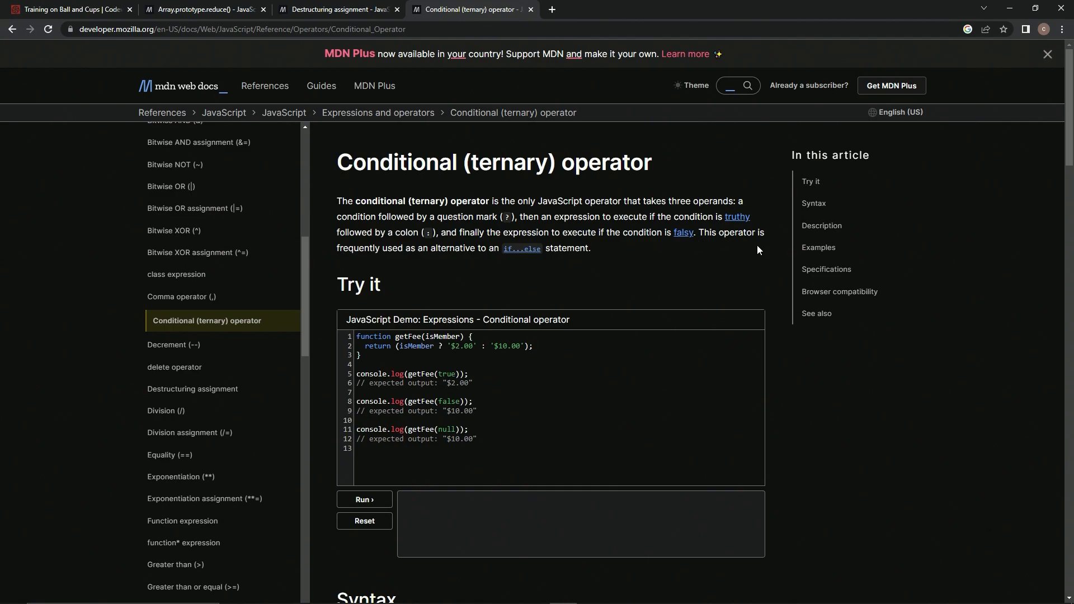
mouse_move(370, 252)
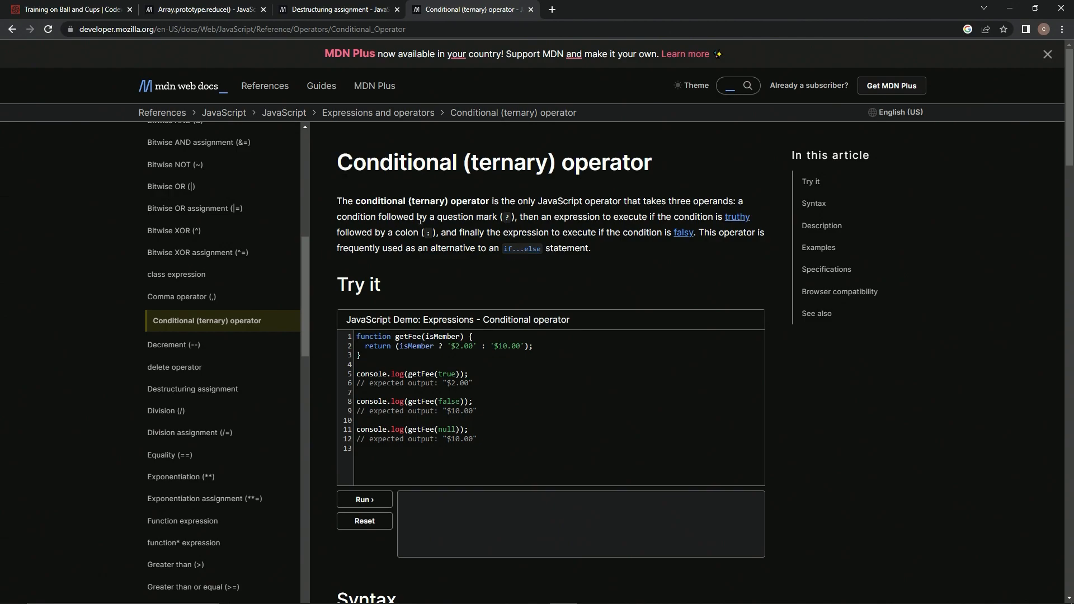
Complete the reducer body as the nested ternary x == b ? y : y == b ? x : b
click(69, 9)
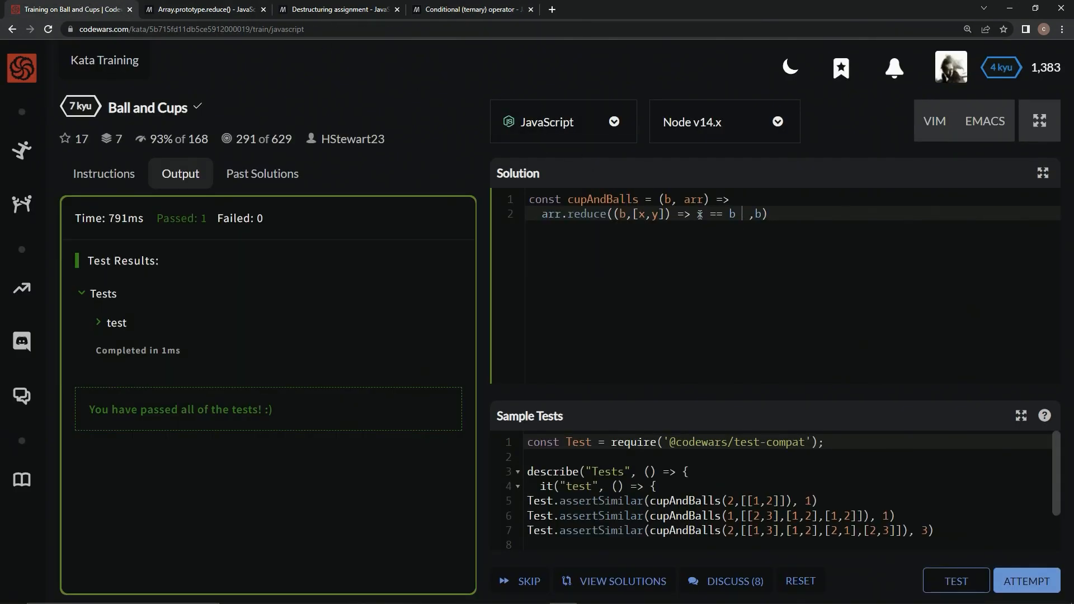
mouse_move(757, 238)
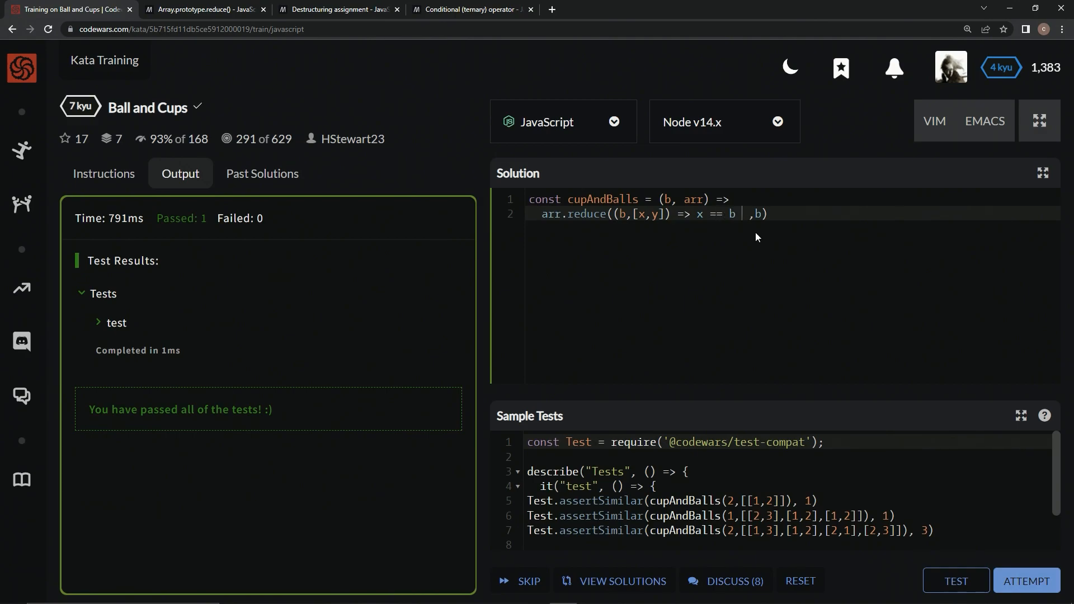
text(:)
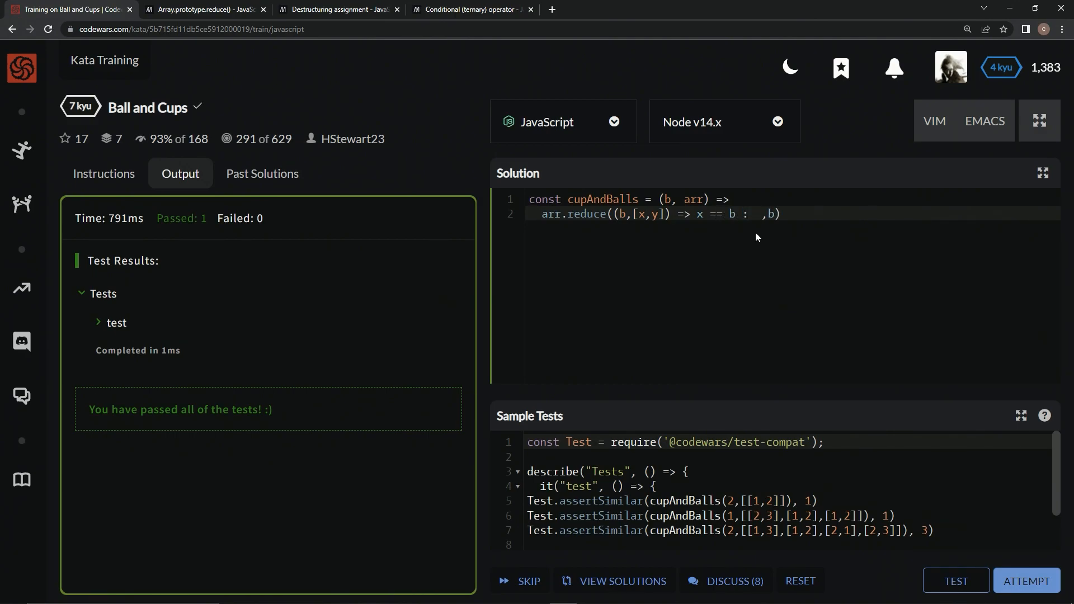
text(y)
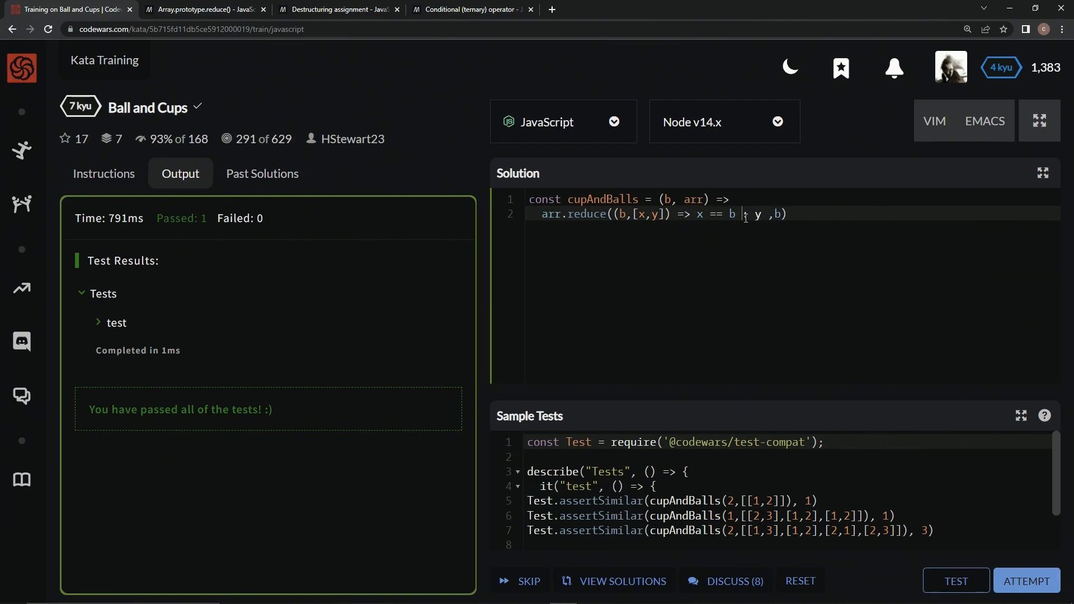
text(?)
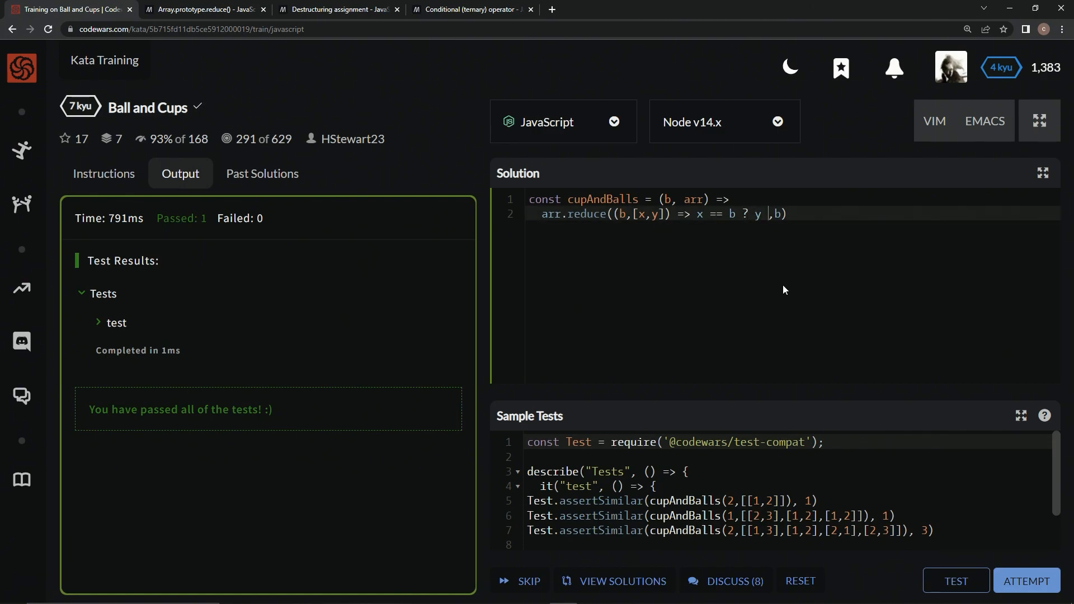
text(:)
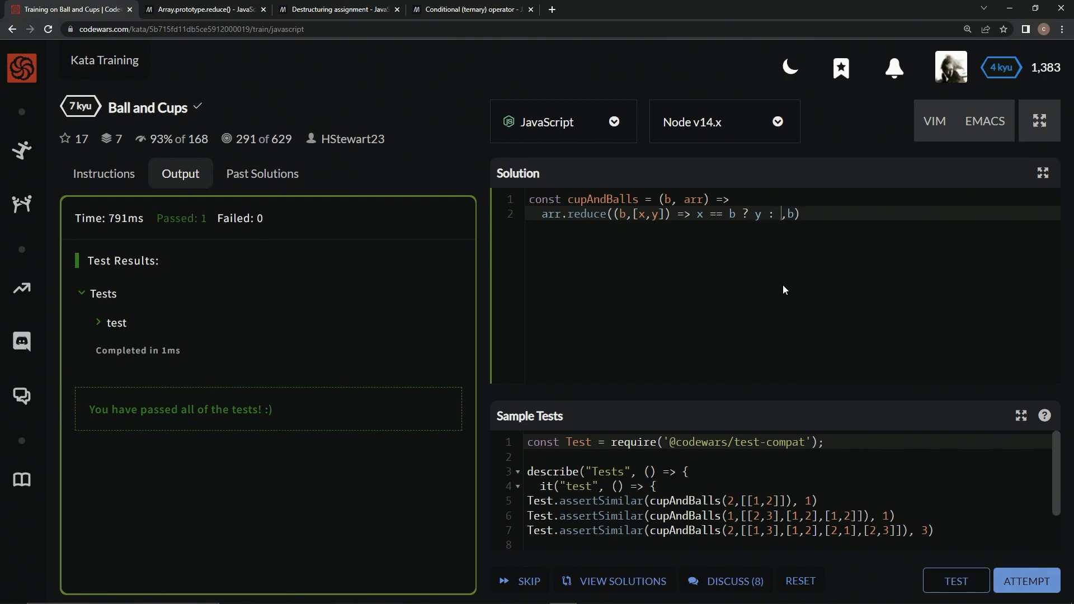
text(y =)
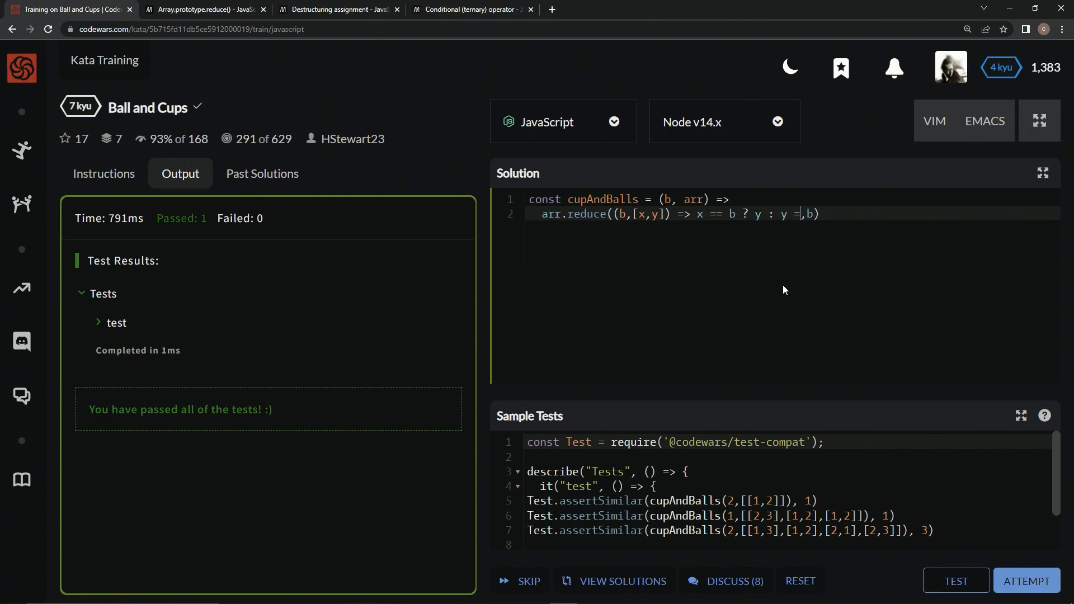
text(== b ?)
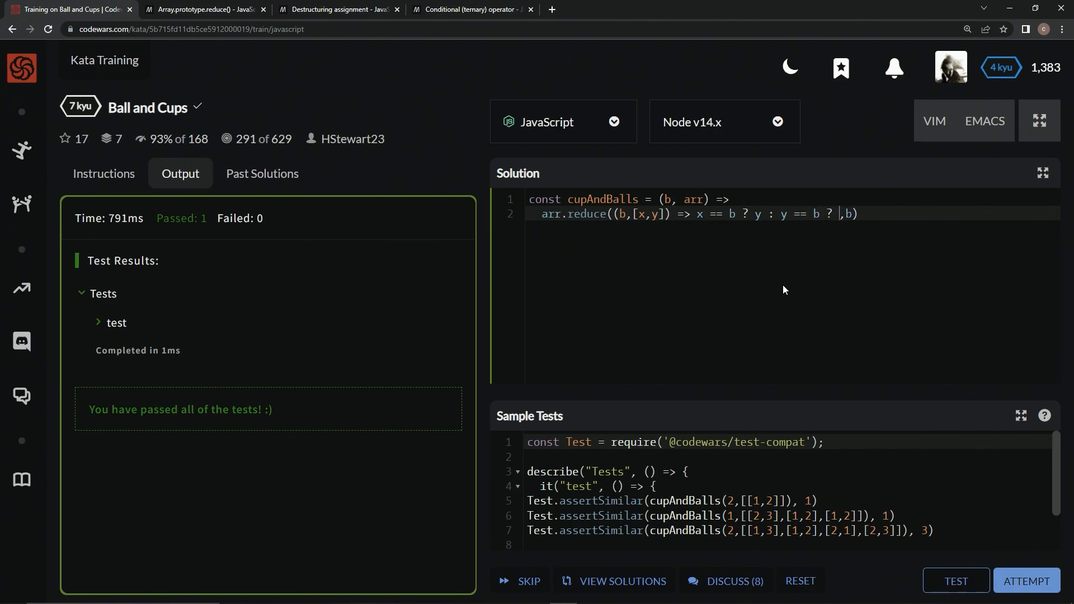
text(x)
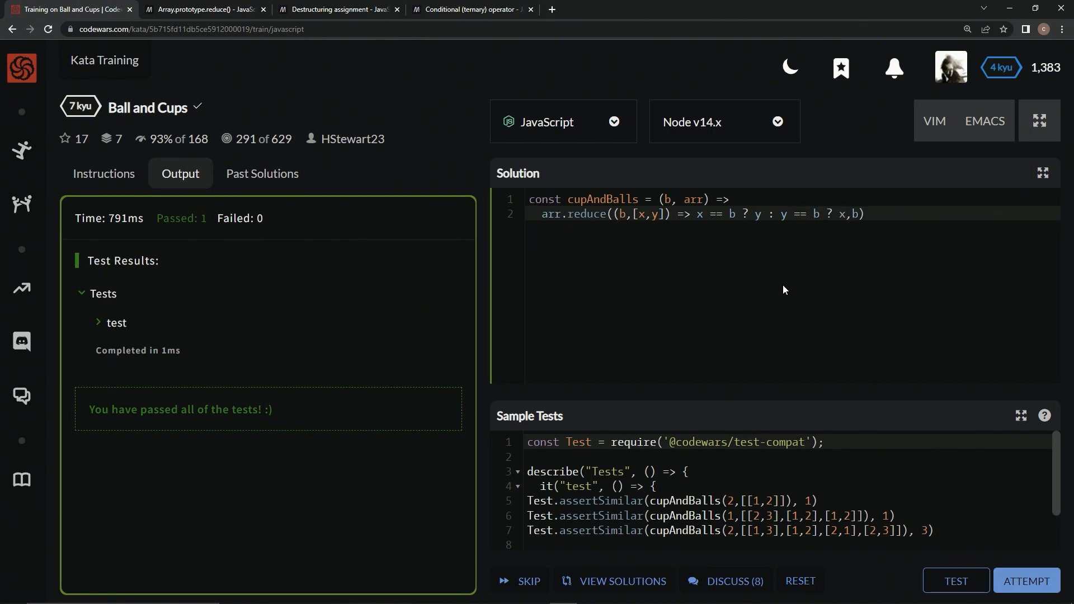
text(;)
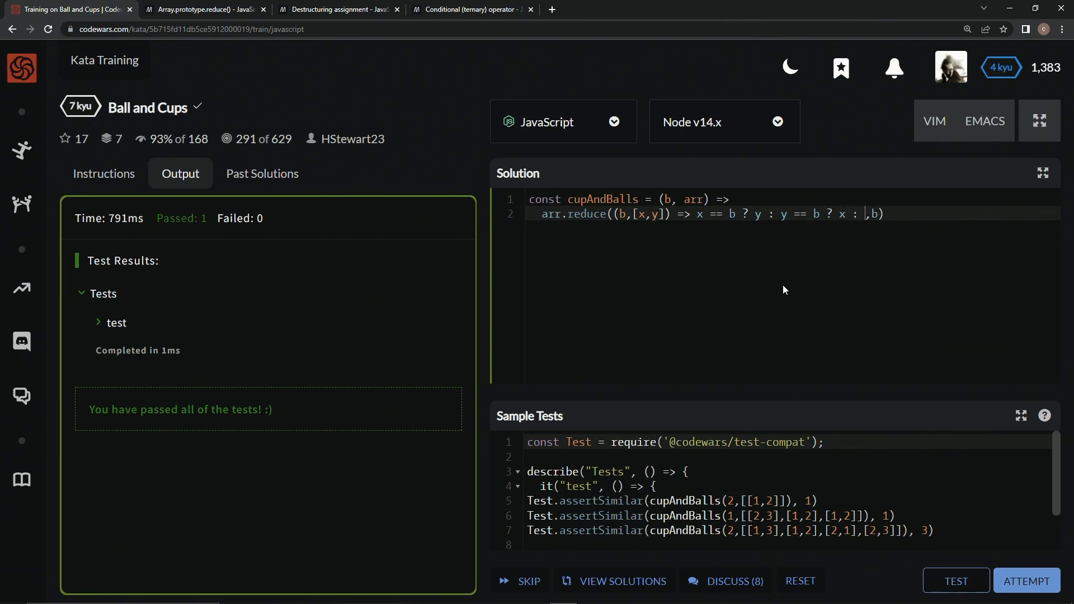
text(b)
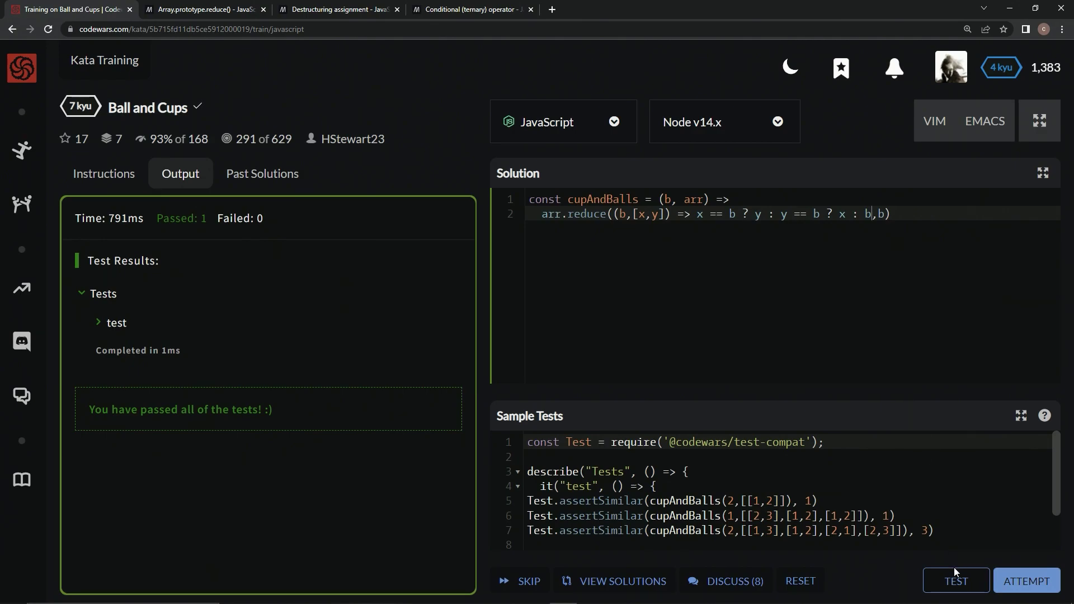
Run the sample tests and then the full attempt, both passing
click(955, 581)
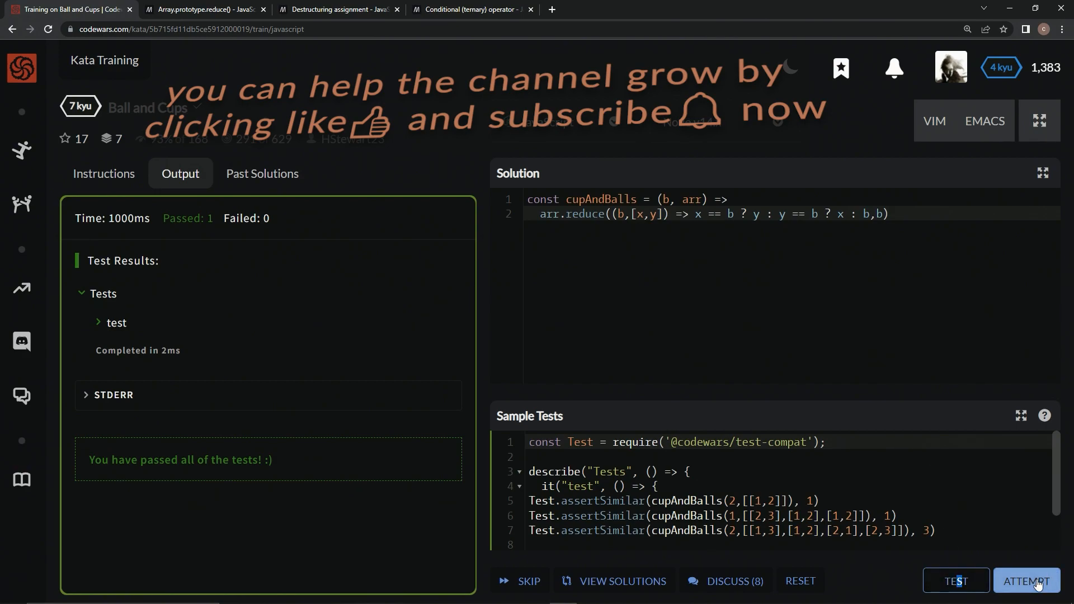
click(1026, 581)
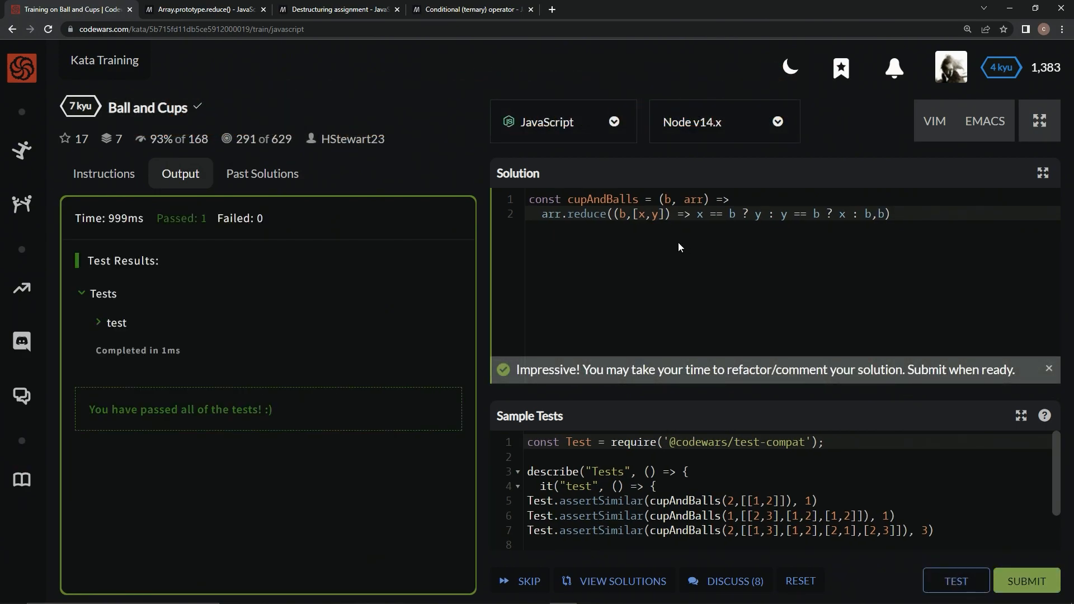
mouse_move(657, 234)
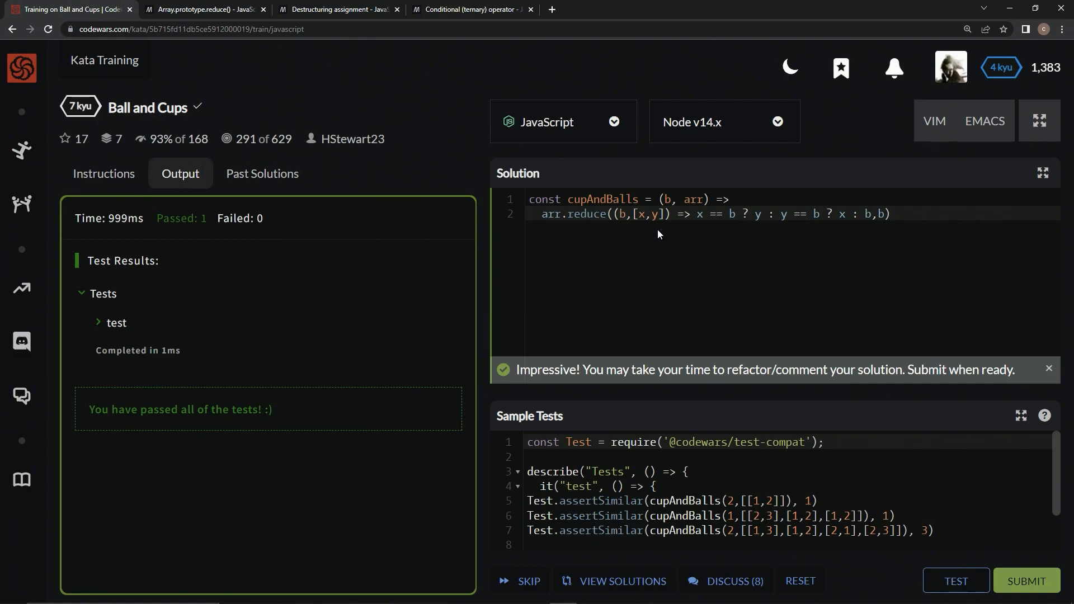
mouse_move(553, 218)
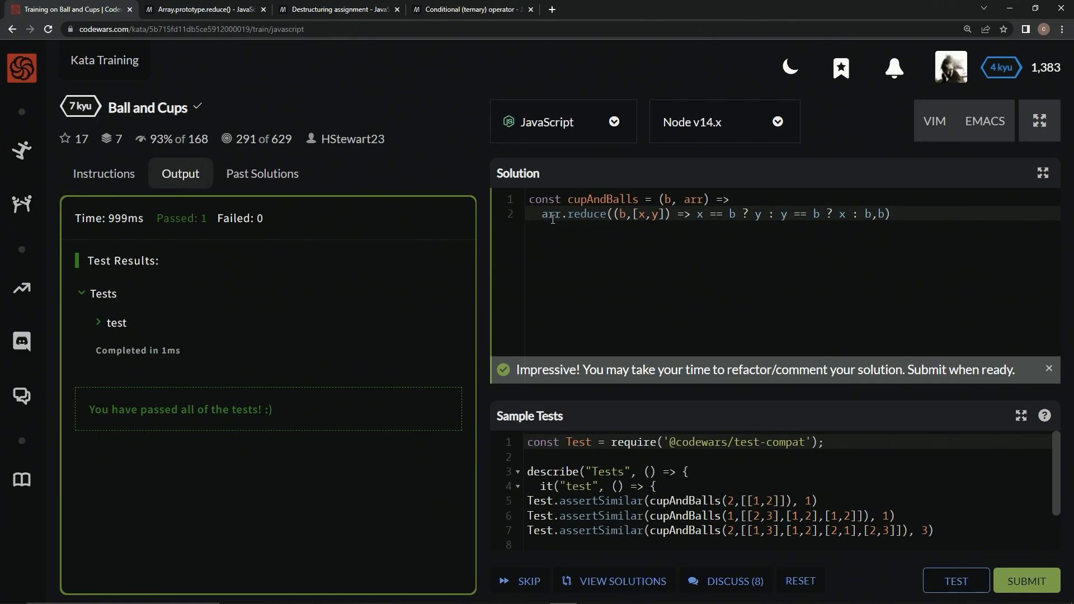
mouse_move(611, 229)
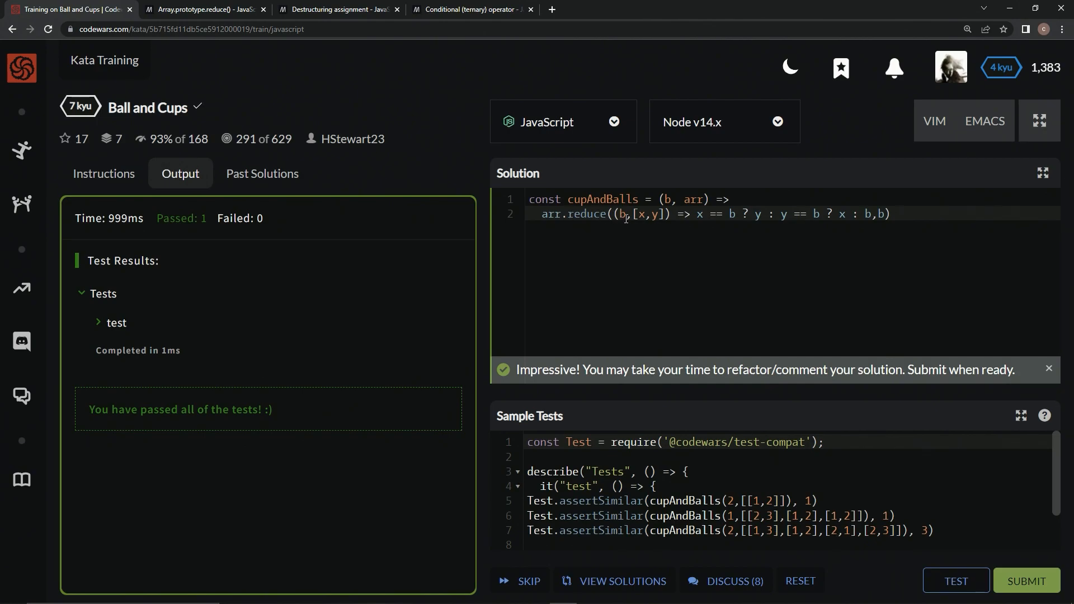
mouse_move(207, 9)
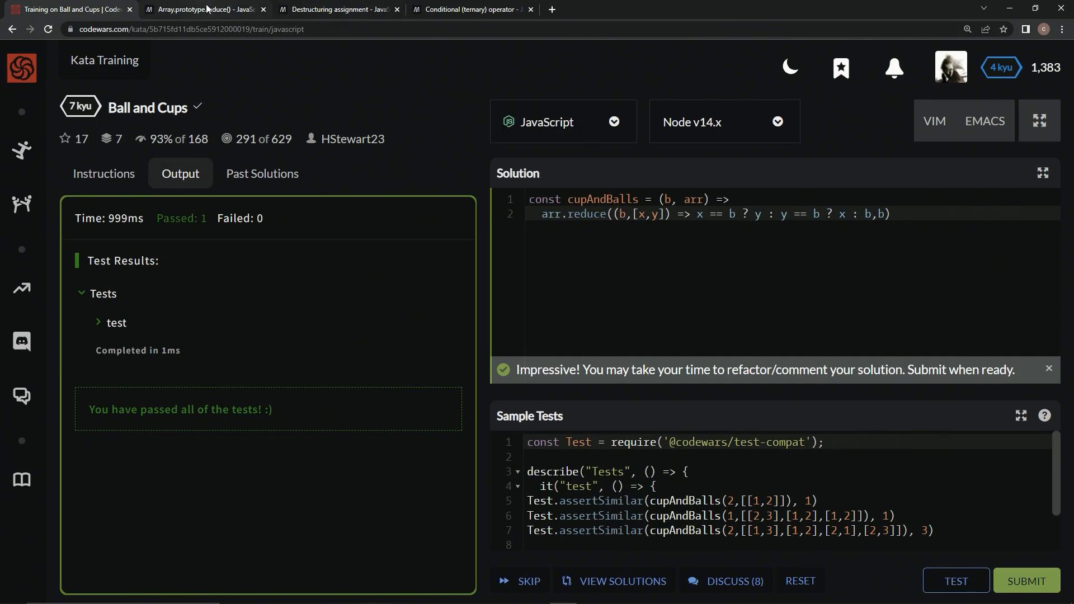
Glance at MDN's reduce syntax, then submit the one-line reduce solution as final
click(203, 9)
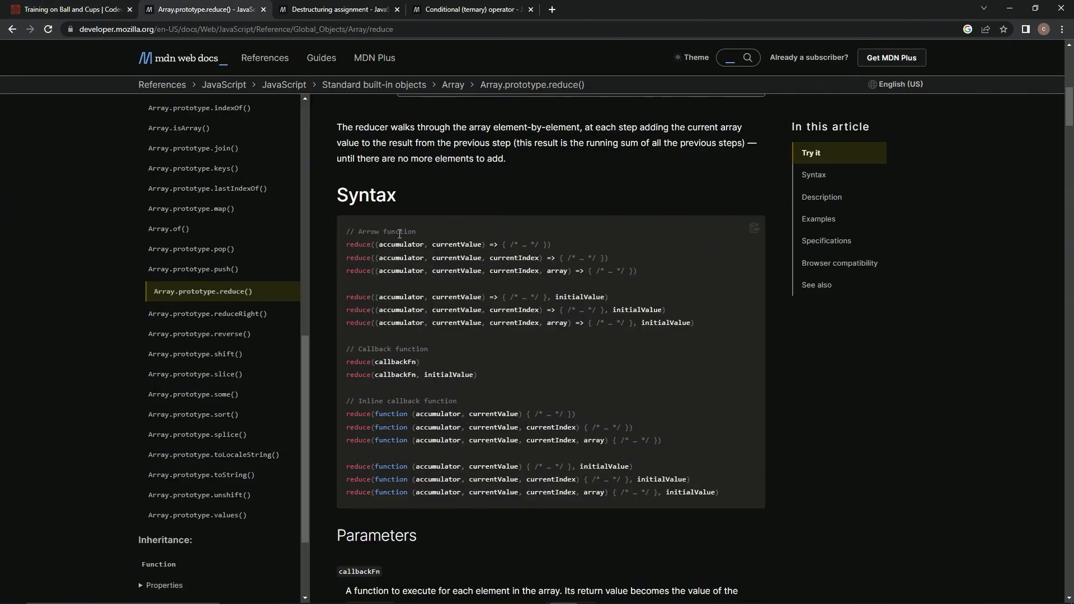
mouse_move(471, 257)
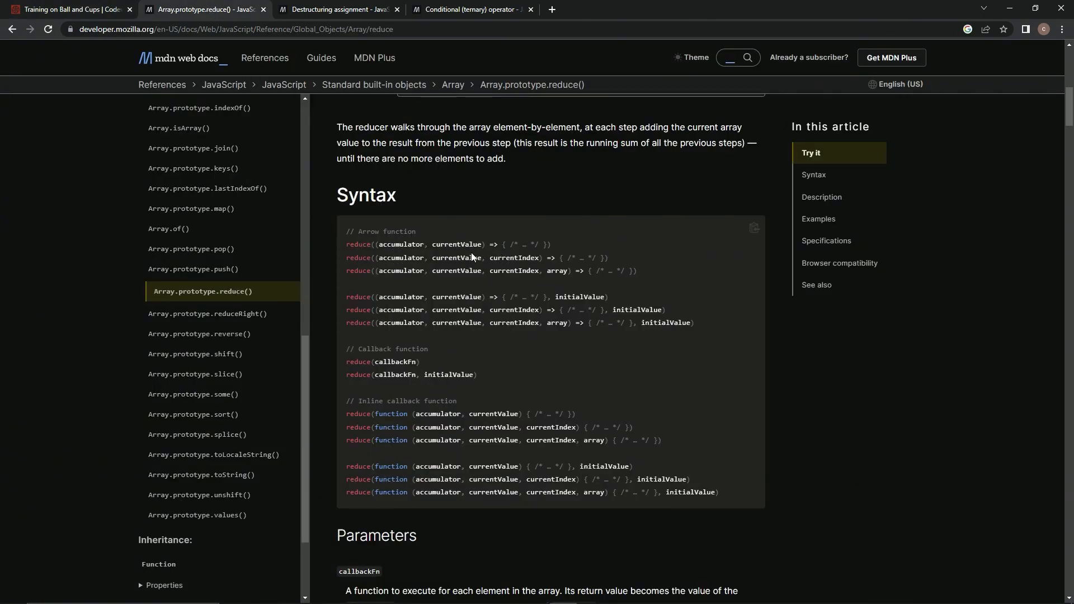
mouse_move(505, 243)
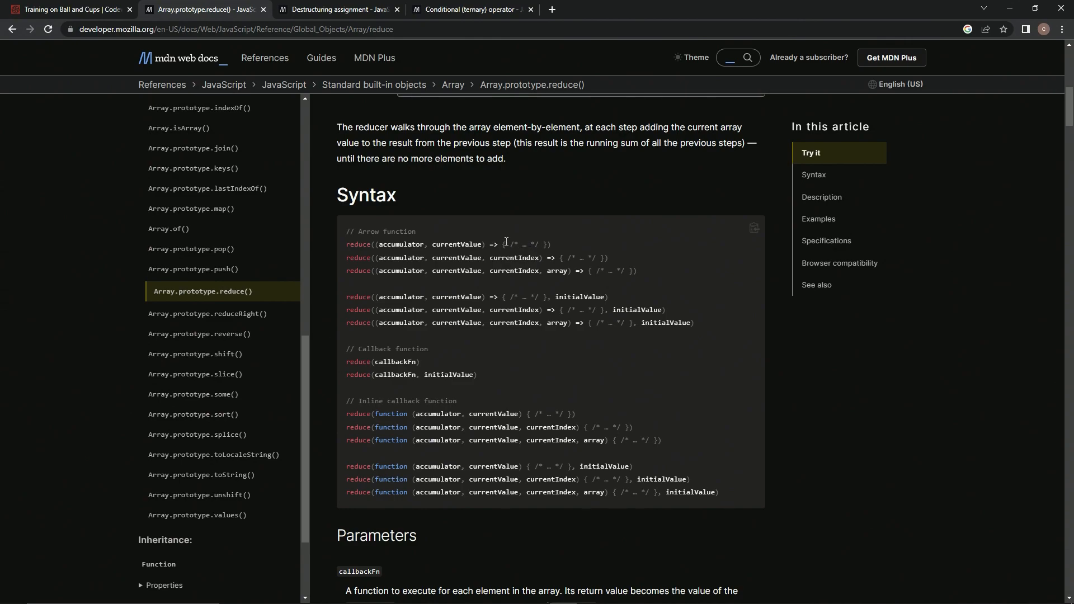
mouse_move(534, 242)
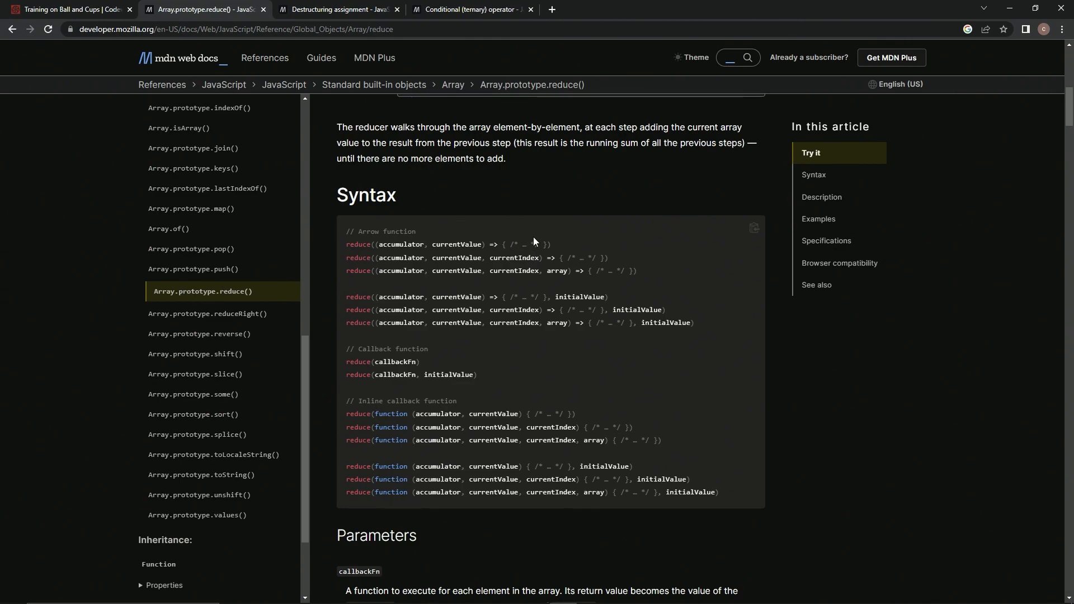
mouse_move(82, 14)
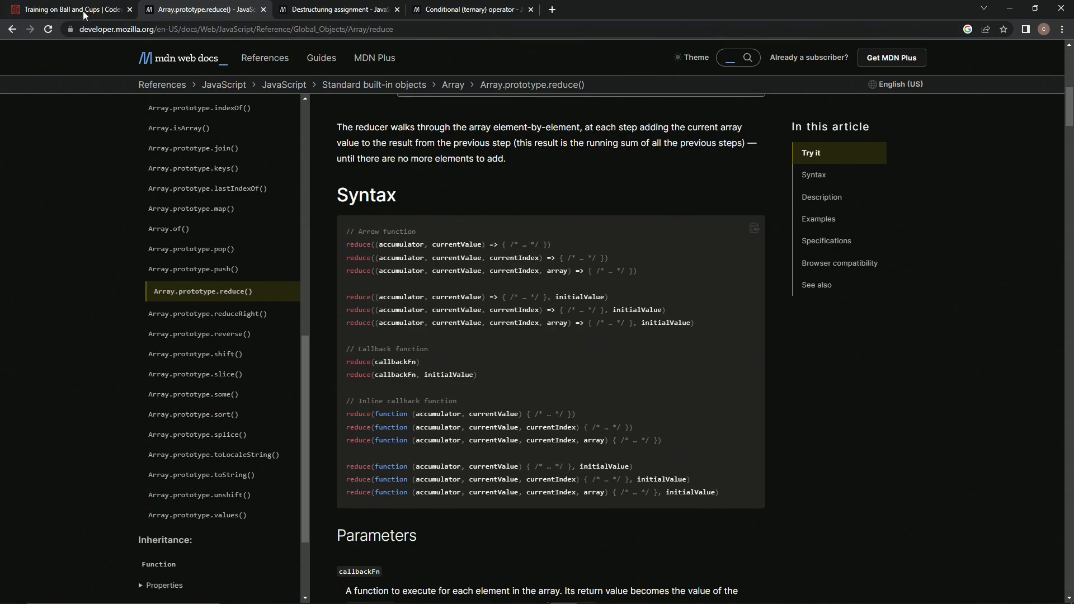
click(68, 9)
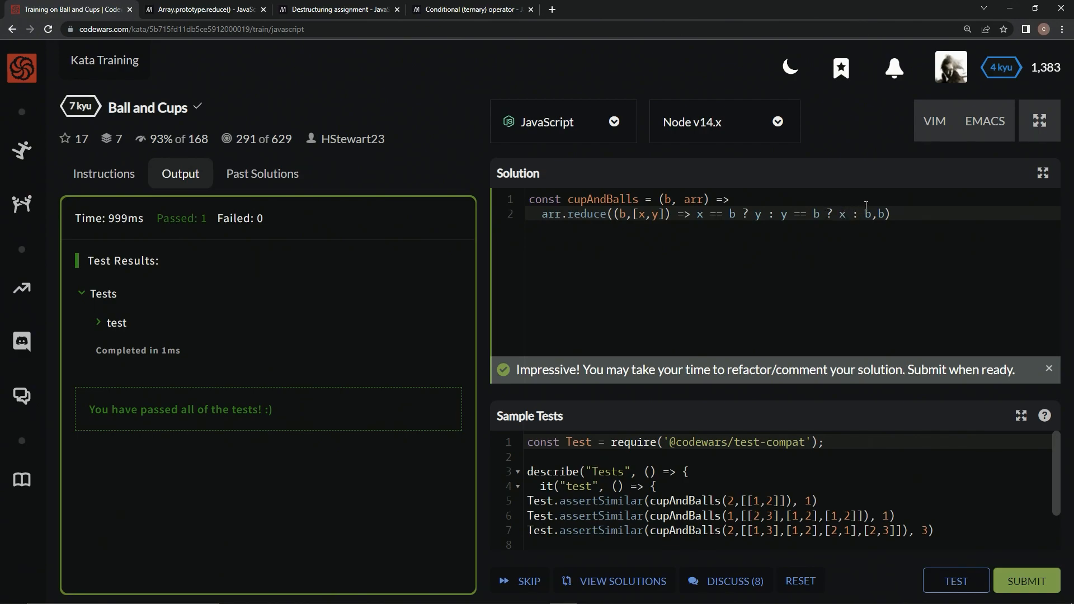
mouse_move(817, 193)
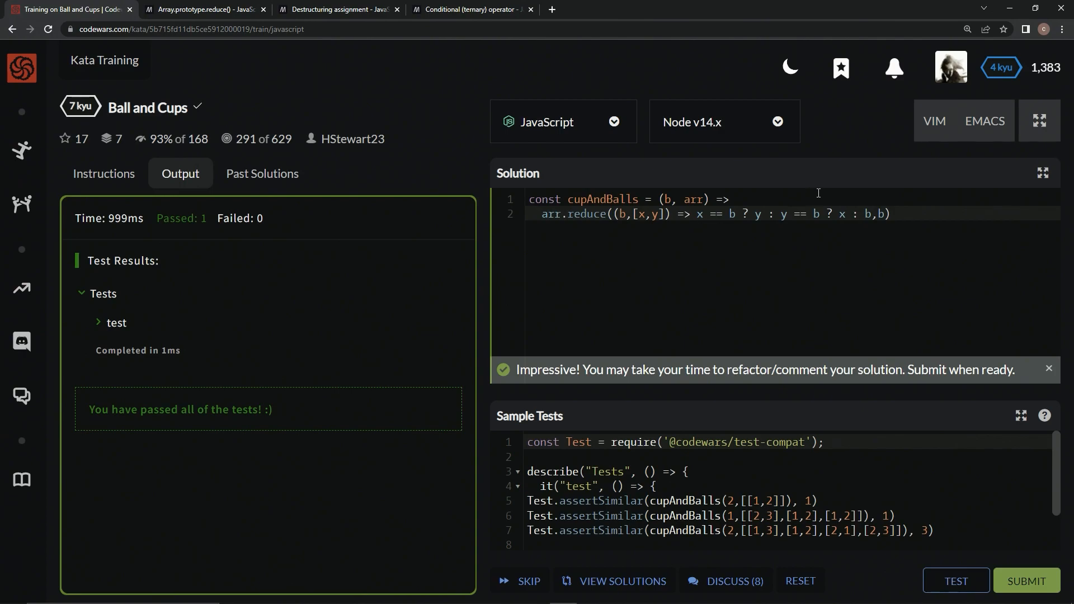
mouse_move(821, 352)
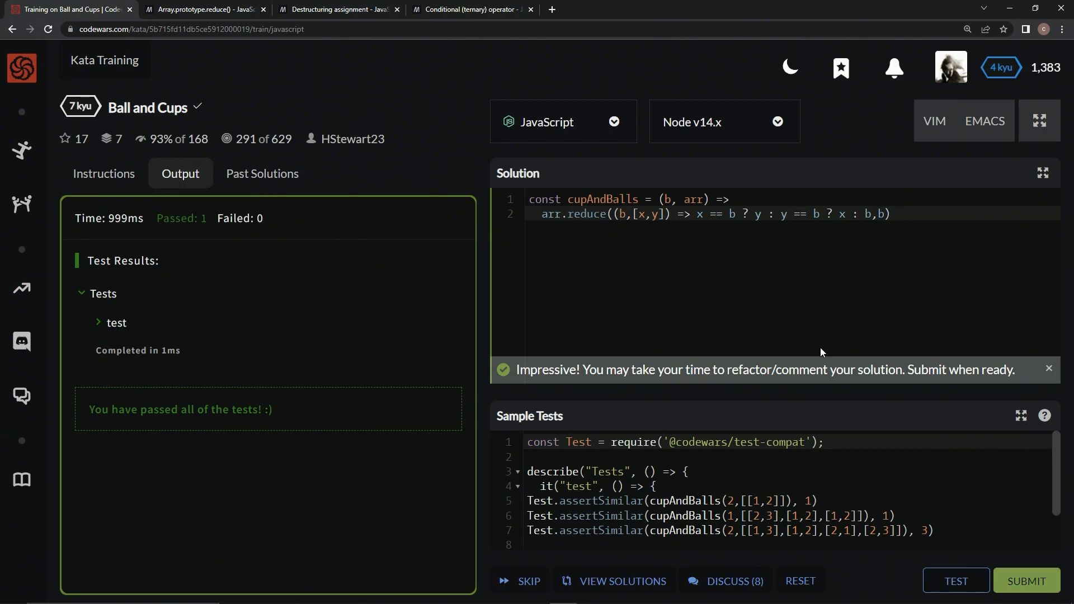
click(1027, 581)
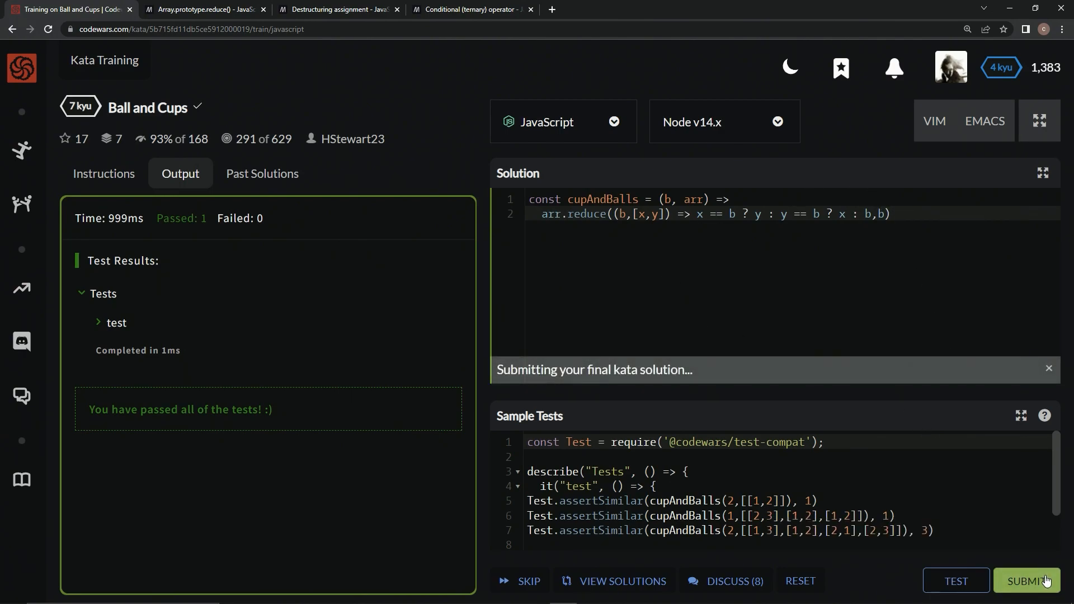
Finish the submission and browse other users' JavaScript solutions sorted by Best Practices
click(1027, 581)
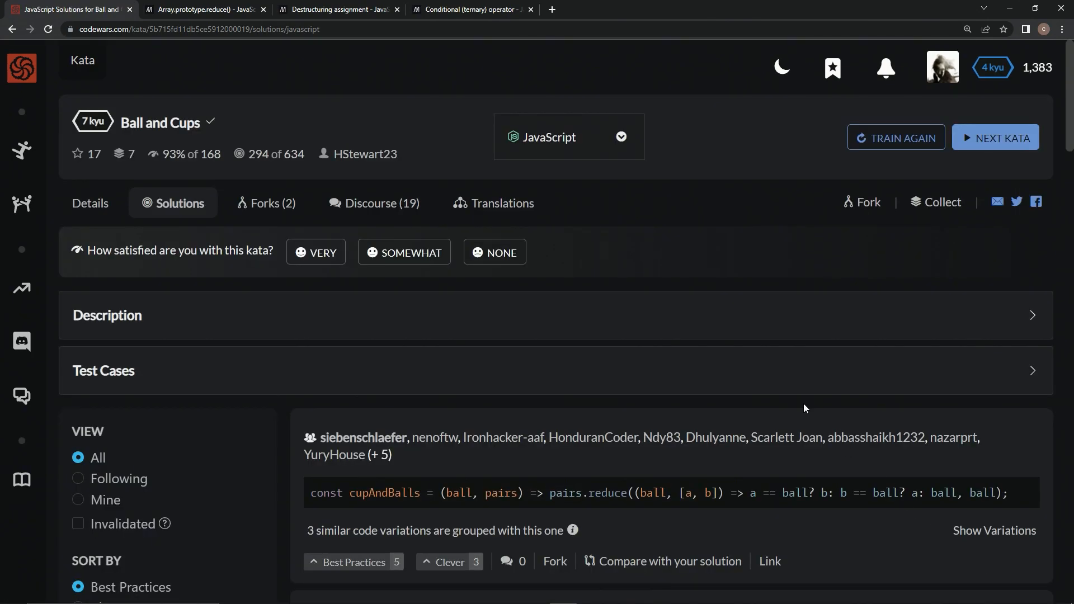
mouse_move(802, 506)
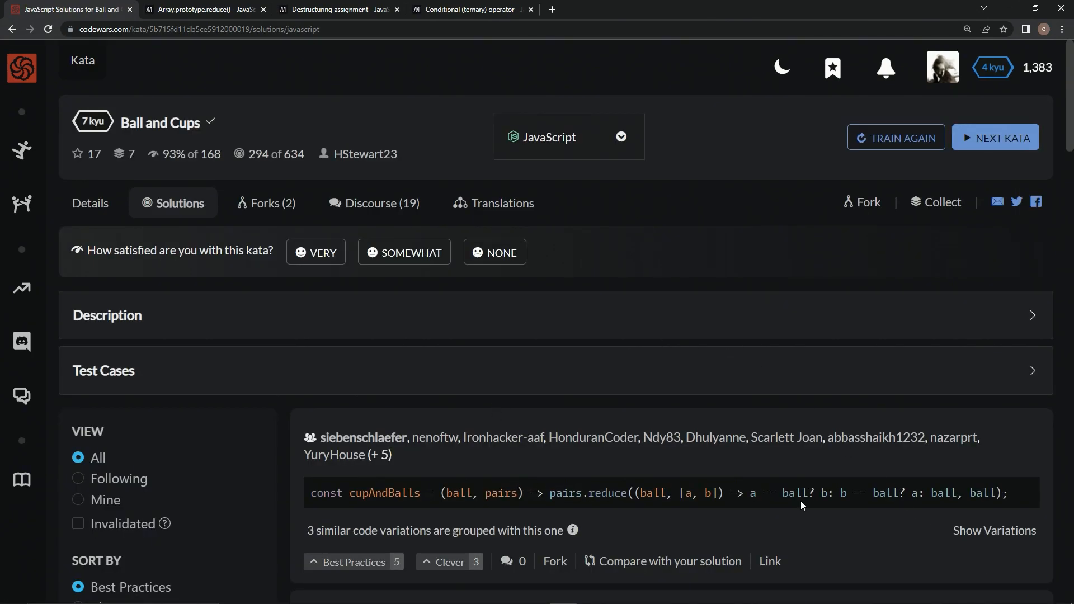
scroll(down, 3)
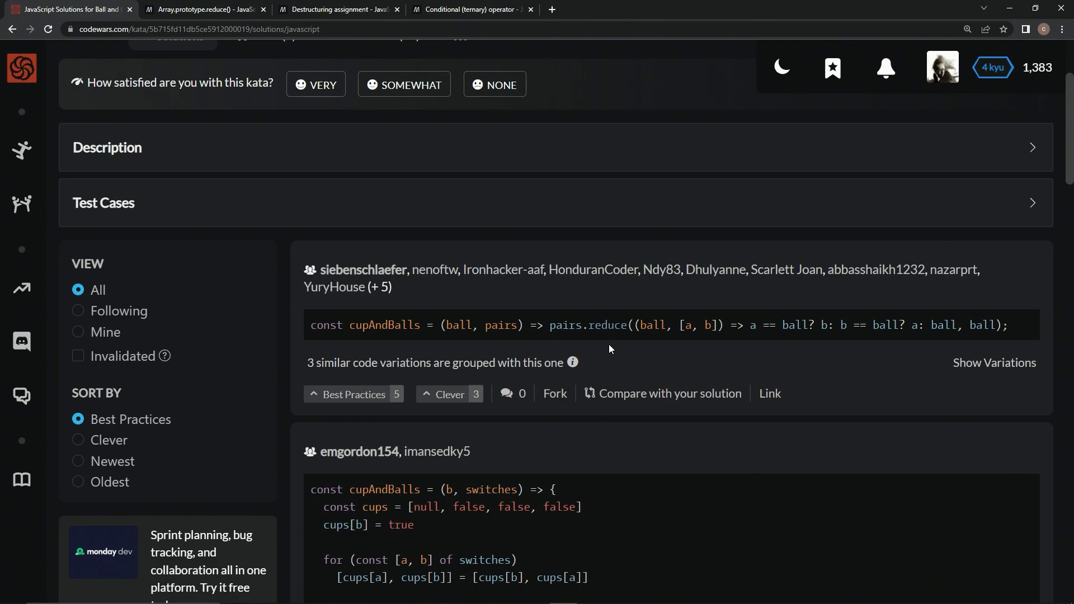
mouse_move(643, 347)
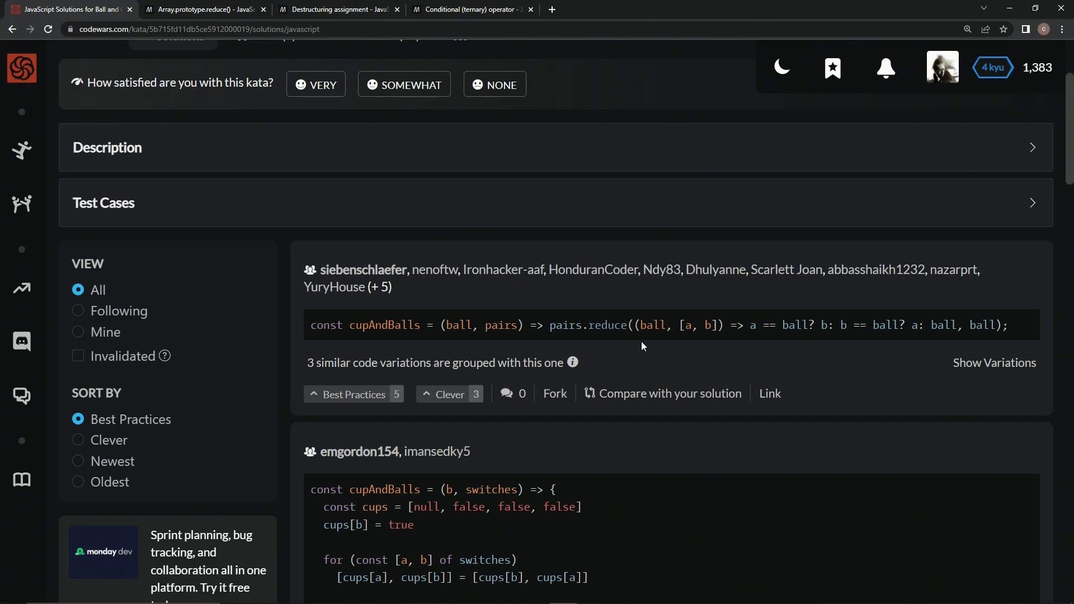
scroll(down, 3)
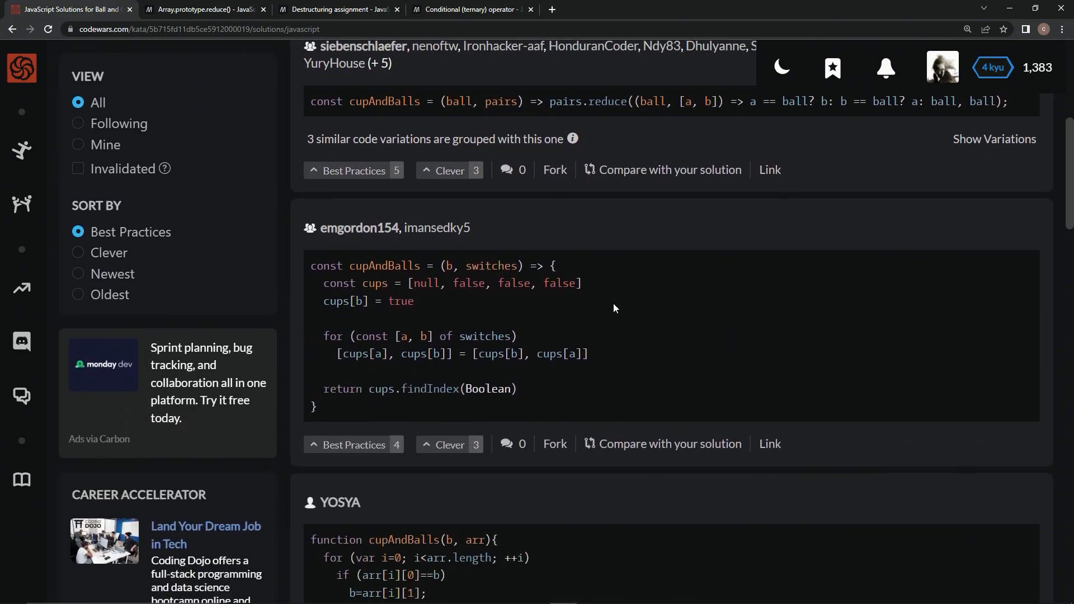
mouse_move(541, 333)
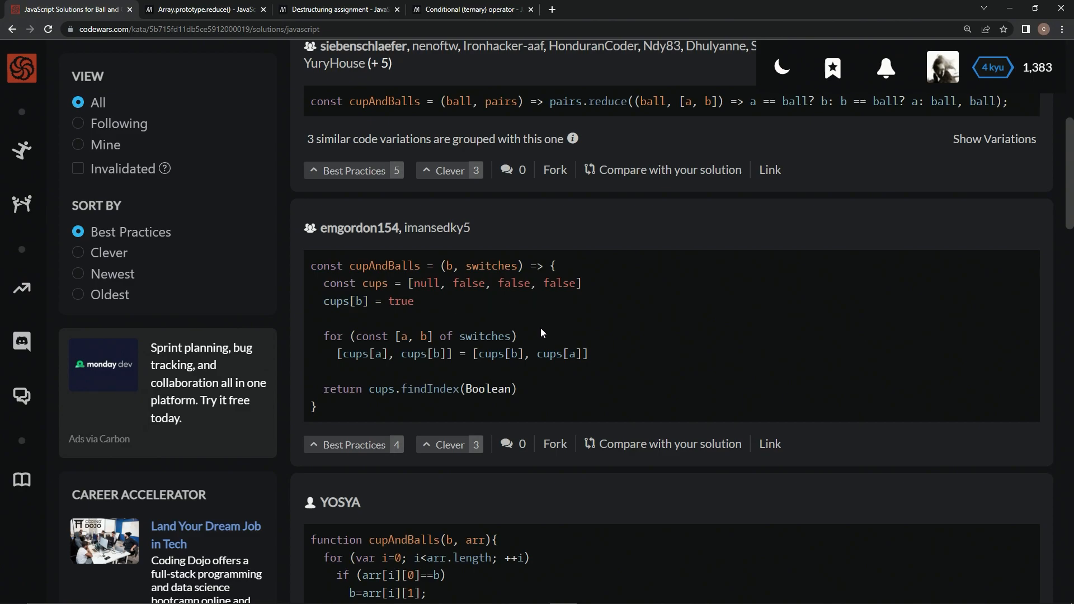
scroll(down, 3)
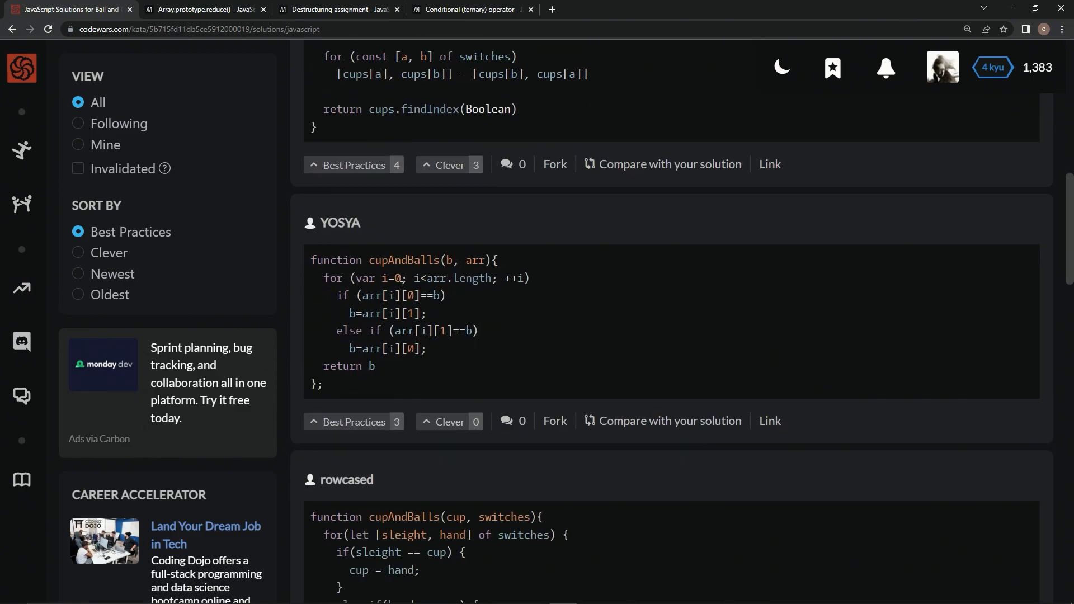
mouse_move(416, 376)
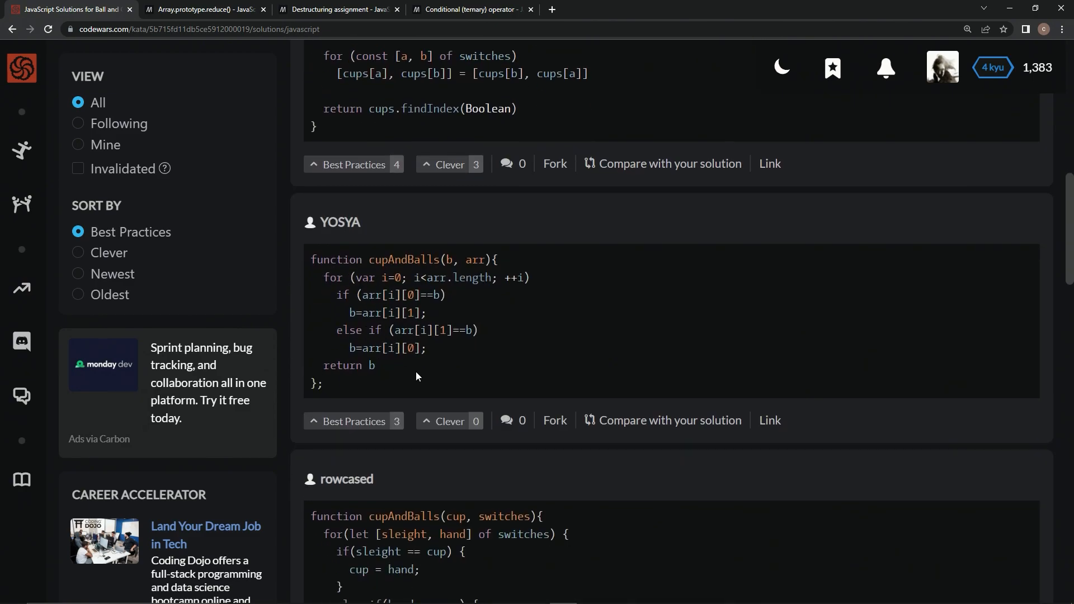
scroll(up, 3)
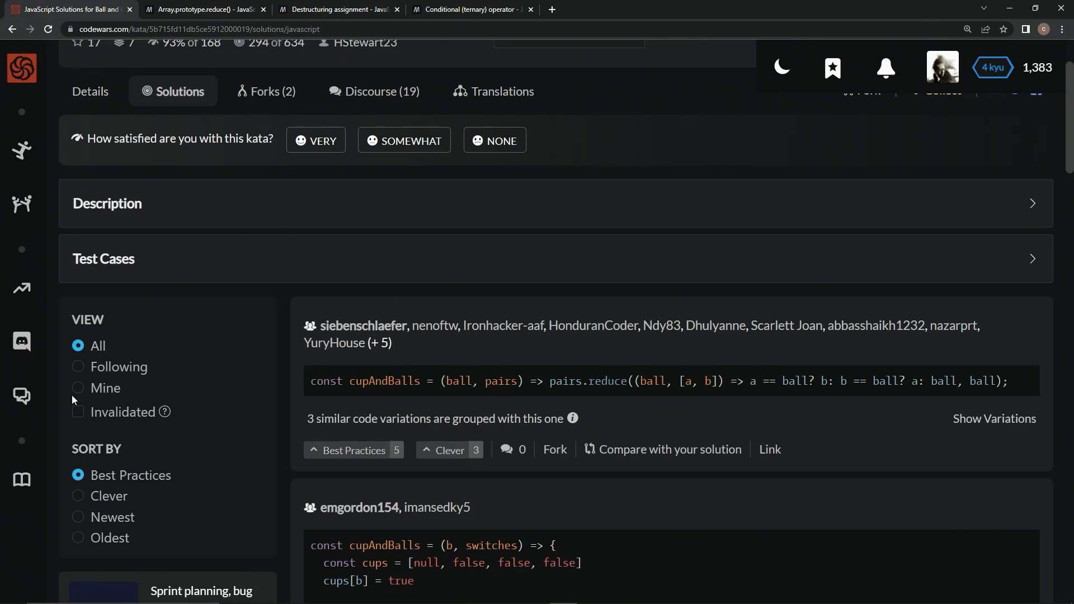
Filter to View: Mine, give my solution a Best Practices vote, and rate the kata VERY satisfying
click(78, 388)
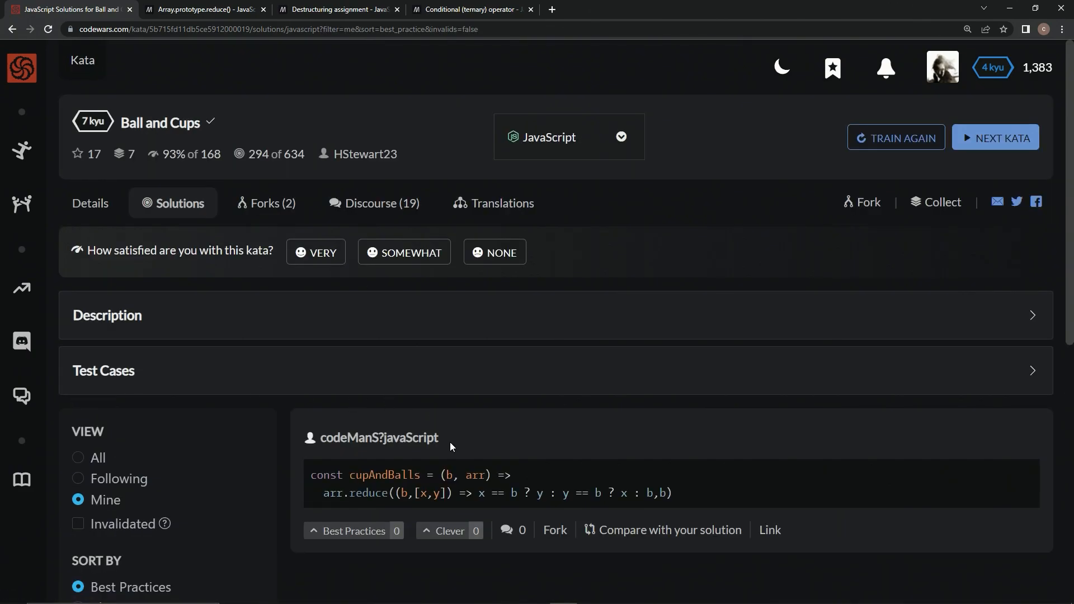
click(354, 529)
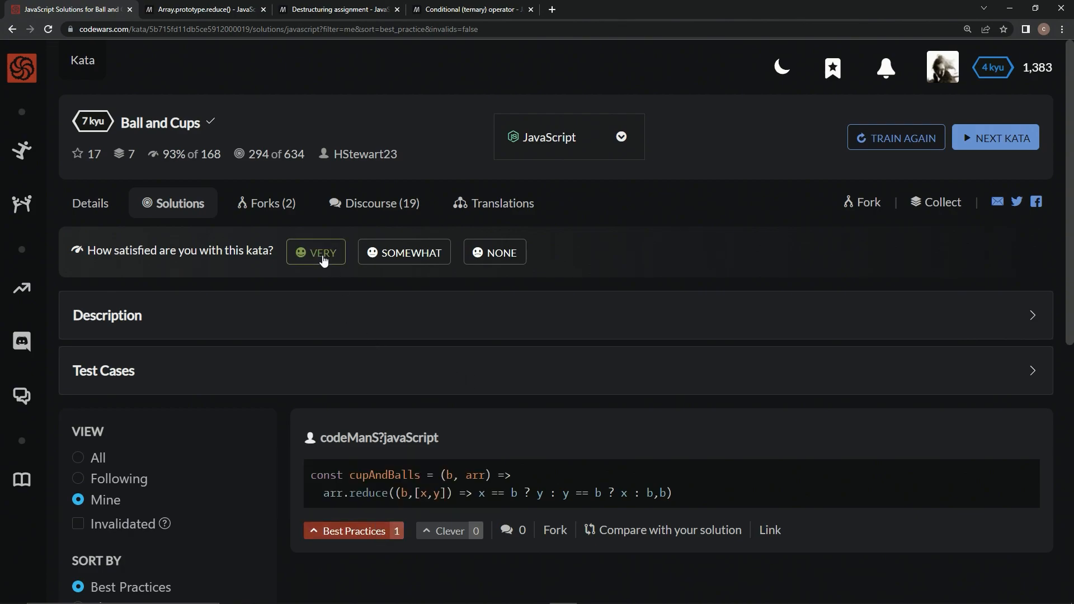
click(316, 252)
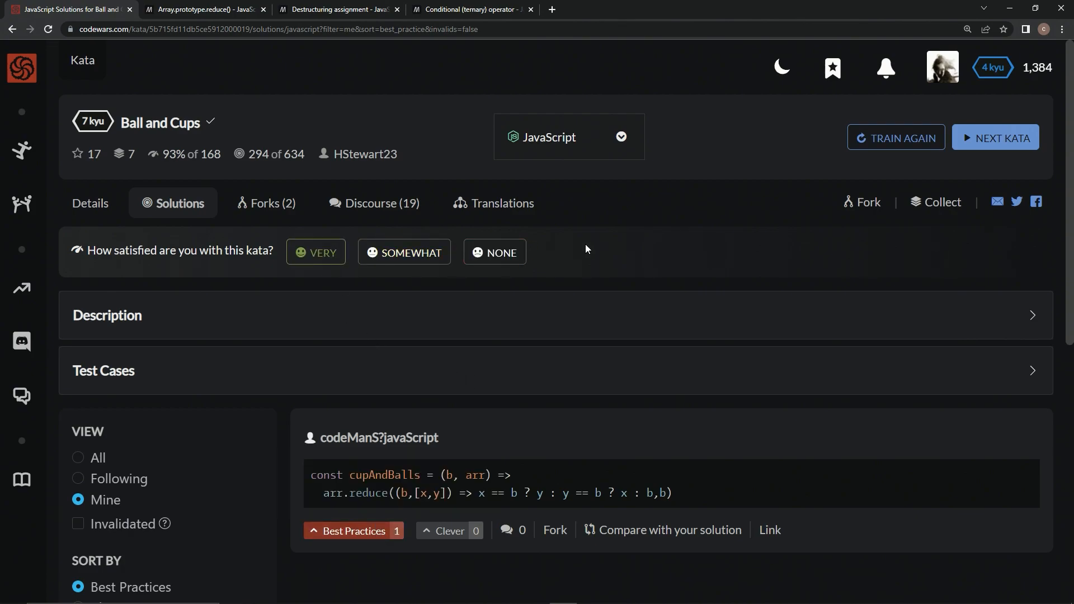